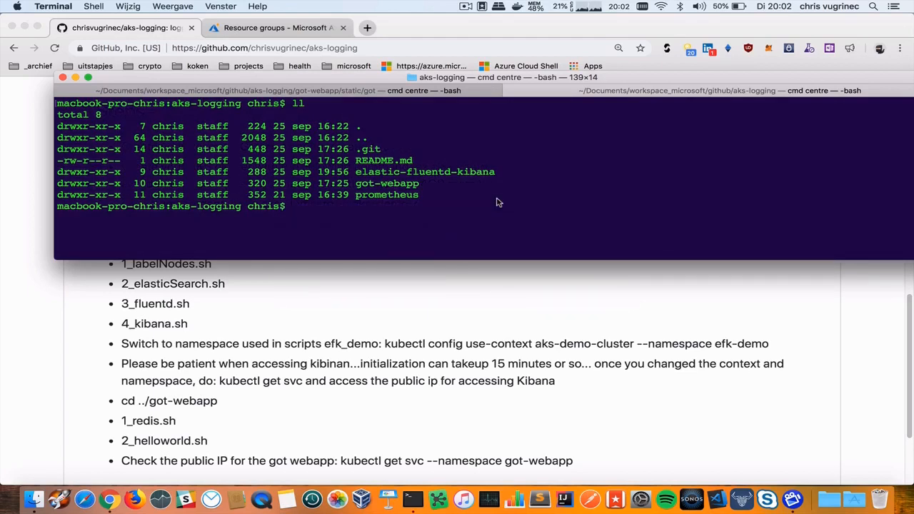
# From elastic-fluentd-kibana, run ./1_labelNodes.sh and ./2_elasticSearch.sh to create the efk-demo resources.
pyautogui.write('cd elastic-fluentd-kibana/')
pyautogui.write('ll')
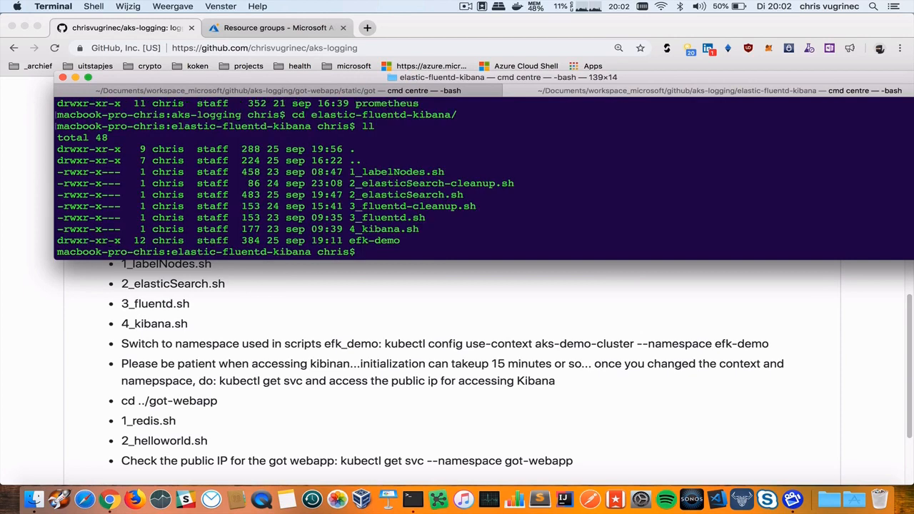
pyautogui.write('.')
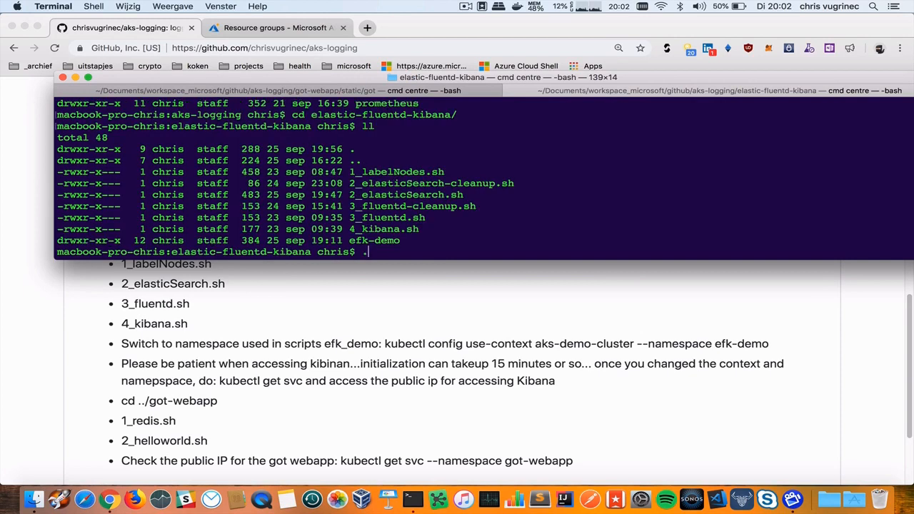
pyautogui.write('./1_labelNodes.sh')
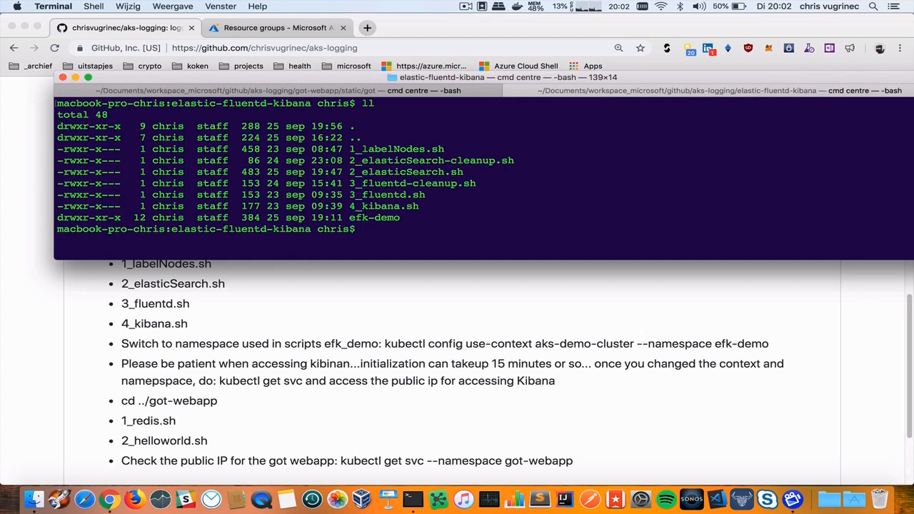
pyautogui.write('./2')
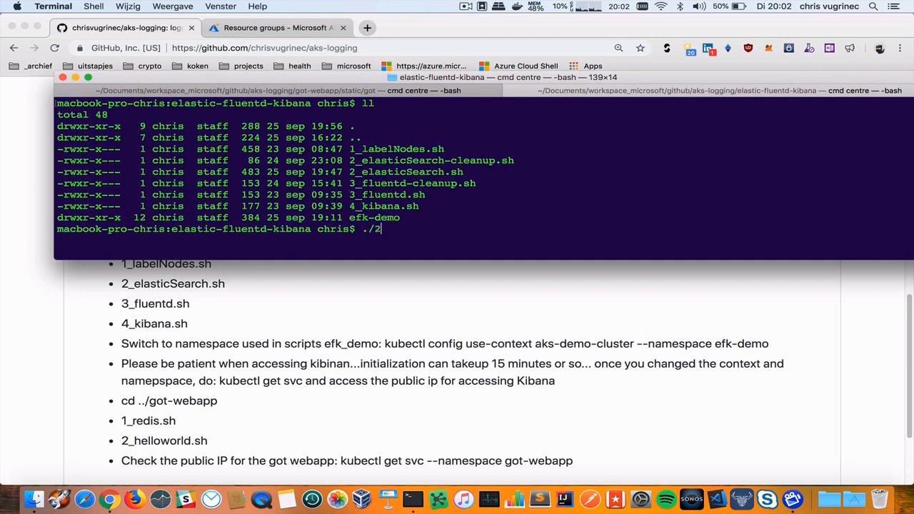
pyautogui.write('_elasticSearch.sh')
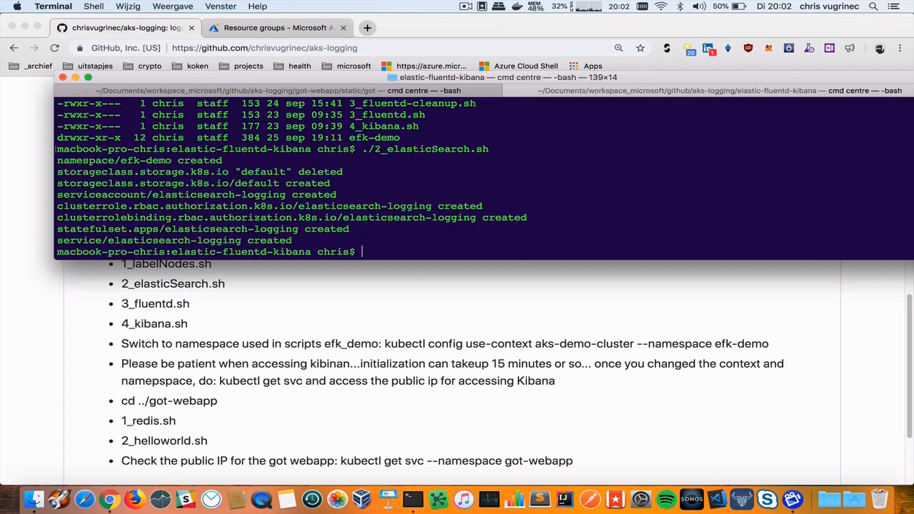
# View 2_elasticSearch.sh in vi and check the elasticsearch-logging-0 pod is initialising.
pyautogui.write('vi 2_elasticSearch')
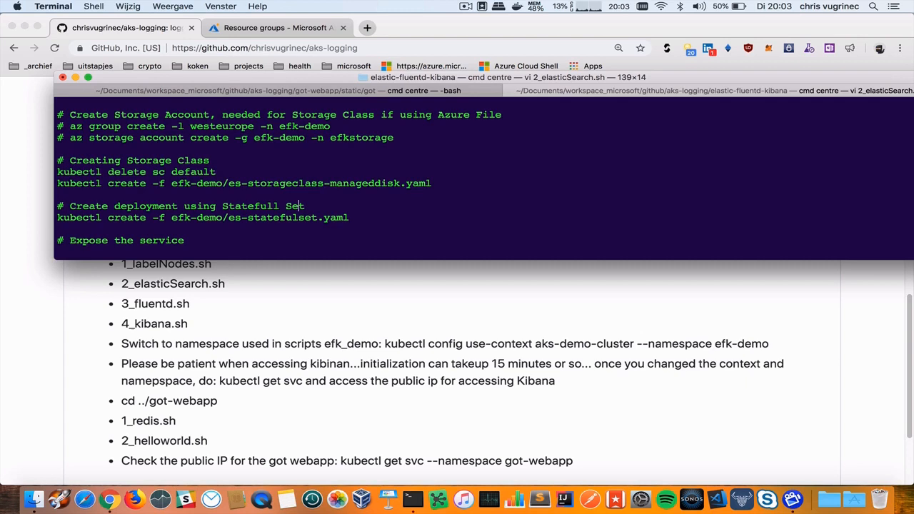
pyautogui.scroll(-3)
pyautogui.write('k get pods')
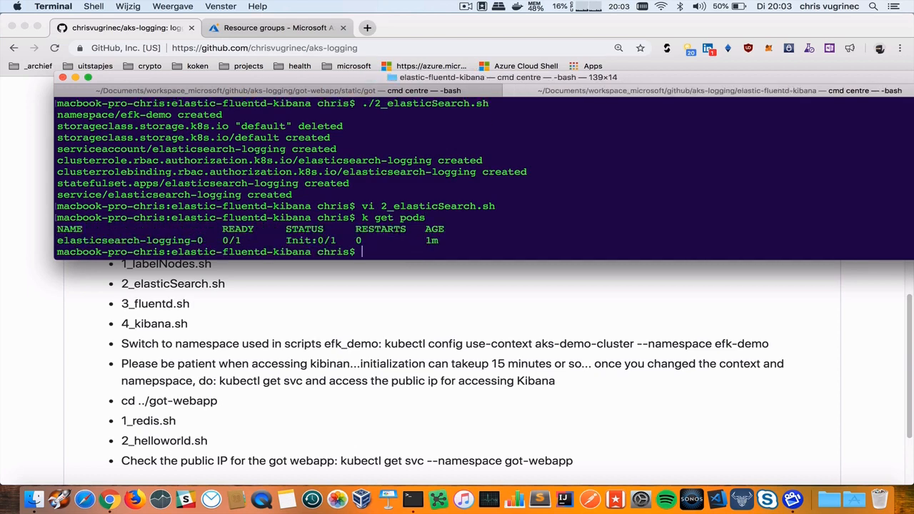
# List the AKS clusters with az aks after discarding a half-typed command.
pyautogui.write('k lo')
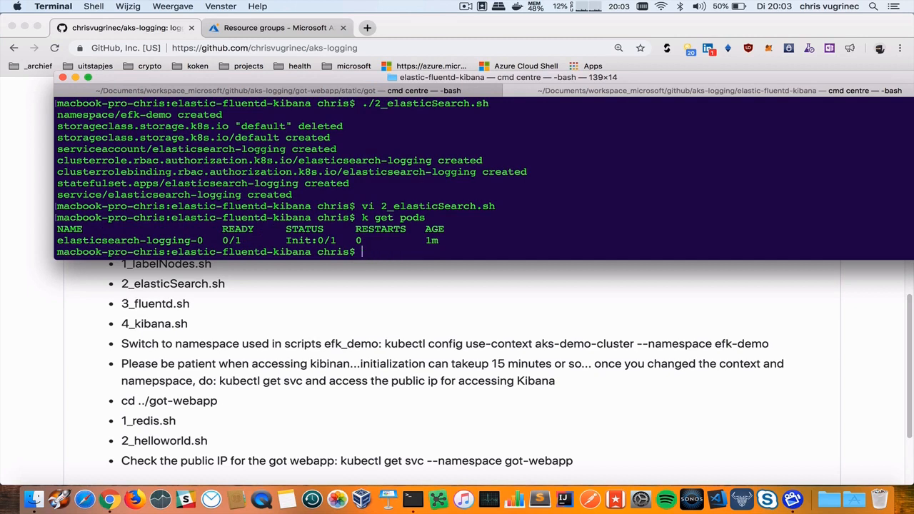
pyautogui.write('az kub')
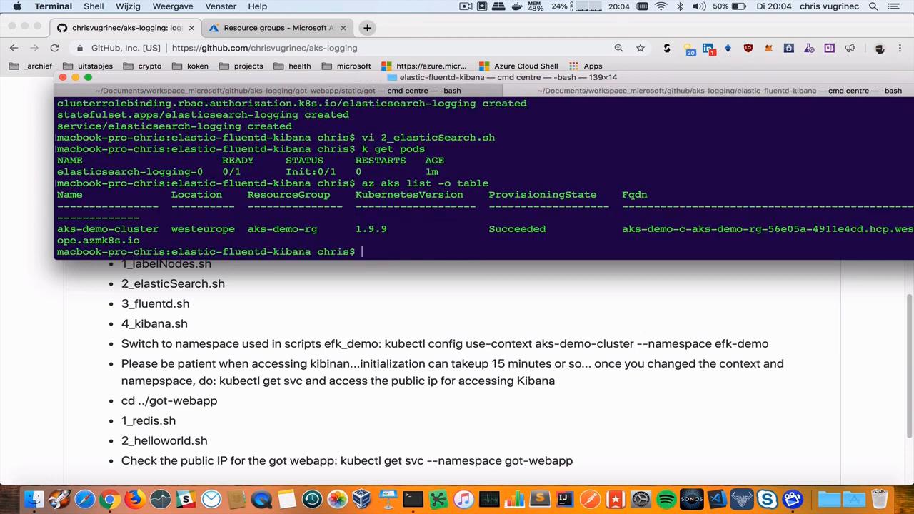
pyautogui.write('az aks')
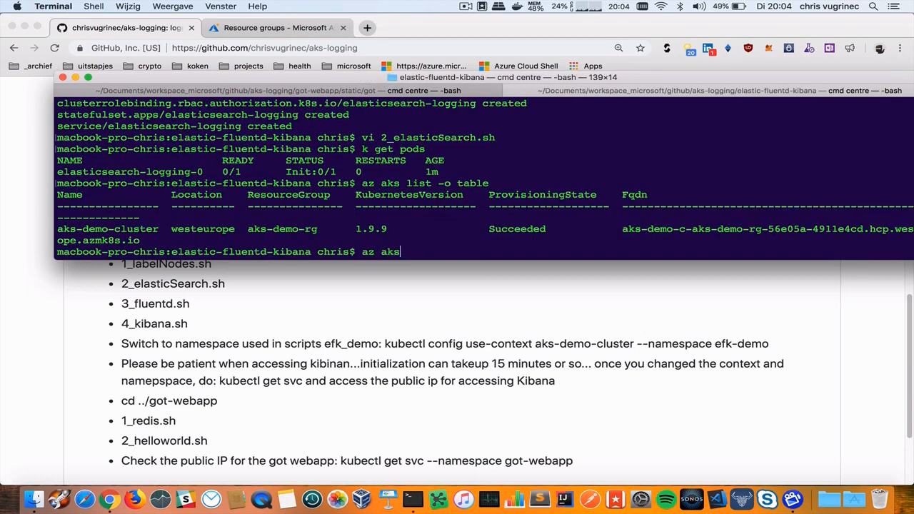
pyautogui.press('Backspace')
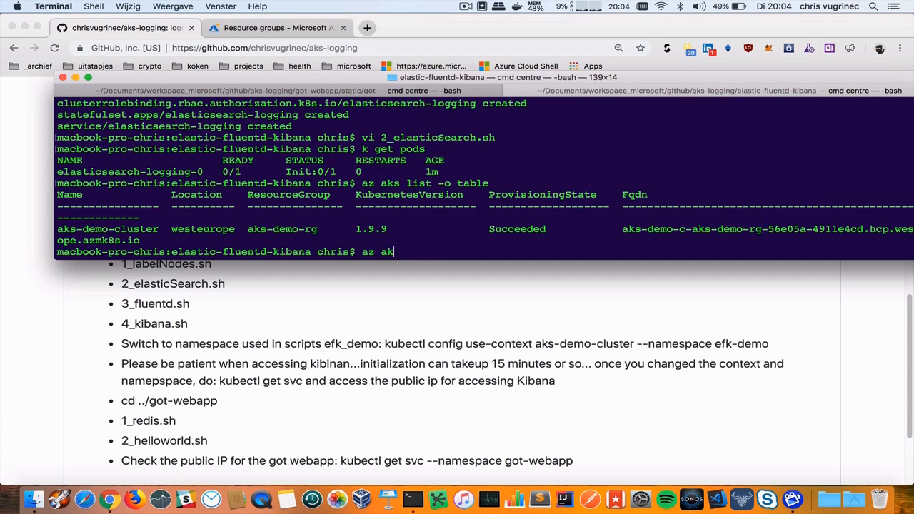
# Switch kubectl context to aks-demo-cluster in efk-demo, list the pods and the script directory.
pyautogui.write('kubectl')
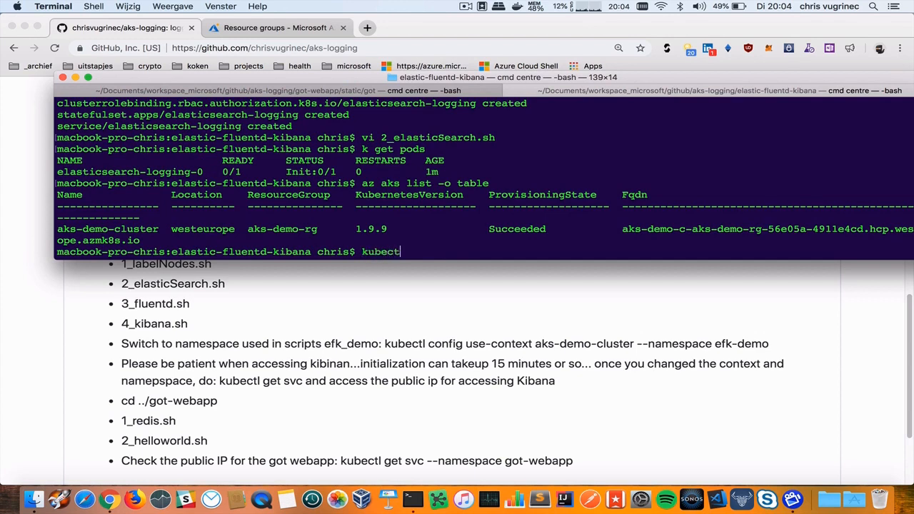
pyautogui.write('" "')
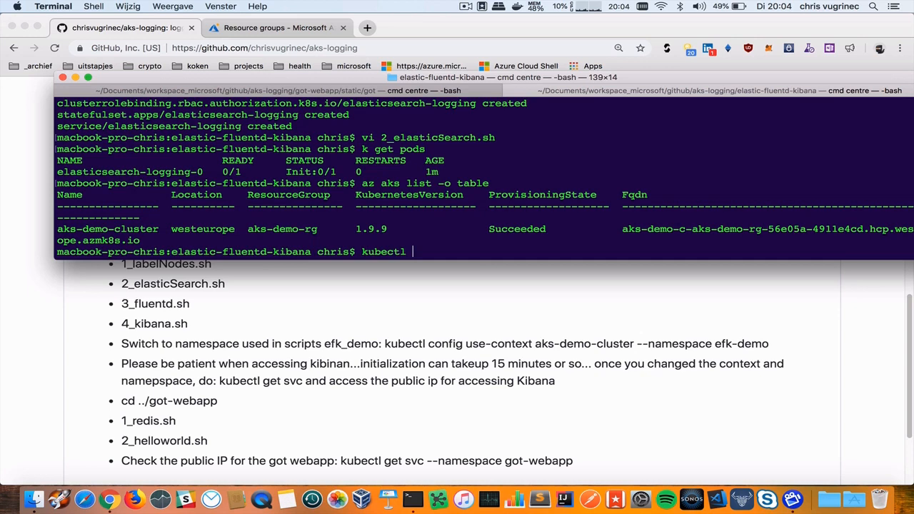
pyautogui.write('config u')
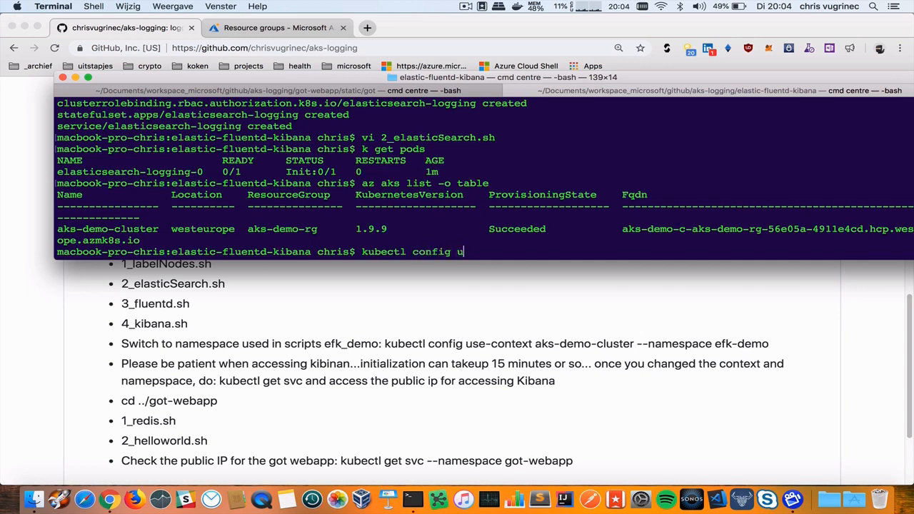
pyautogui.write('se-')
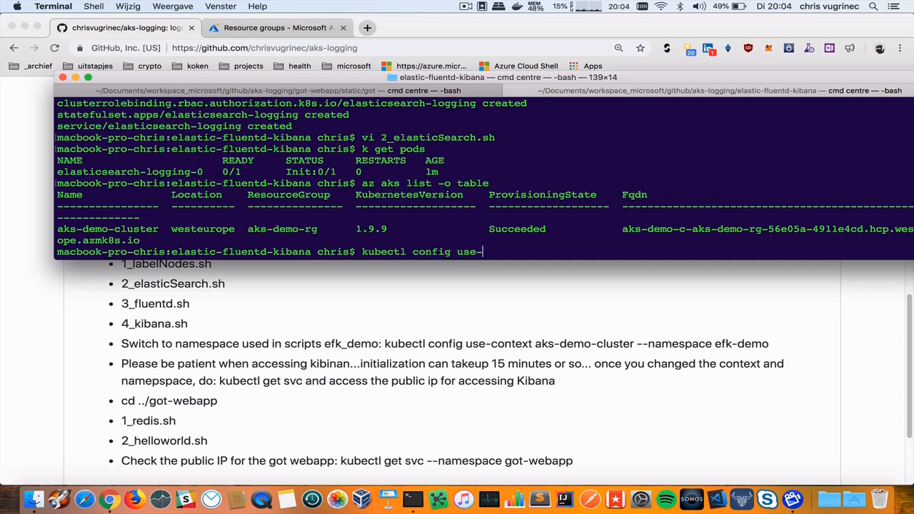
pyautogui.write('context')
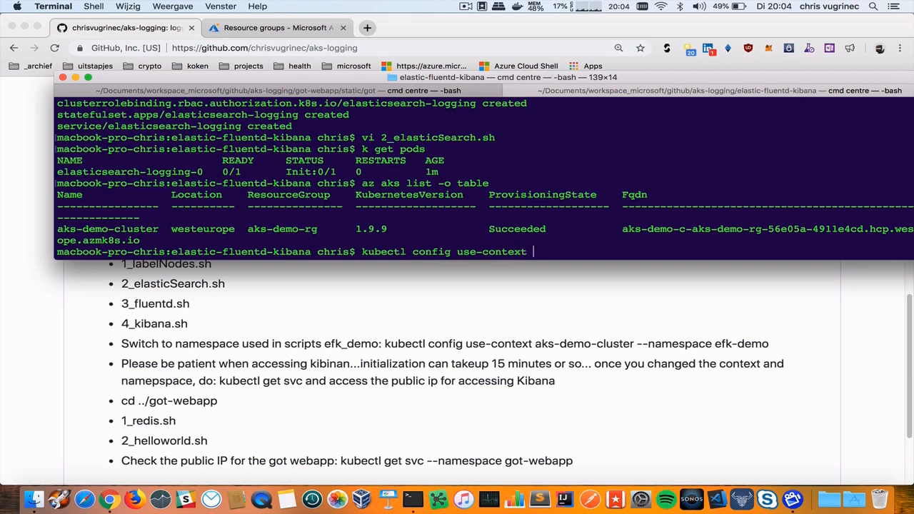
pyautogui.write('aks-')
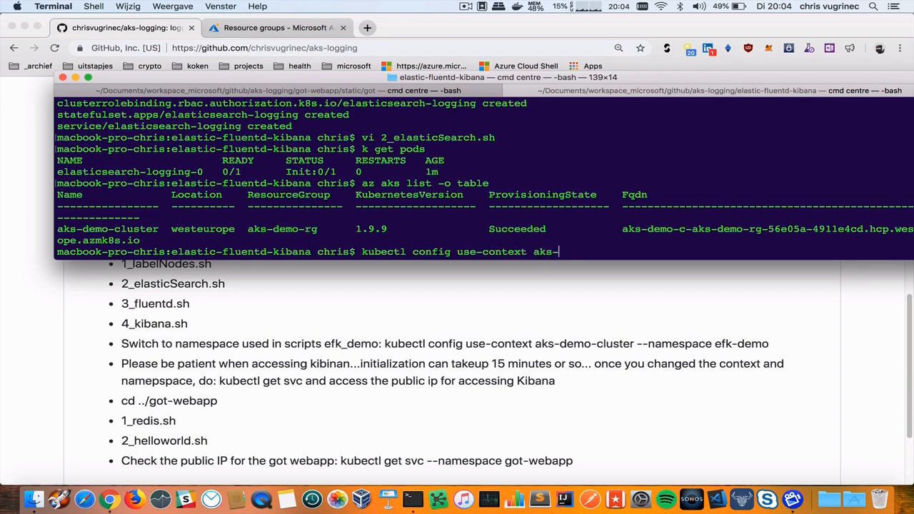
pyautogui.write('demo-clu')
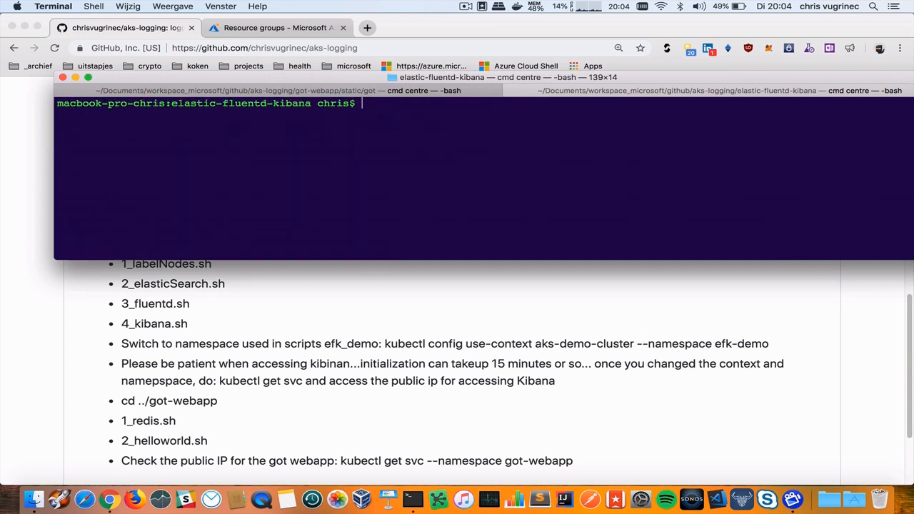
pyautogui.write('kubectl get pods')
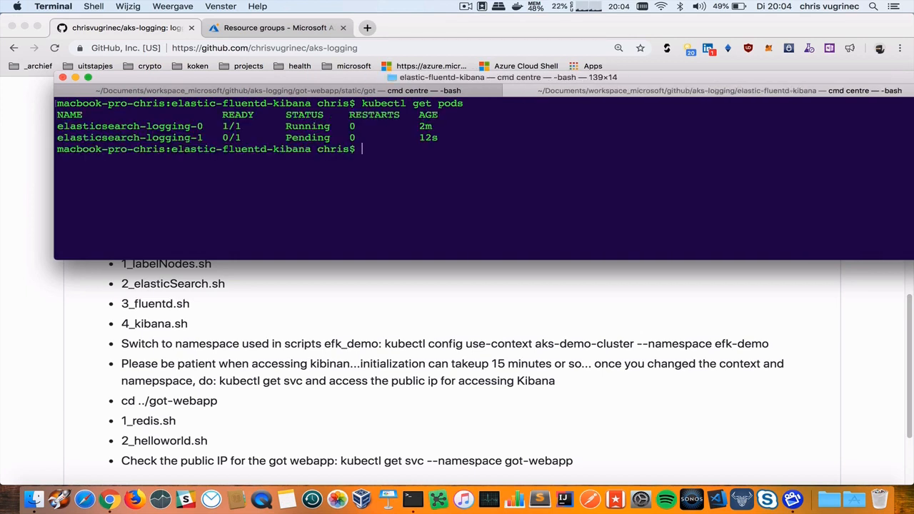
pyautogui.write('ll')
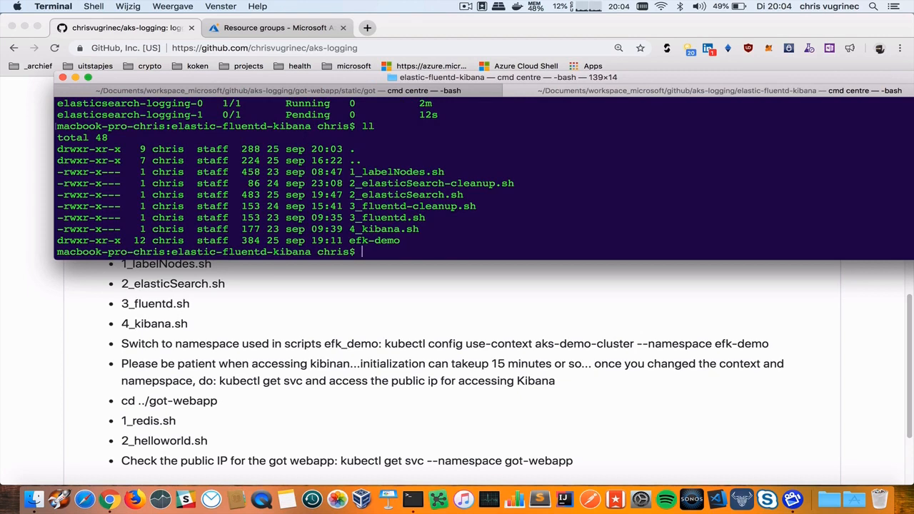
# Run ./3_fluentd.sh to create the fluentd configmap, service account and daemonset, then review the script.
pyautogui.write('./')
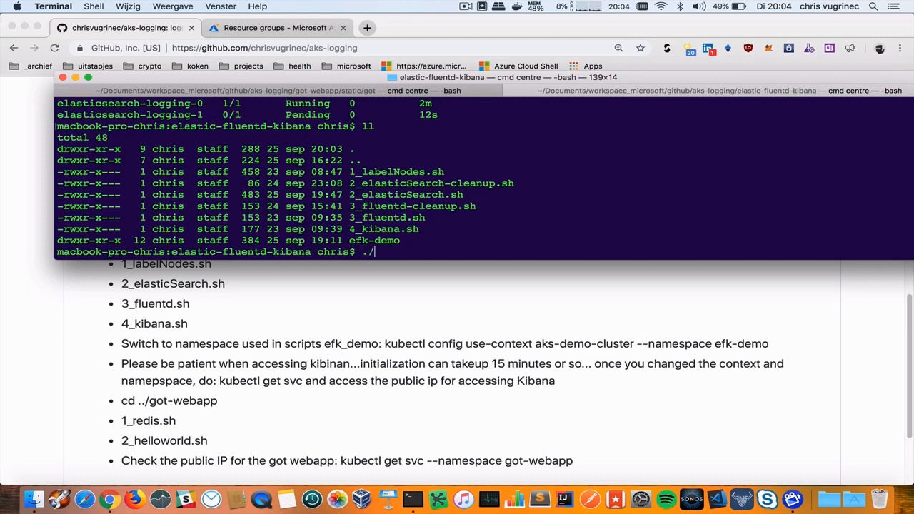
pyautogui.write('3_fluentd')
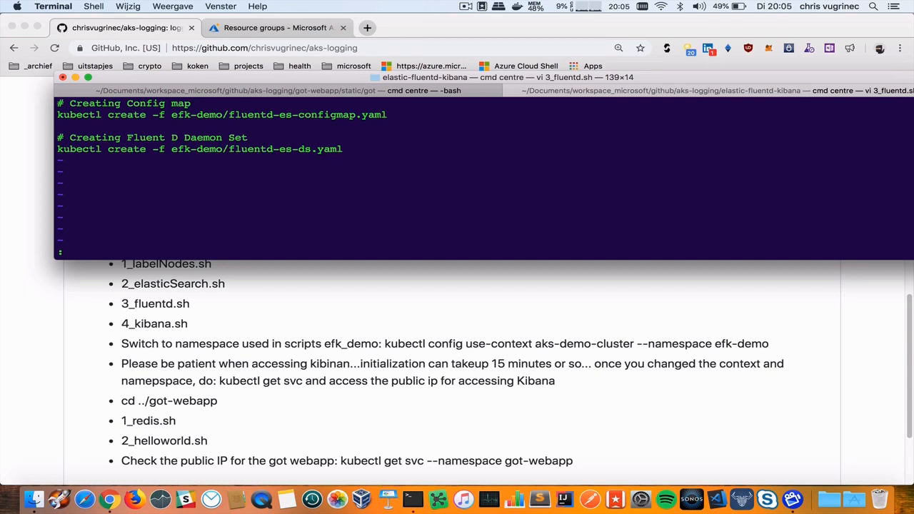
pyautogui.write(':q')
pyautogui.write('vi')
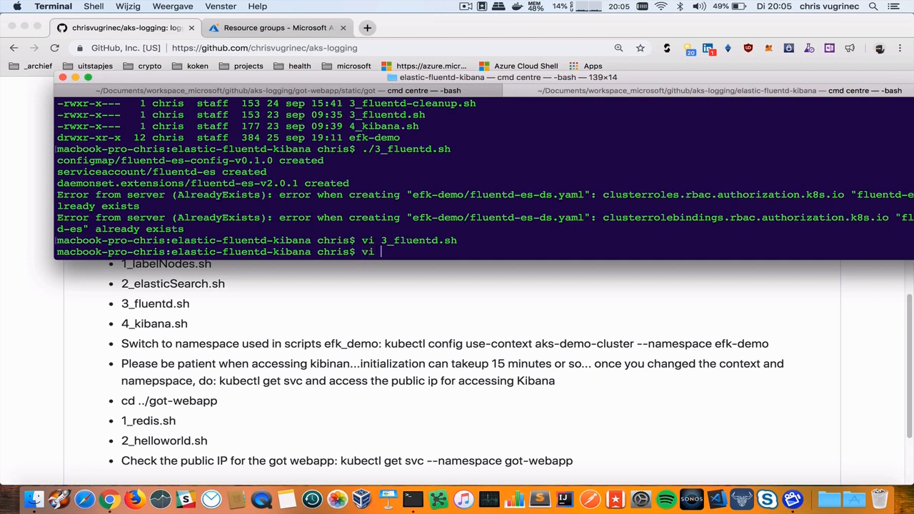
# View efk-demo/fluentd-es-configmap.yaml down to its elasticsearch-logging port 9200 output section.
pyautogui.write('efk-demo/es-')
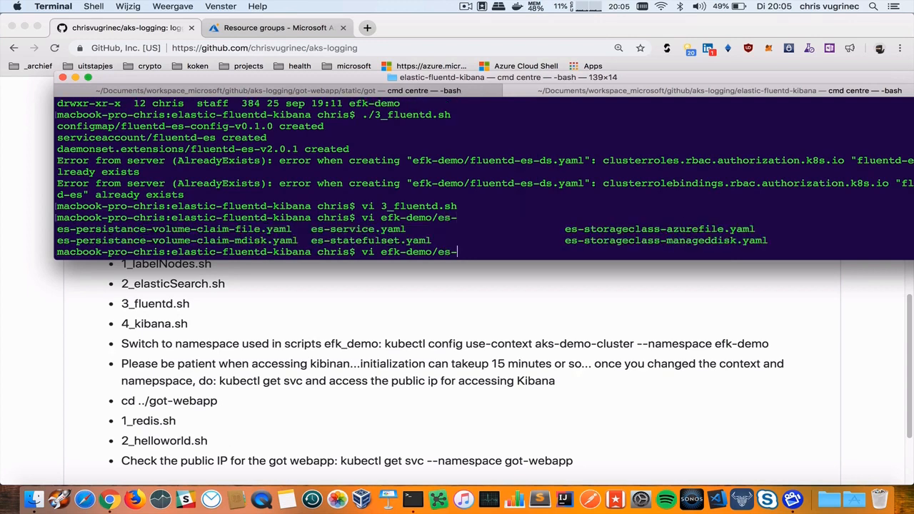
pyautogui.press('Backspace')
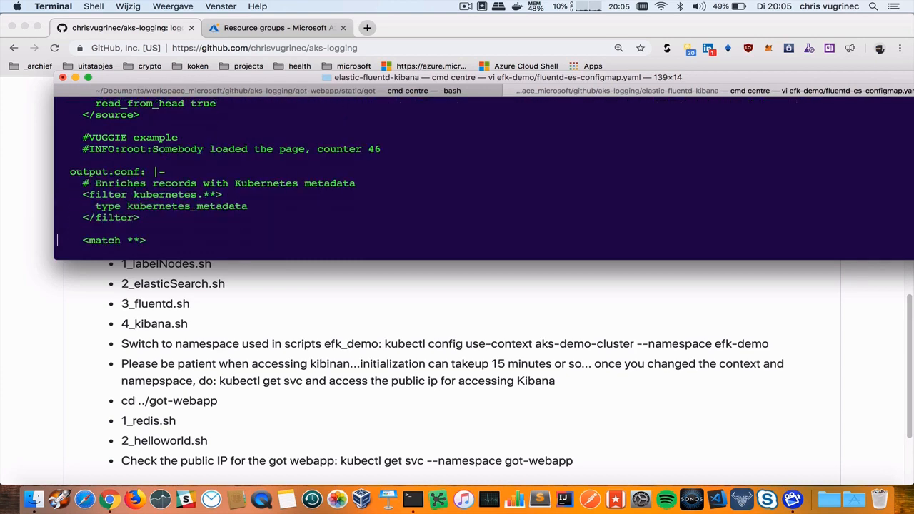
pyautogui.scroll(-3)
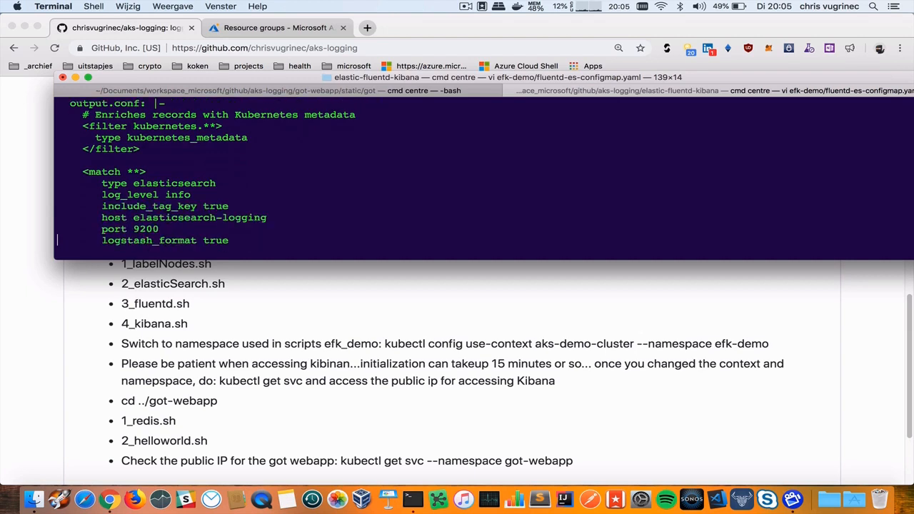
pyautogui.scroll(-3)
pyautogui.write('ll')
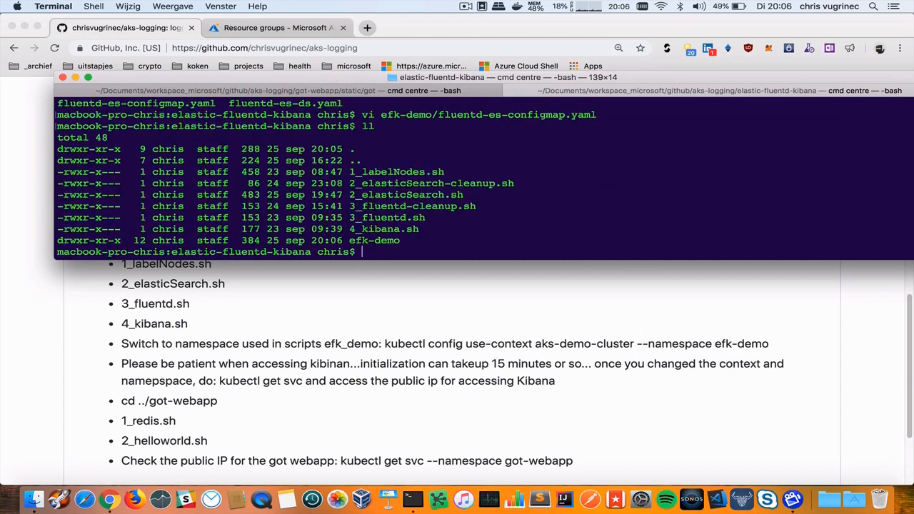
# Run ./4_kibana.sh and confirm all pods including kibana-logging are running.
pyautogui.write('./4_kibana.sh')
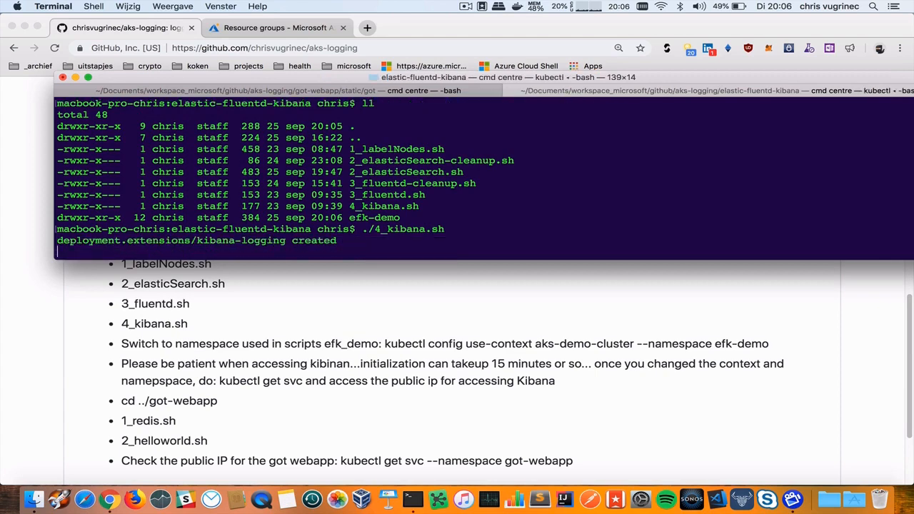
pyautogui.write('k get')
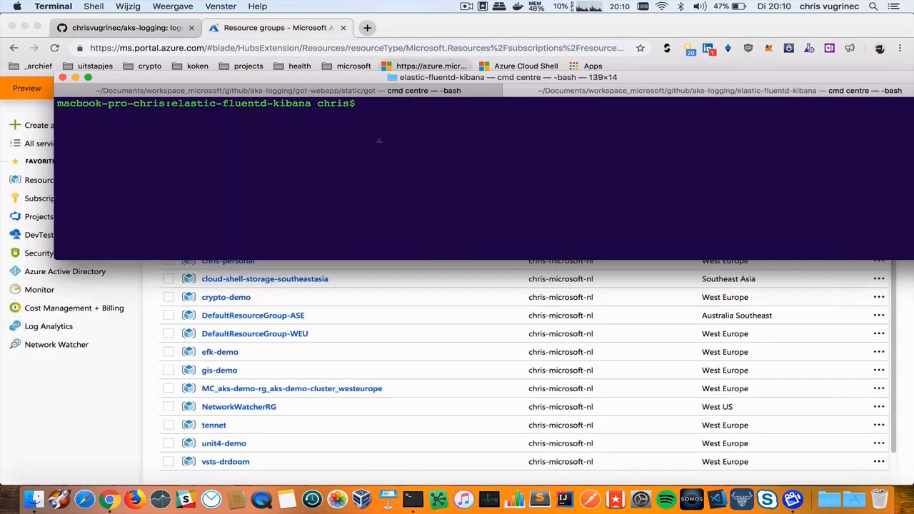
pyautogui.write('k get pods')
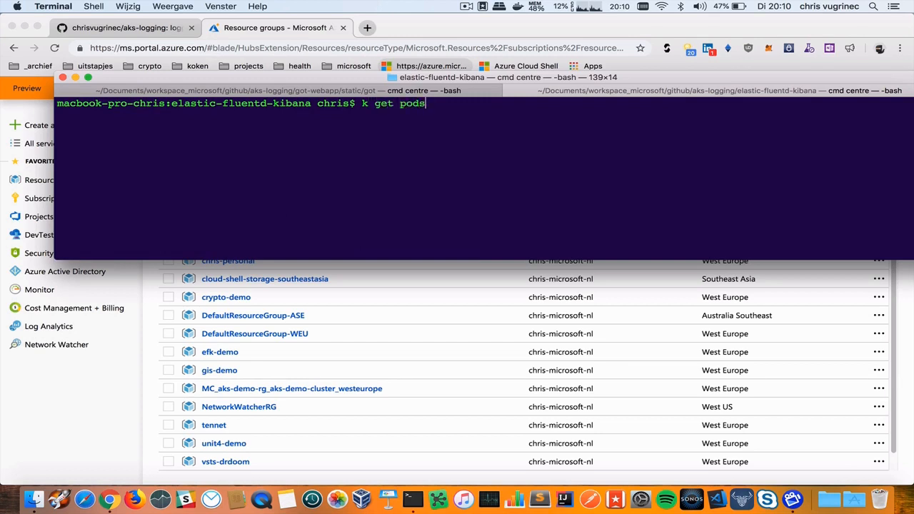
pyautogui.press('Return')
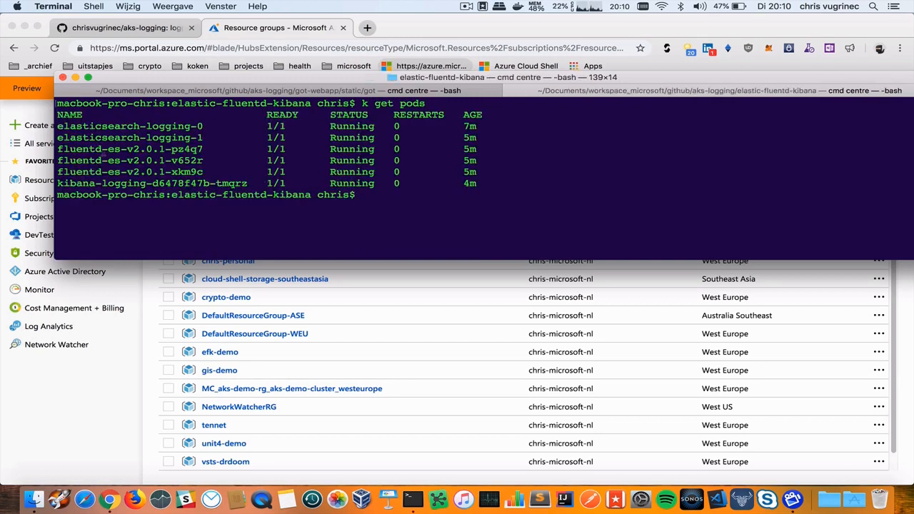
# List the services and select the kibana-logging external IP 40.115.26.98 on port 5601.
pyautogui.write('k get')
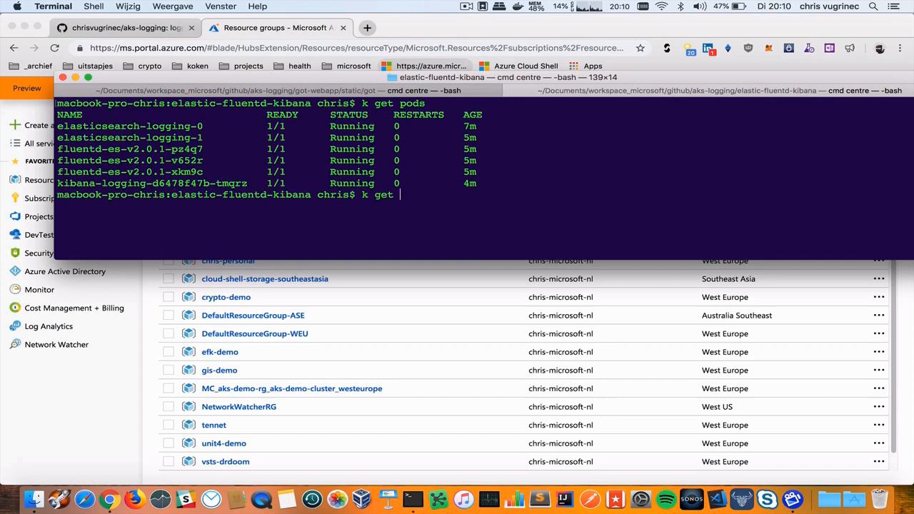
pyautogui.write('svc')
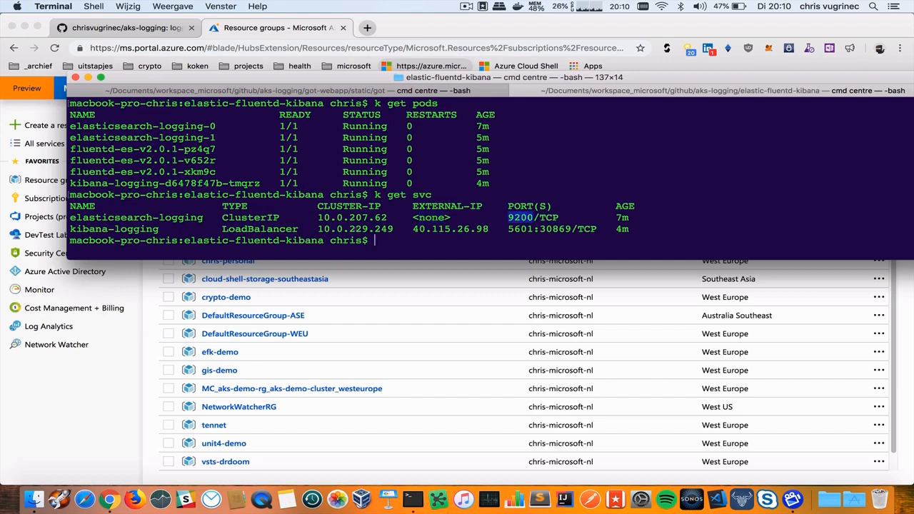
pyautogui.doubleClick(450, 228)
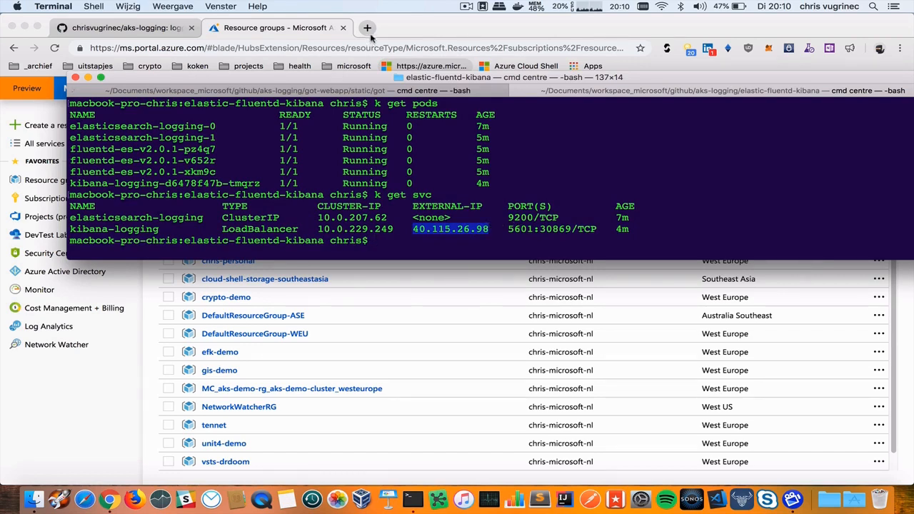
# Browse to 40.115.26.98:5601 and tail the elasticsearch-logging-1 pod's logs while Kibana loads.
pyautogui.click(367, 28)
pyautogui.write('40.115.26.98:5601')
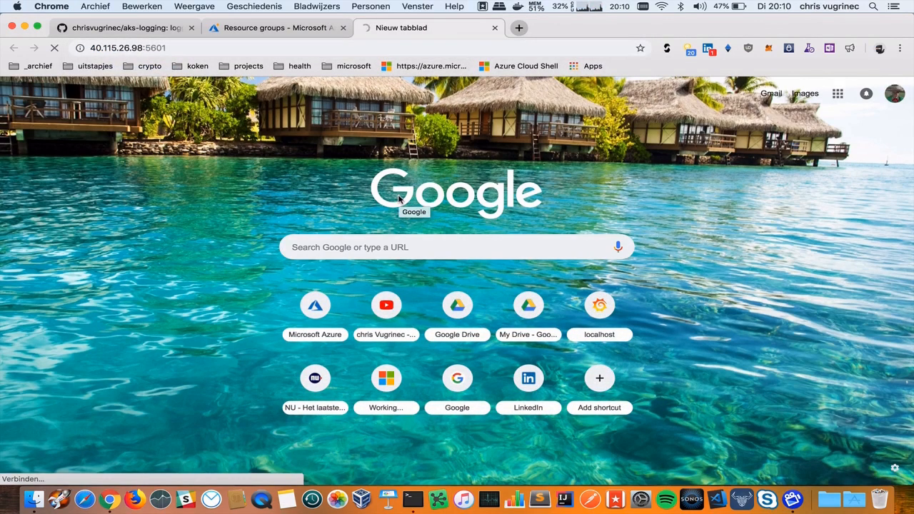
pyautogui.moveTo(287, 155)
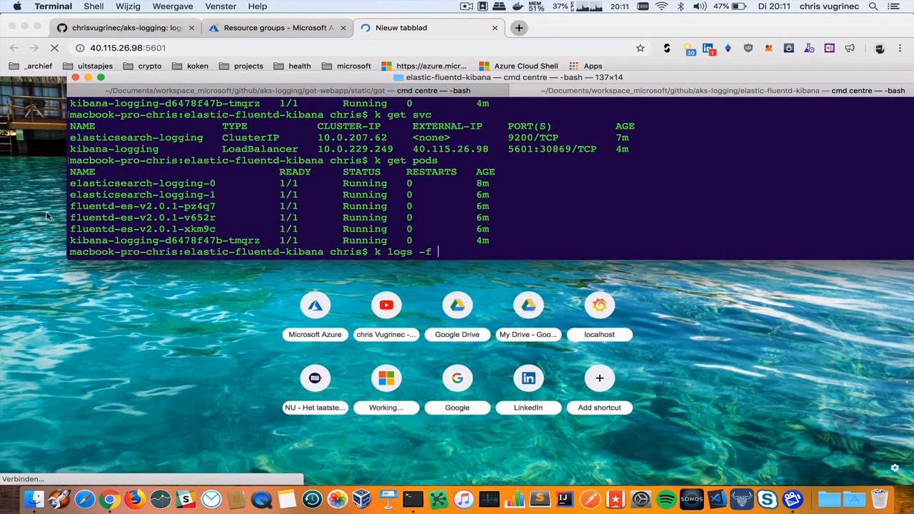
pyautogui.doubleClick(143, 194)
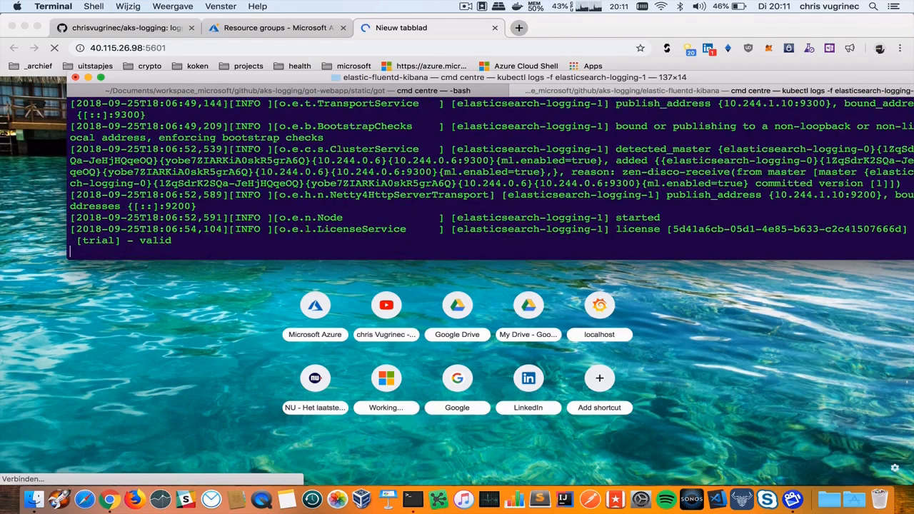
pyautogui.scroll(-3)
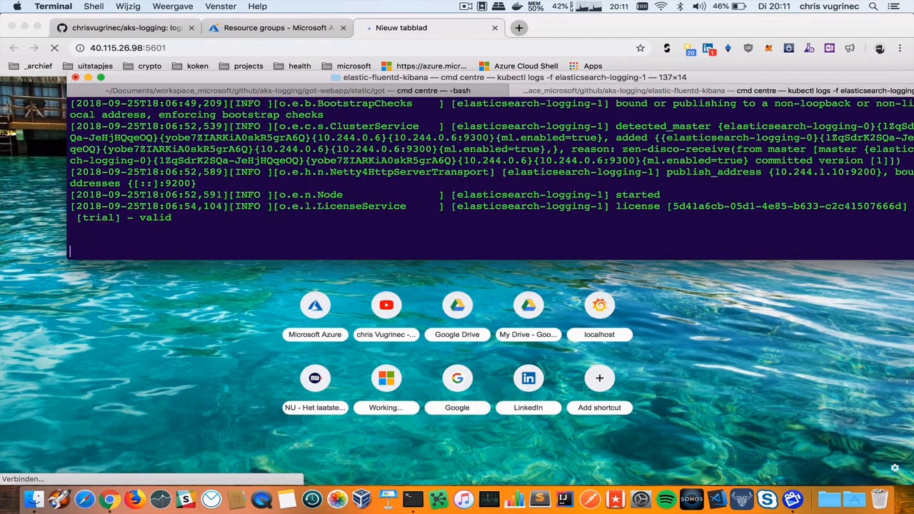
pyautogui.write('k get pods')
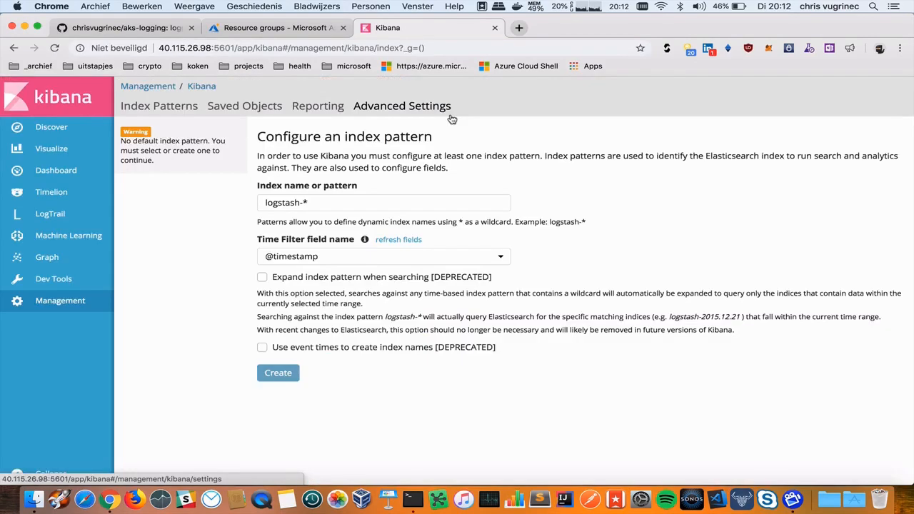
pyautogui.moveTo(477, 197)
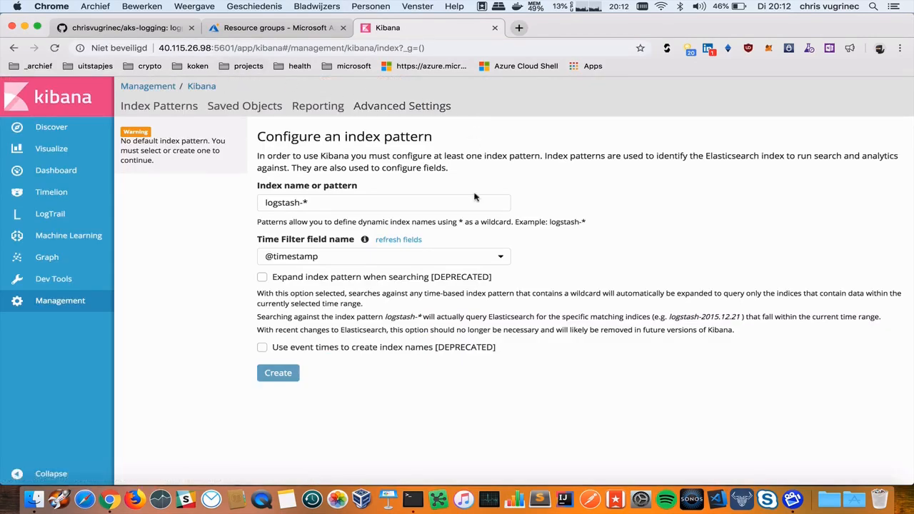
pyautogui.moveTo(457, 431)
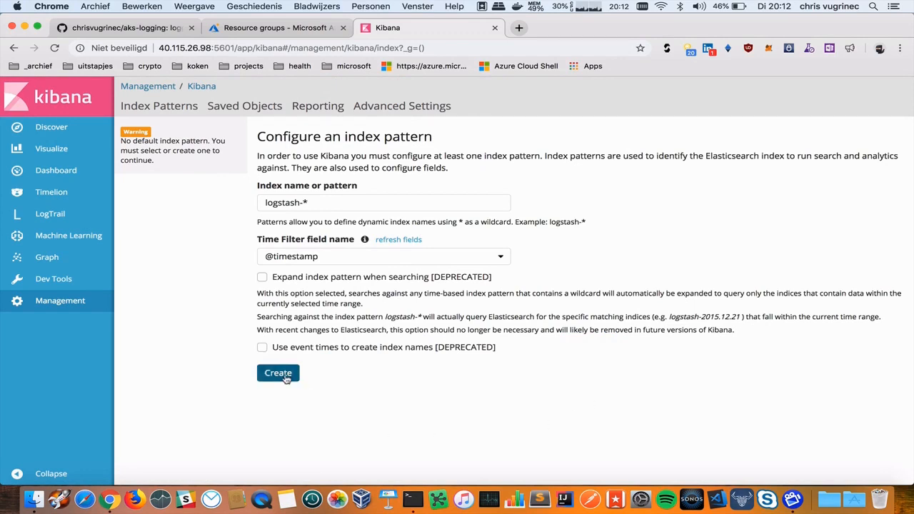
pyautogui.click(277, 373)
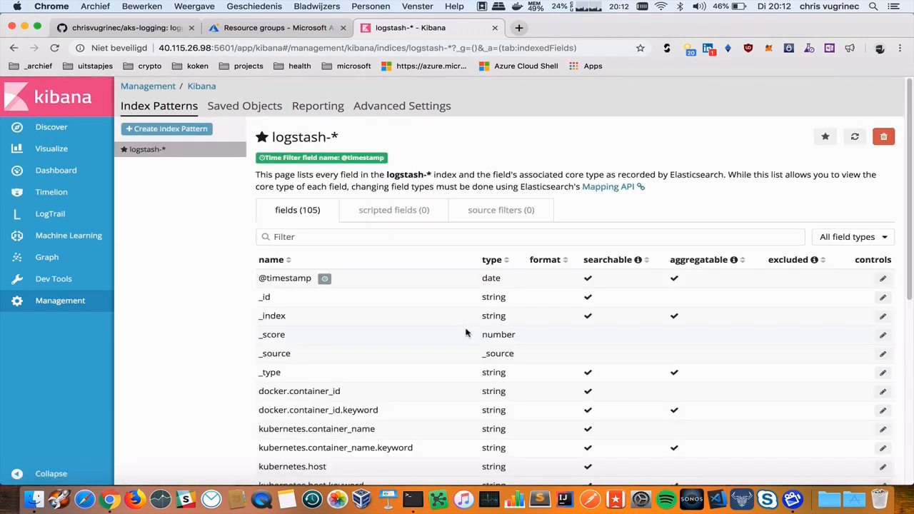
pyautogui.scroll(-3)
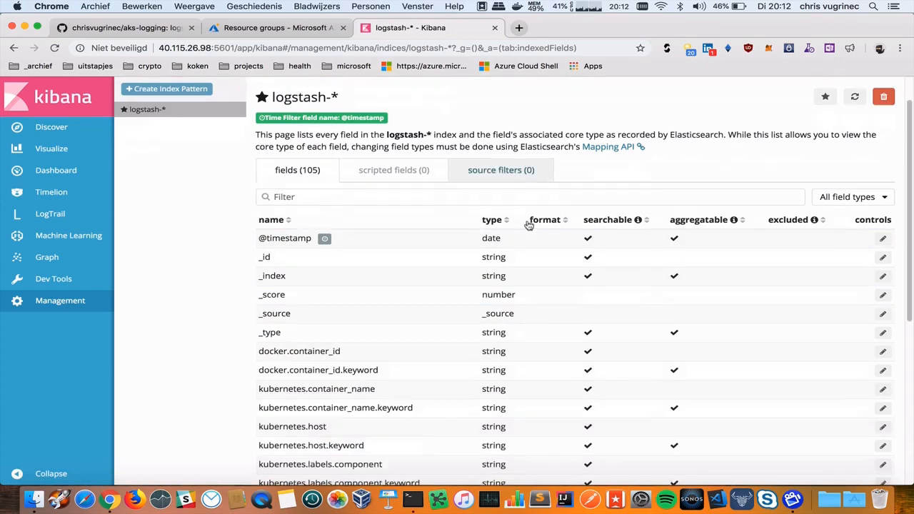
pyautogui.scroll(-3)
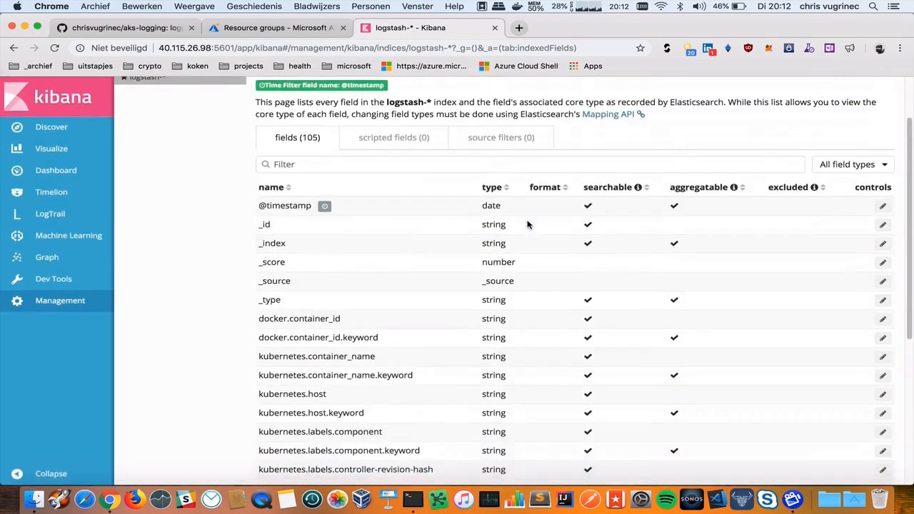
pyautogui.scroll(-3)
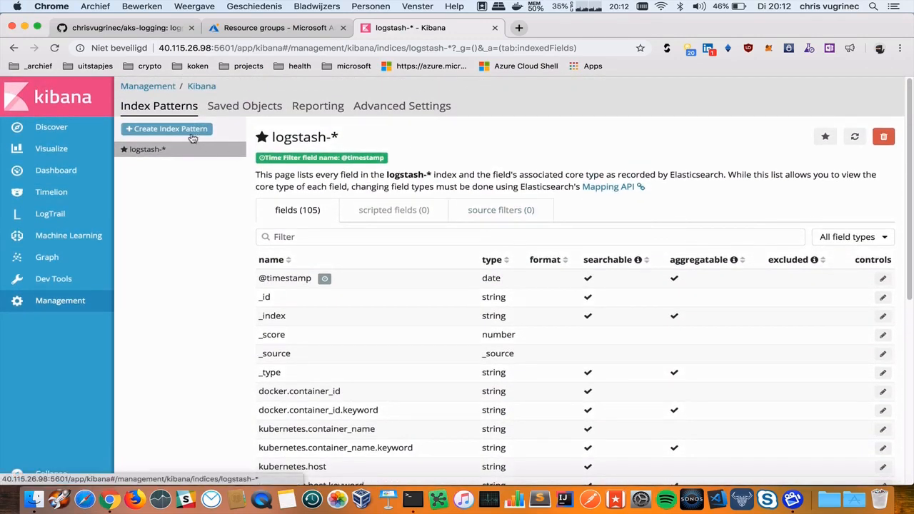
# Create logstash-* again and confirm overwriting the existing pattern.
pyautogui.click(170, 128)
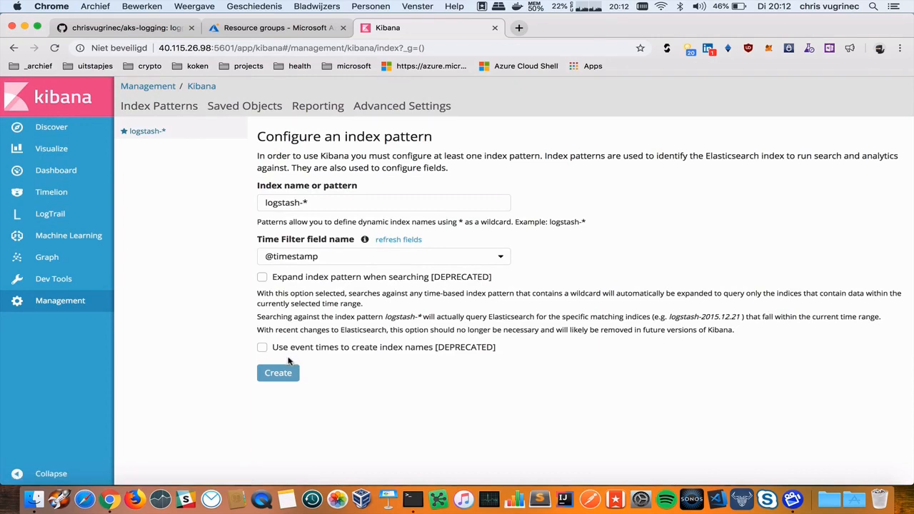
pyautogui.click(277, 371)
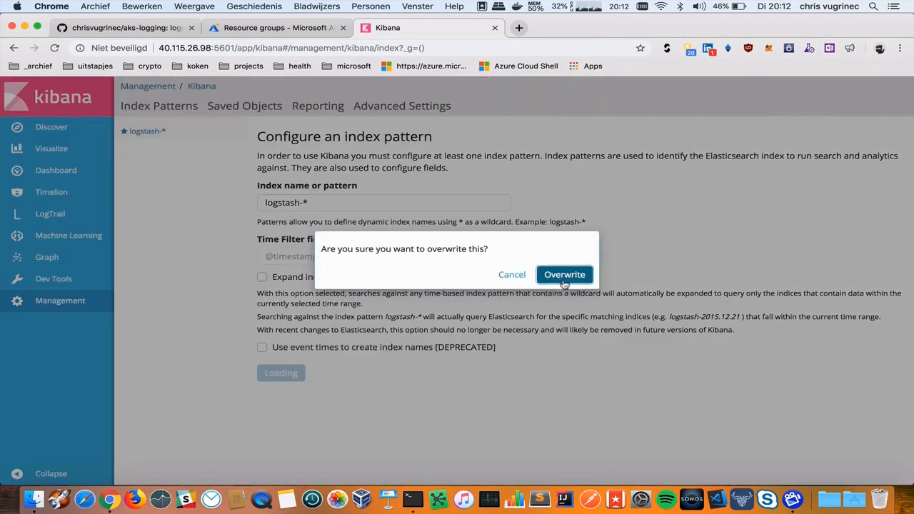
pyautogui.click(564, 274)
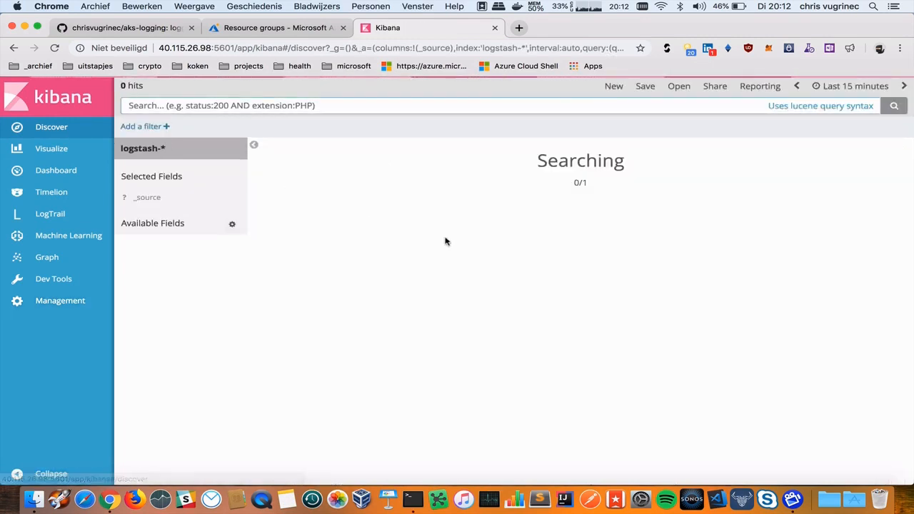
pyautogui.moveTo(483, 228)
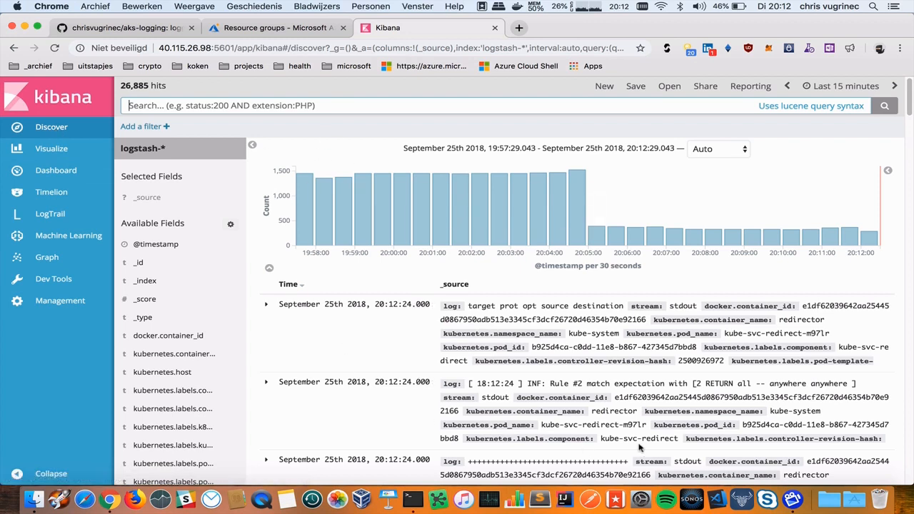
pyautogui.moveTo(805, 312)
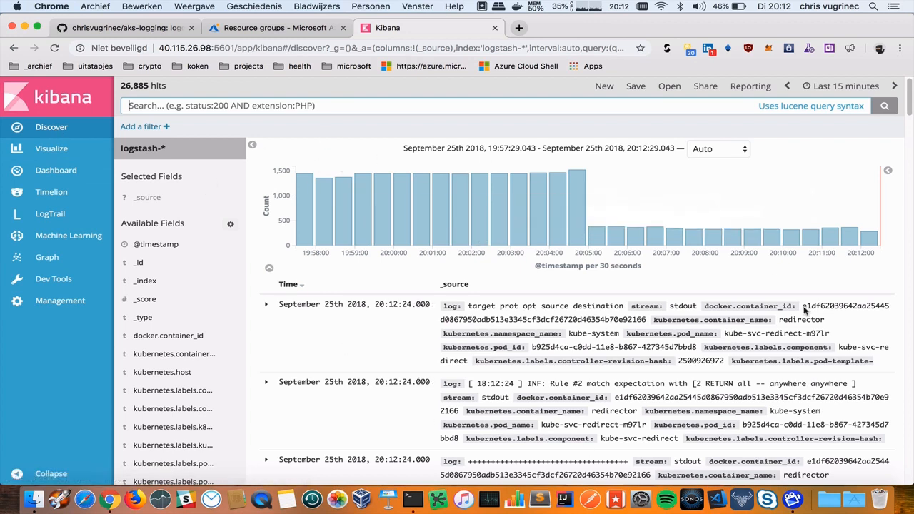
pyautogui.moveTo(506, 317)
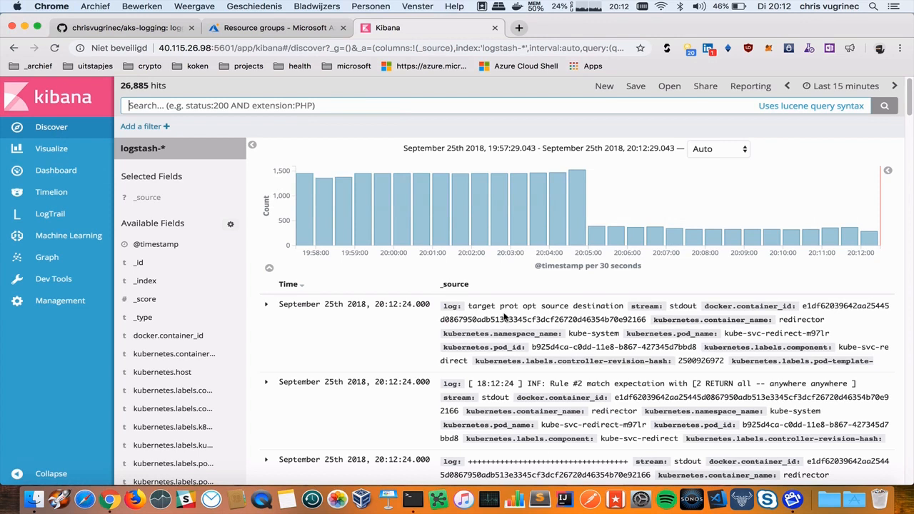
pyautogui.moveTo(52, 149)
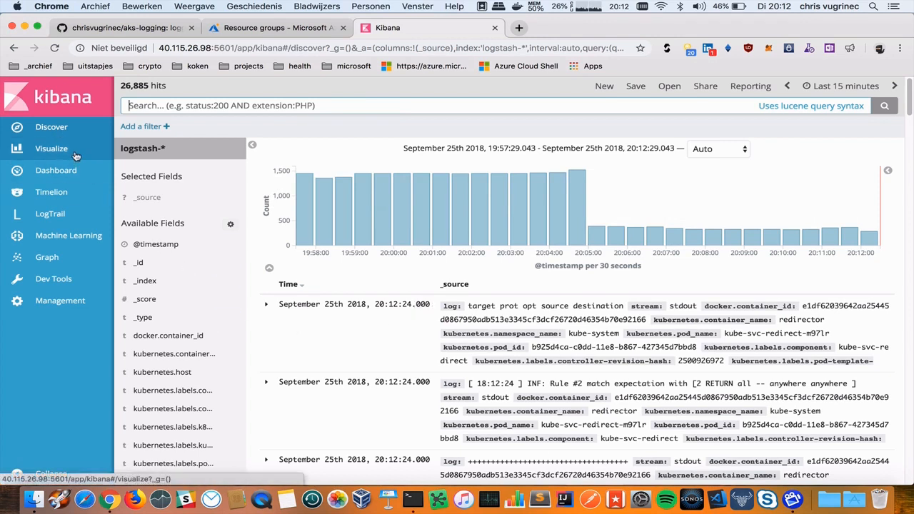
# Go to Visualize and start creating a new visualization.
pyautogui.click(52, 148)
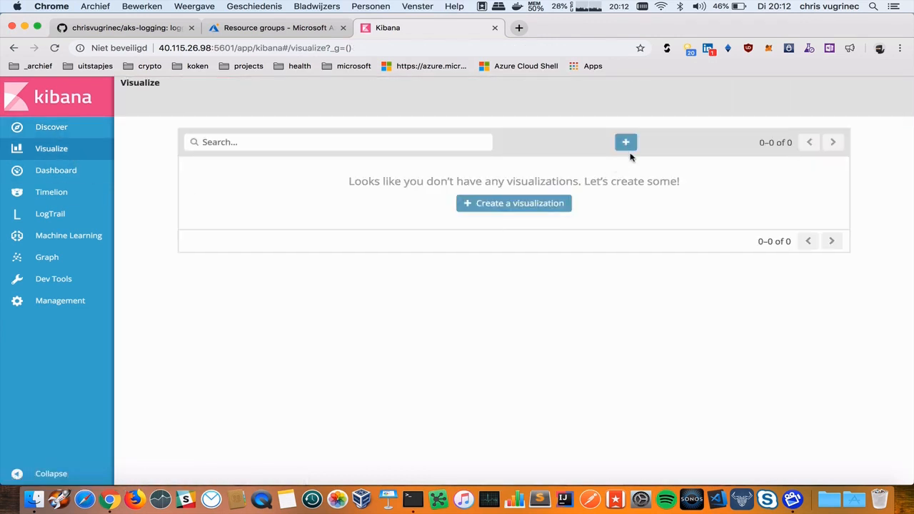
pyautogui.moveTo(351, 265)
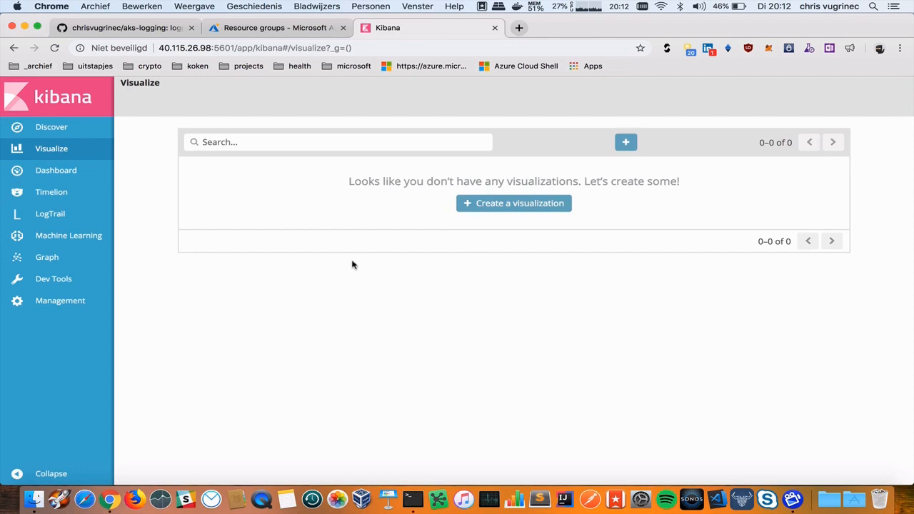
pyautogui.moveTo(72, 131)
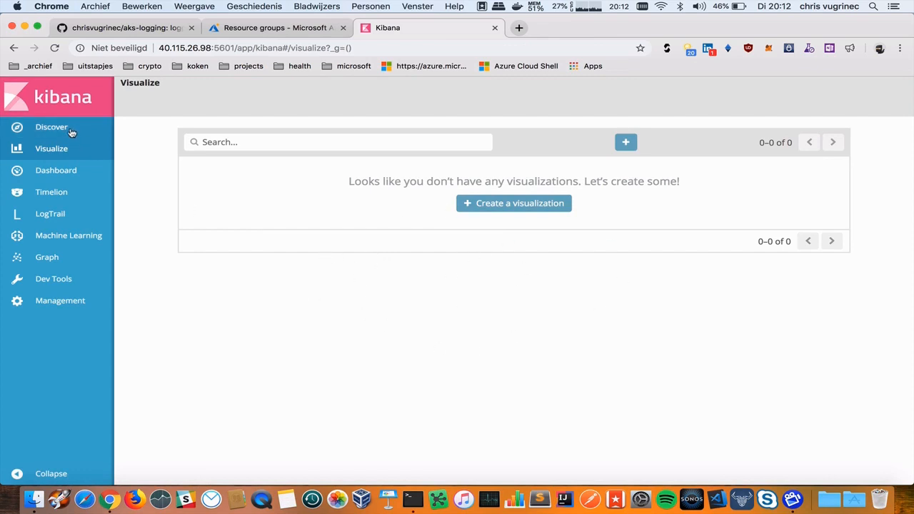
pyautogui.click(51, 126)
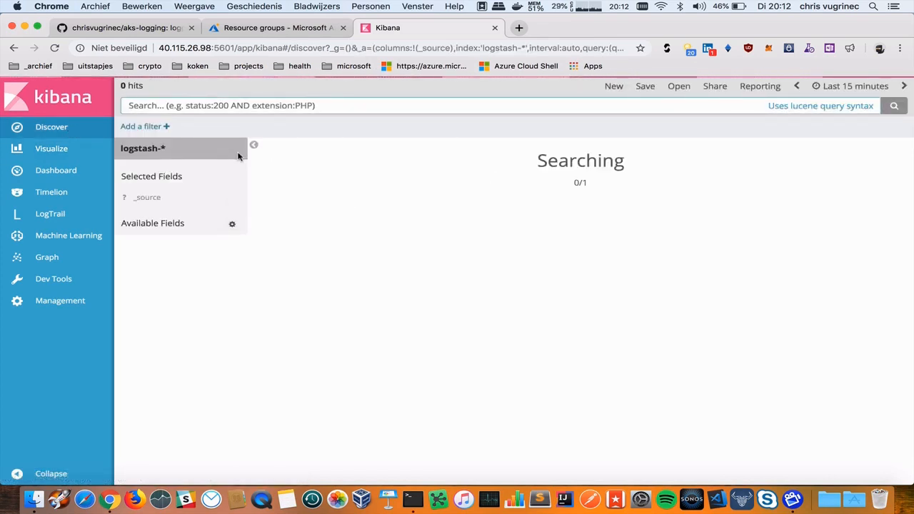
pyautogui.click(52, 149)
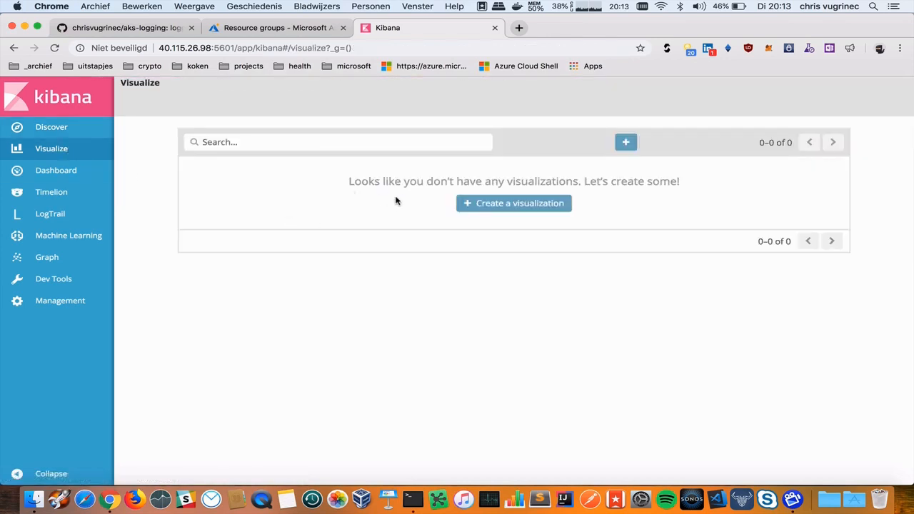
pyautogui.moveTo(514, 202)
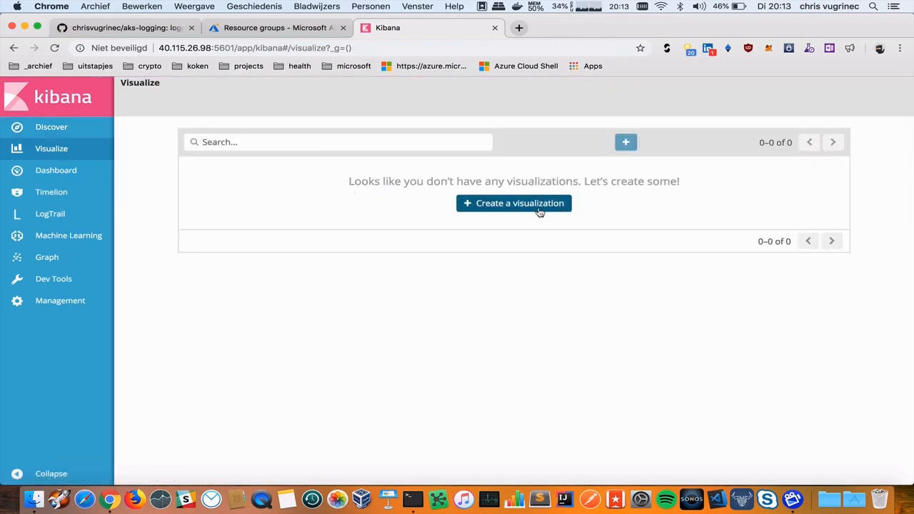
pyautogui.click(513, 203)
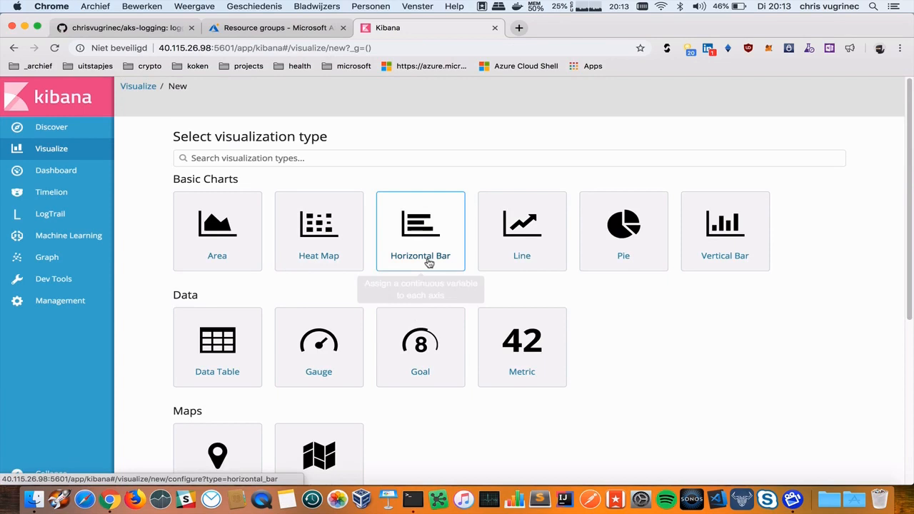
# Glance at the empty dashboards list and return to the visualization type chooser.
pyautogui.scroll(-3)
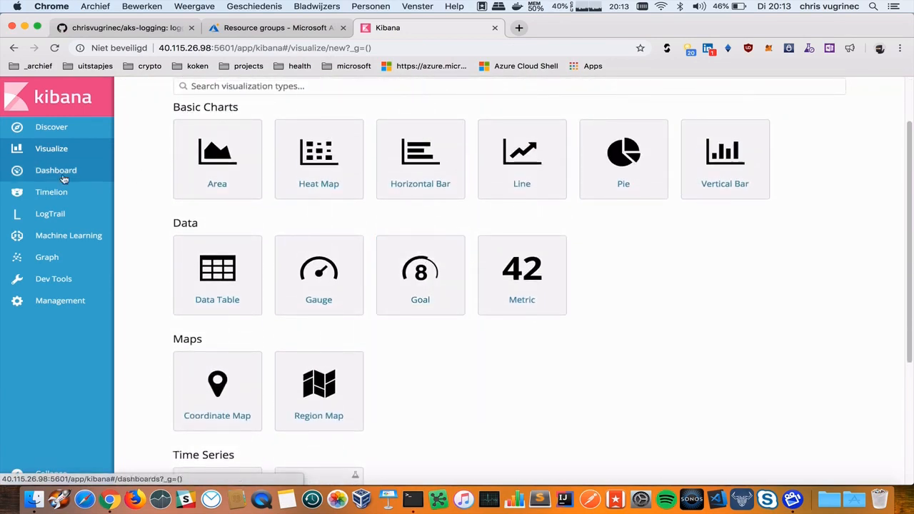
pyautogui.click(56, 170)
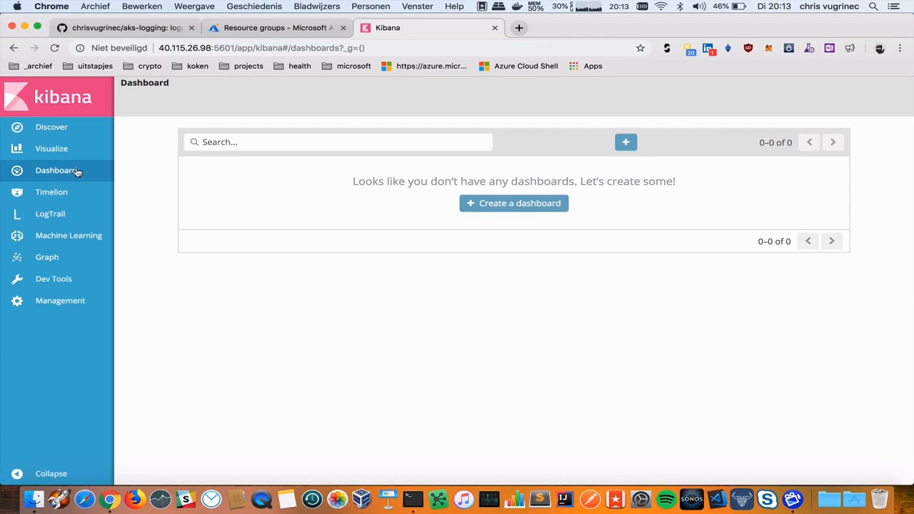
pyautogui.click(51, 148)
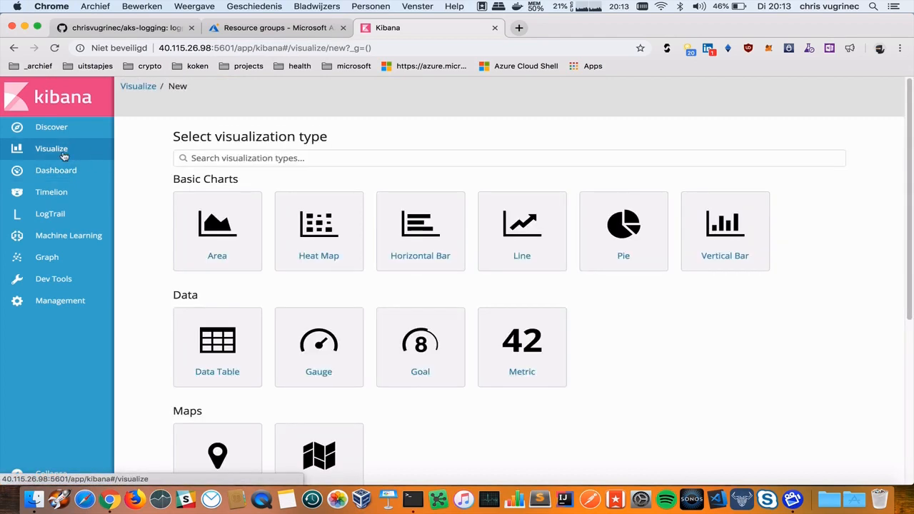
pyautogui.moveTo(66, 146)
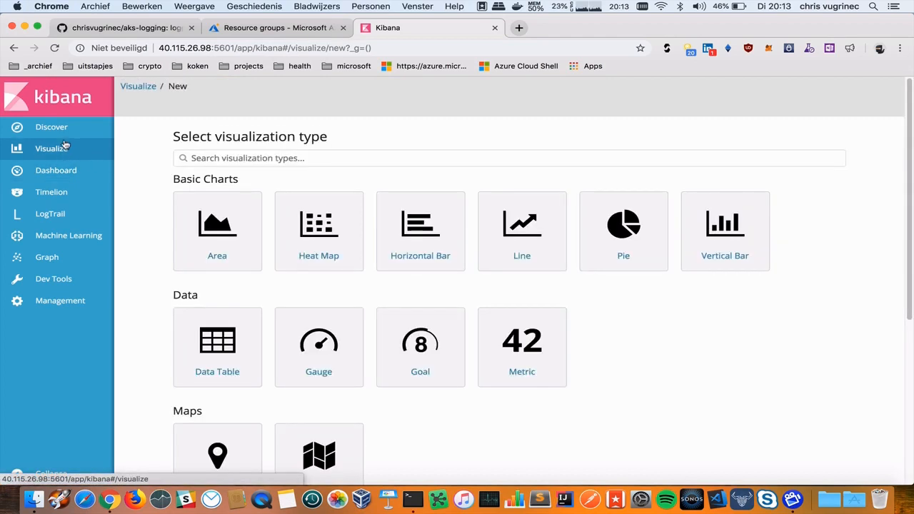
# In Discover, add kubernetes.namespace_name and log as columns and scroll to the efk-demo entries.
pyautogui.click(51, 126)
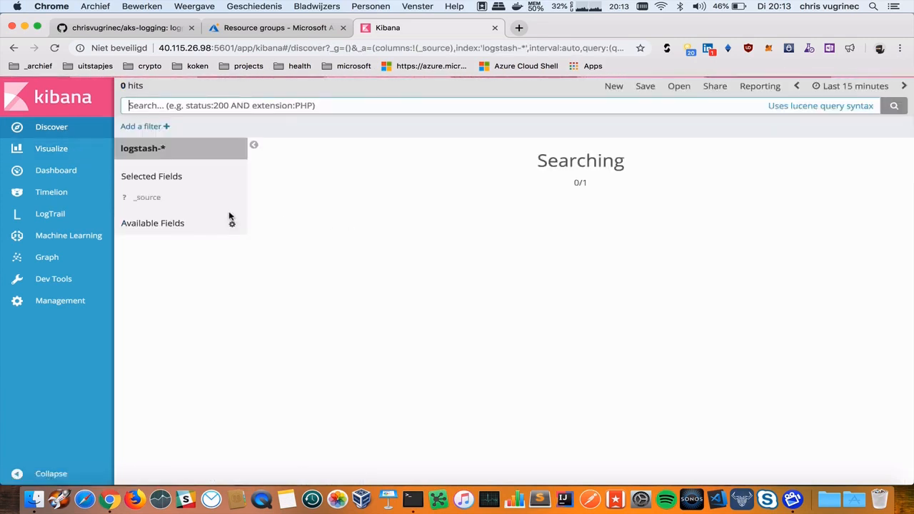
pyautogui.moveTo(416, 302)
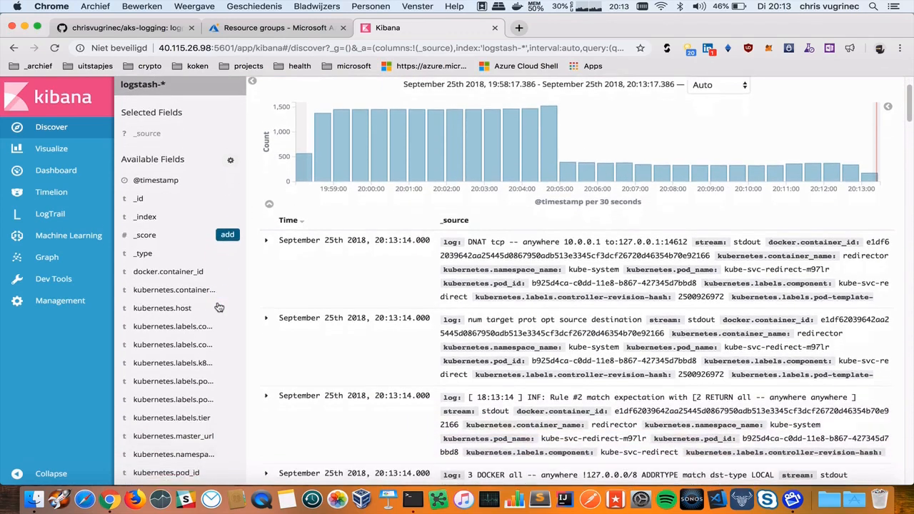
pyautogui.scroll(-3)
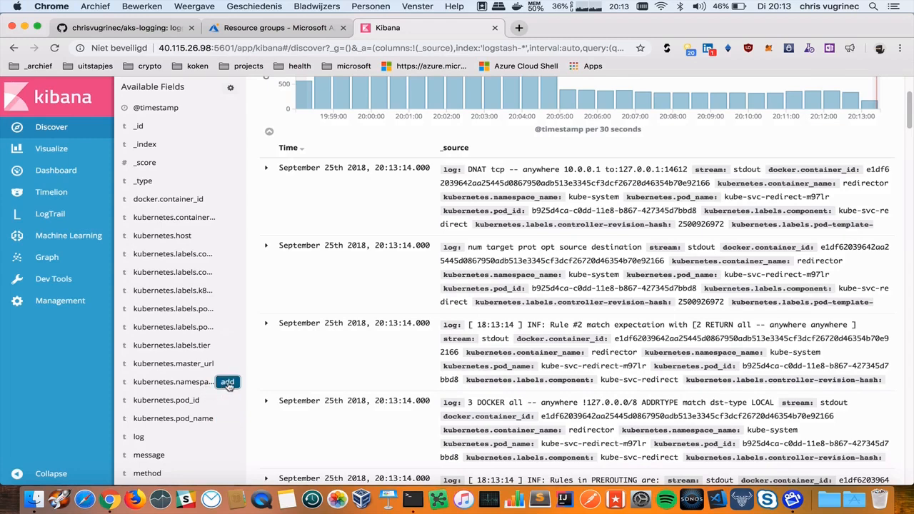
pyautogui.click(227, 383)
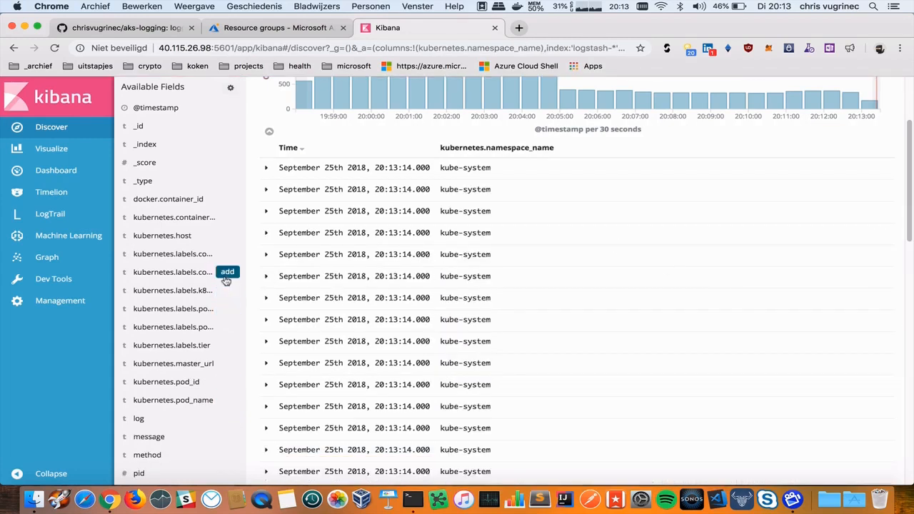
pyautogui.scroll(-3)
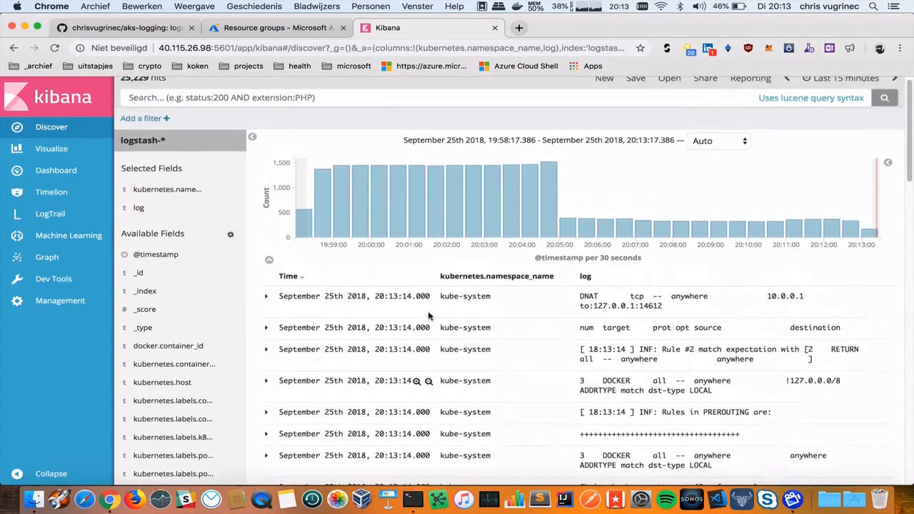
pyautogui.scroll(-3)
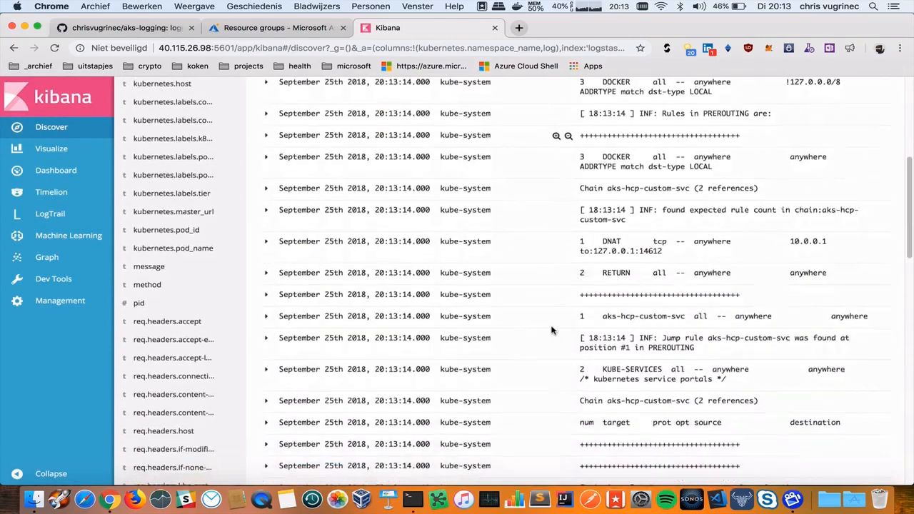
pyautogui.scroll(-3)
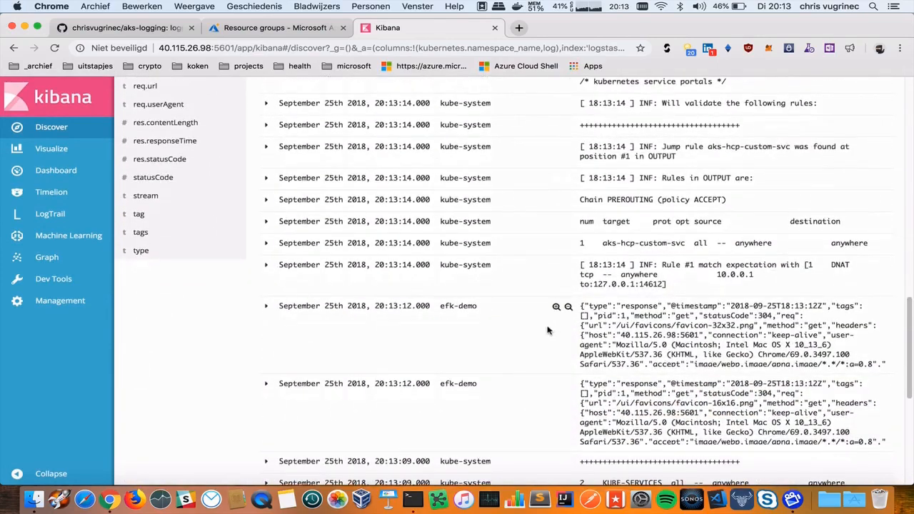
pyautogui.moveTo(557, 305)
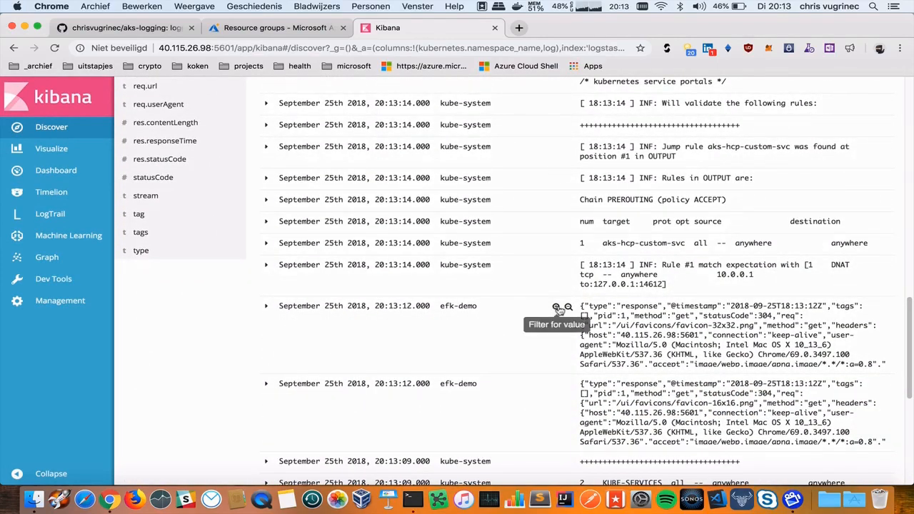
# Filter the log table to the efk-demo namespace (449 hits) and view its match-phrase query DSL.
pyautogui.click(557, 306)
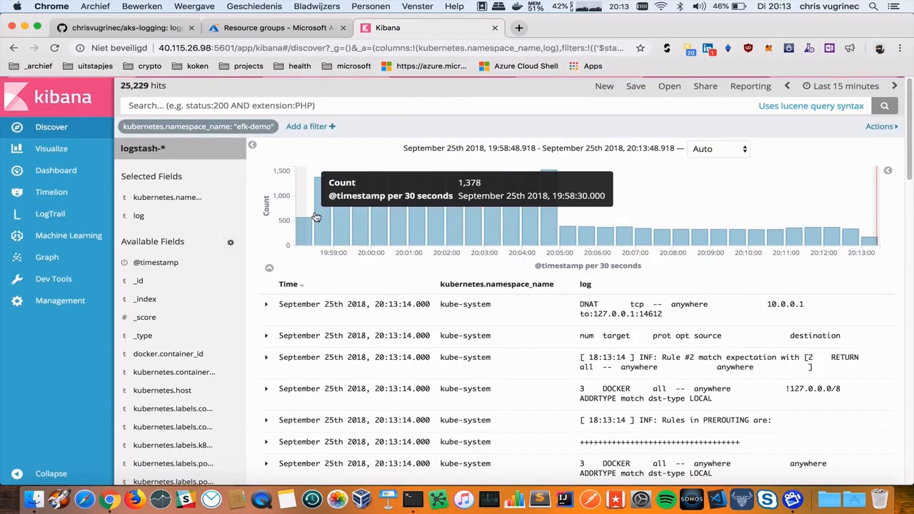
pyautogui.moveTo(477, 178)
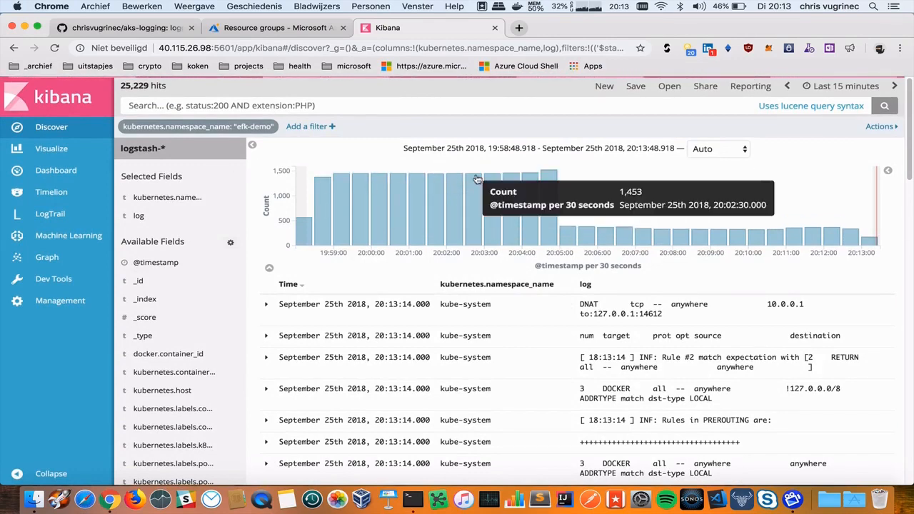
pyautogui.moveTo(531, 180)
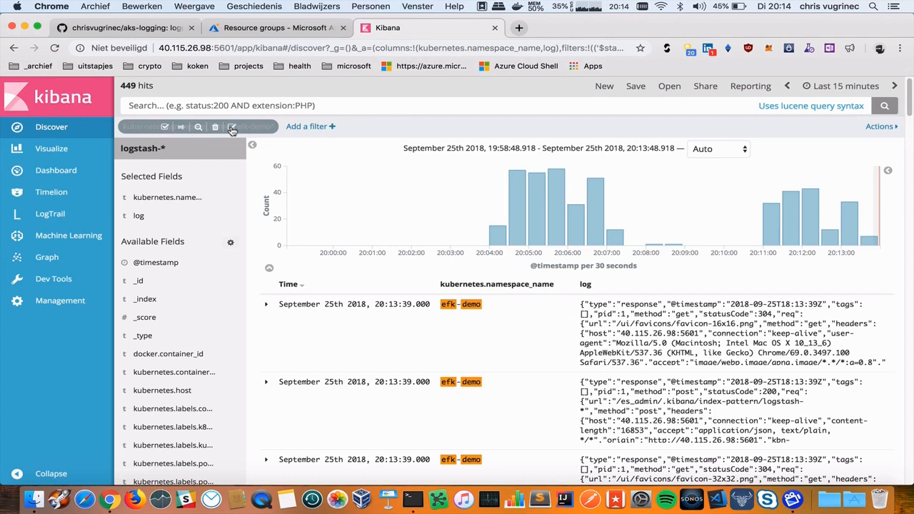
pyautogui.click(231, 126)
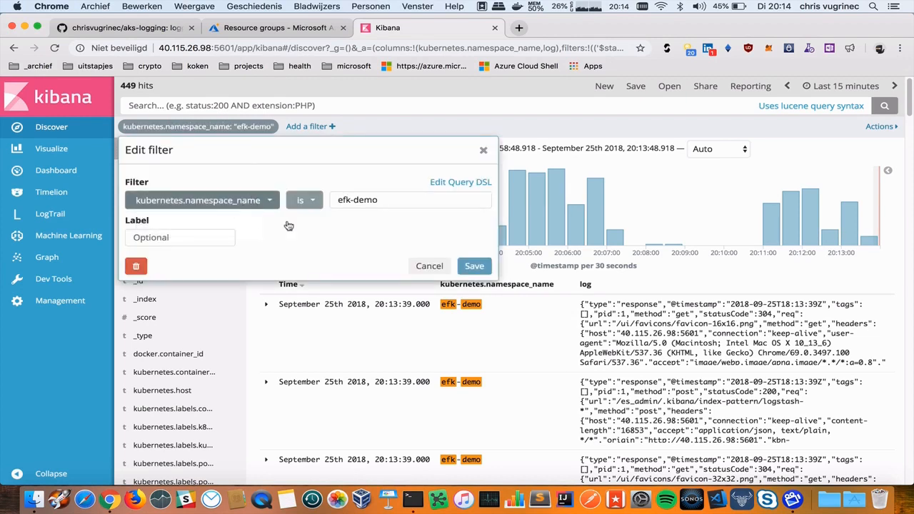
pyautogui.click(460, 181)
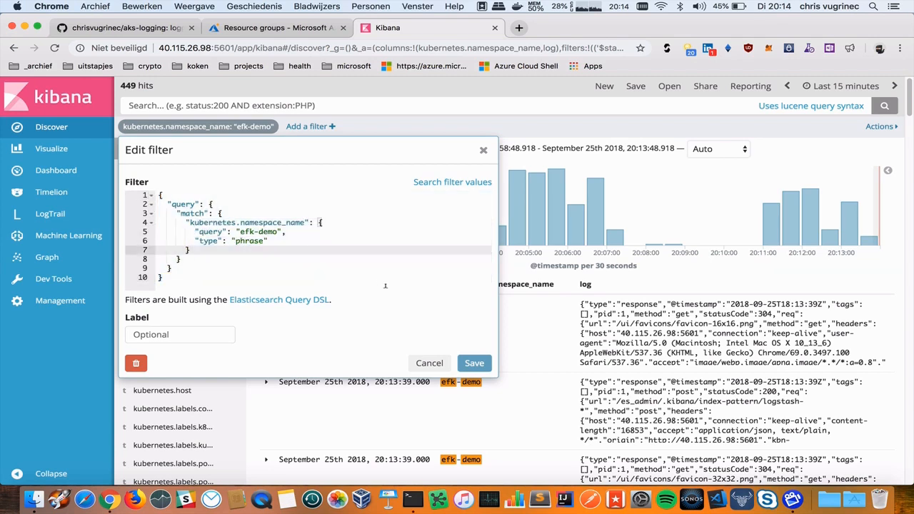
pyautogui.click(429, 363)
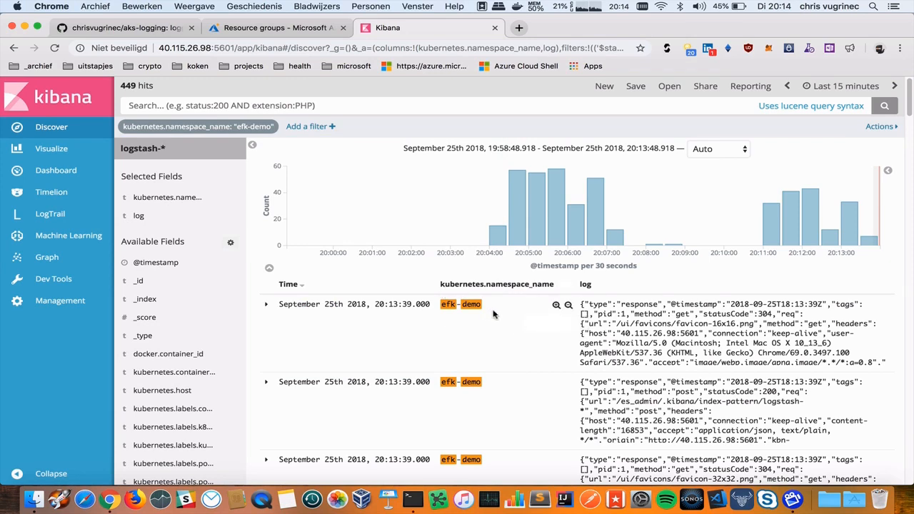
pyautogui.moveTo(517, 365)
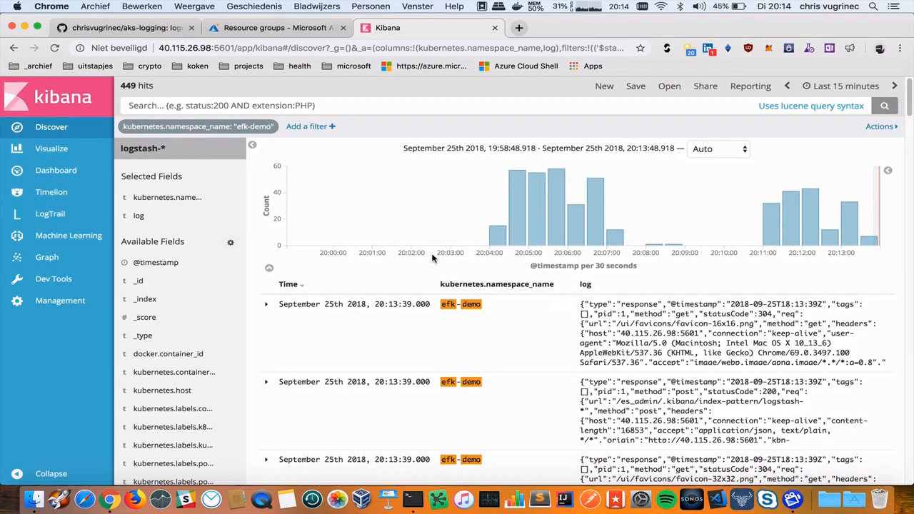
pyautogui.moveTo(411, 222)
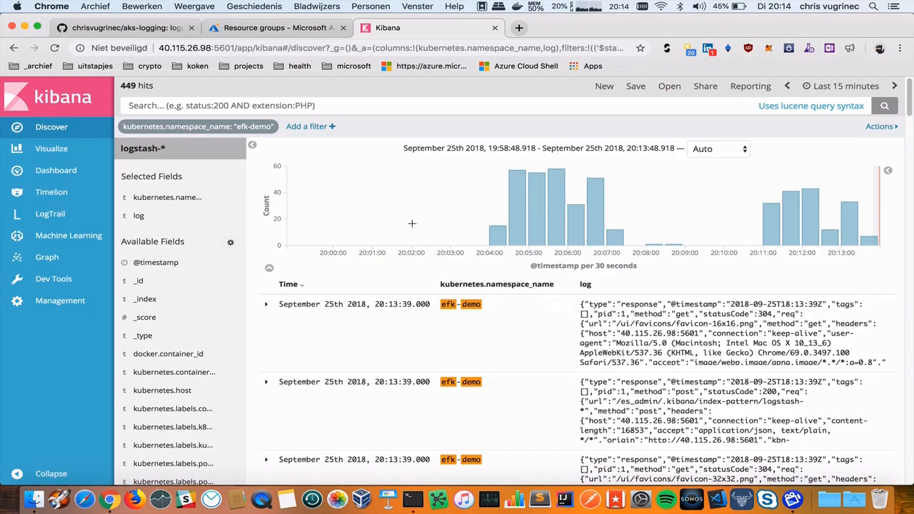
# In Terminal, run ./1_redis.sh from got-webapp/ to create the namespace, redis deployment and service.
pyautogui.press('cmd+tab')
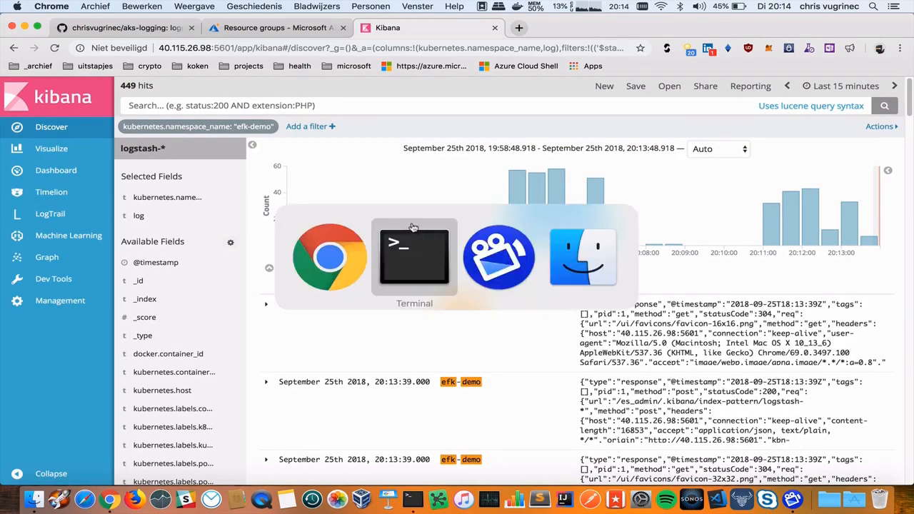
pyautogui.click(414, 257)
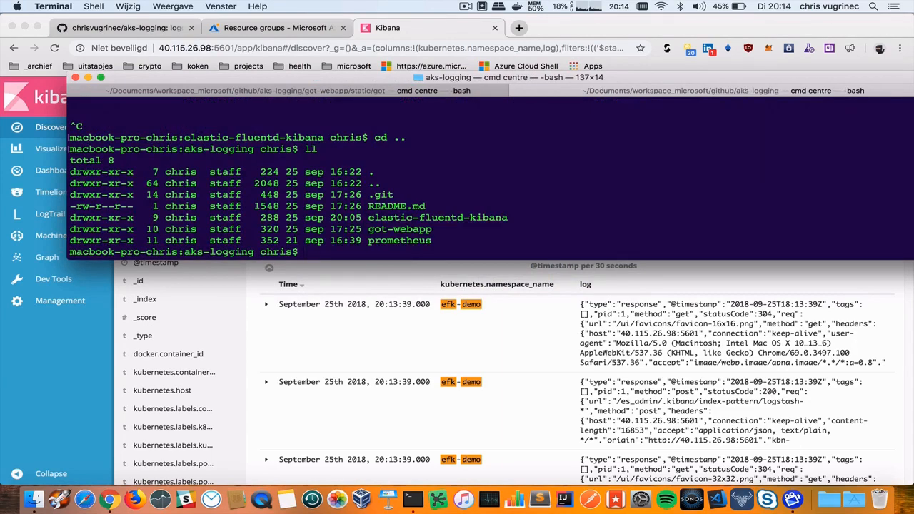
pyautogui.write('cd got-webapp/')
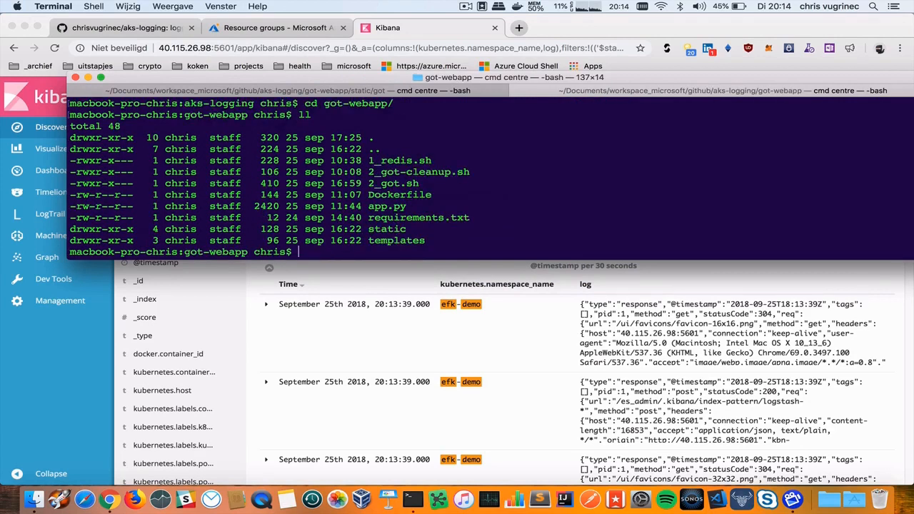
pyautogui.write('./1_redis.sh')
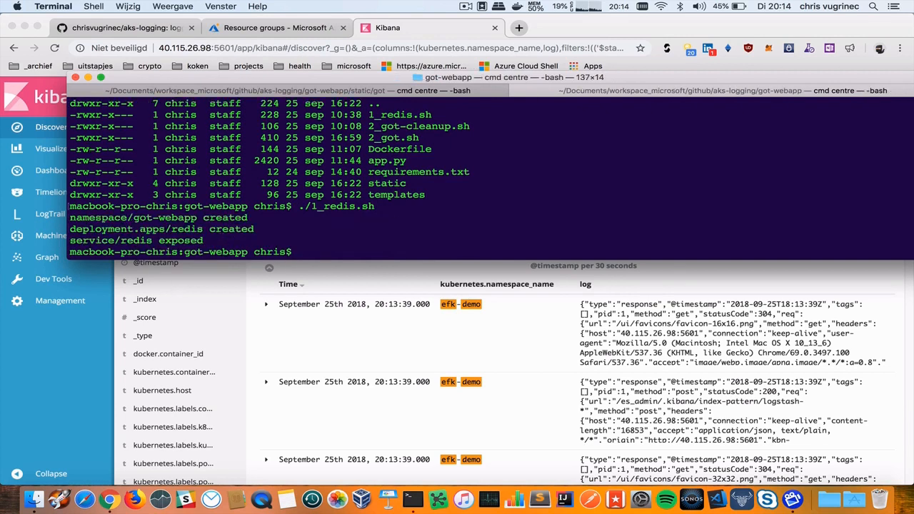
# Review the kubectl commands in 1_redis.sh in vi, then quit.
pyautogui.write('vi 1_redis.sh')
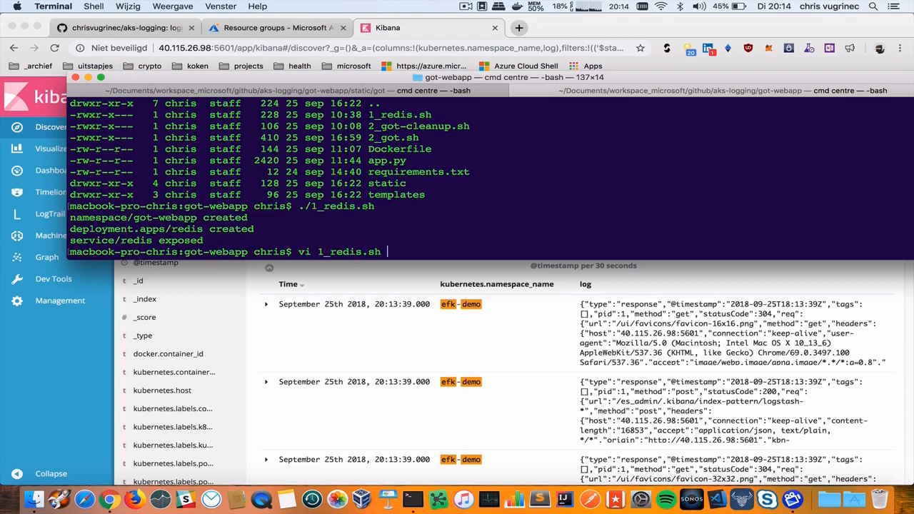
pyautogui.press('Return')
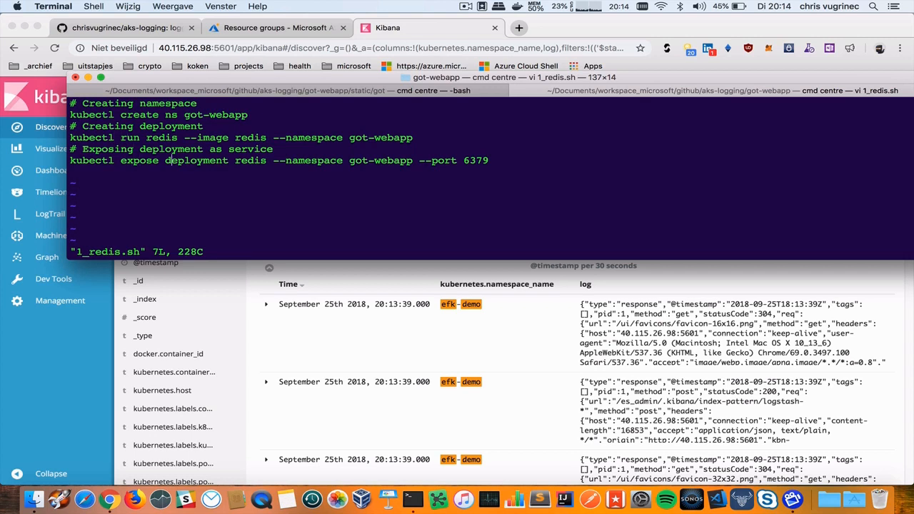
pyautogui.write(':q')
pyautogui.write('ll')
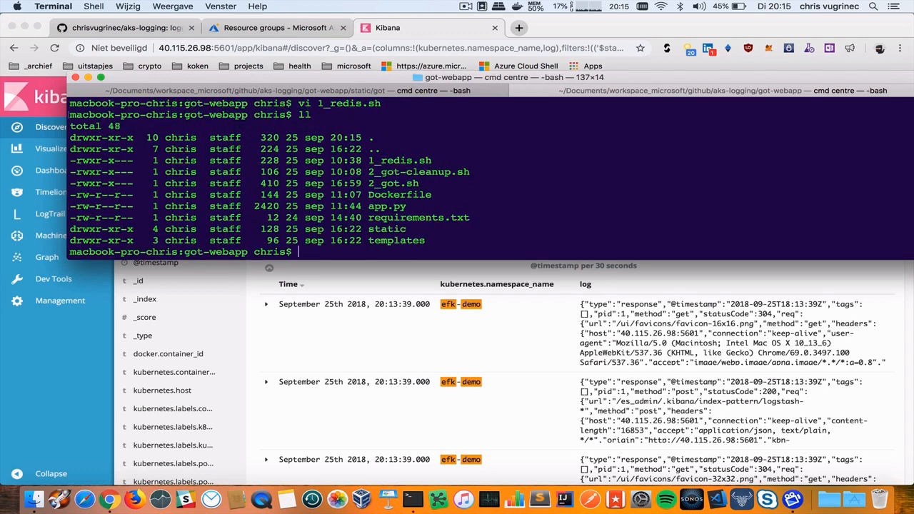
# Review and run 2_got.sh to deploy the front end, then list the static directory.
pyautogui.write('./')
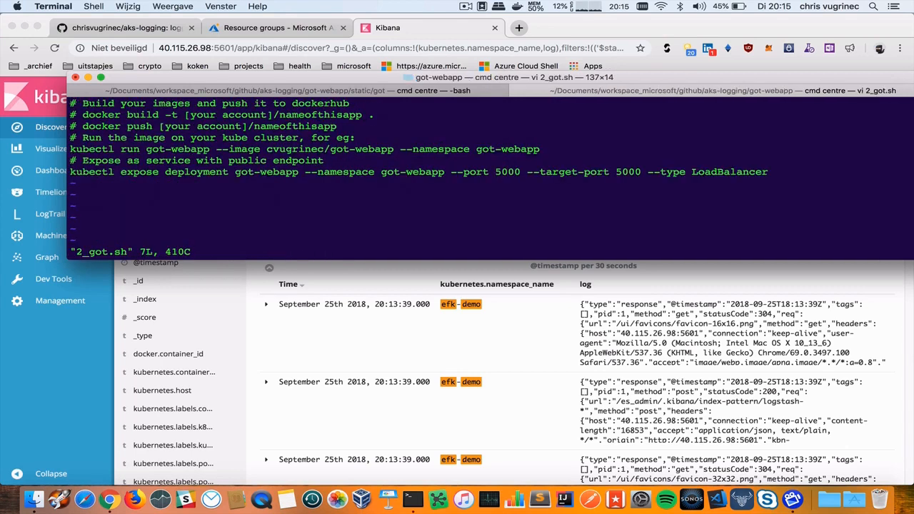
pyautogui.write(':q')
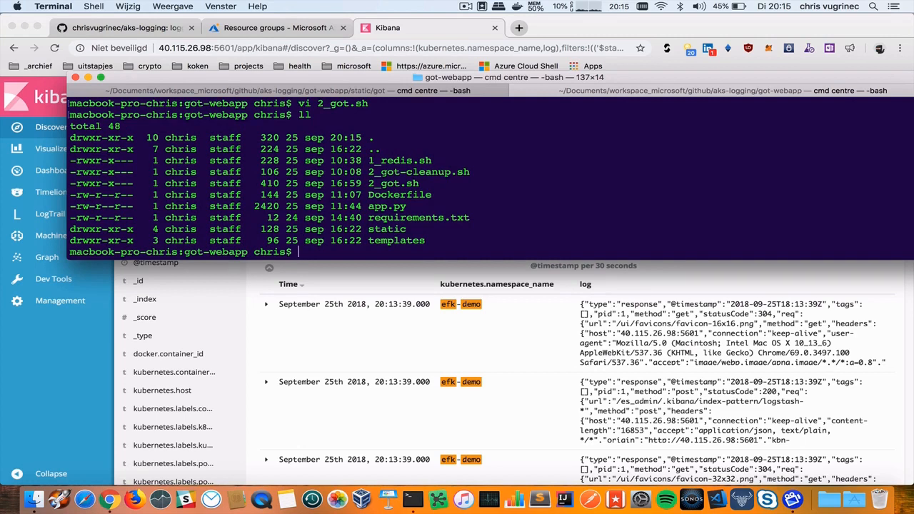
pyautogui.write('ll star')
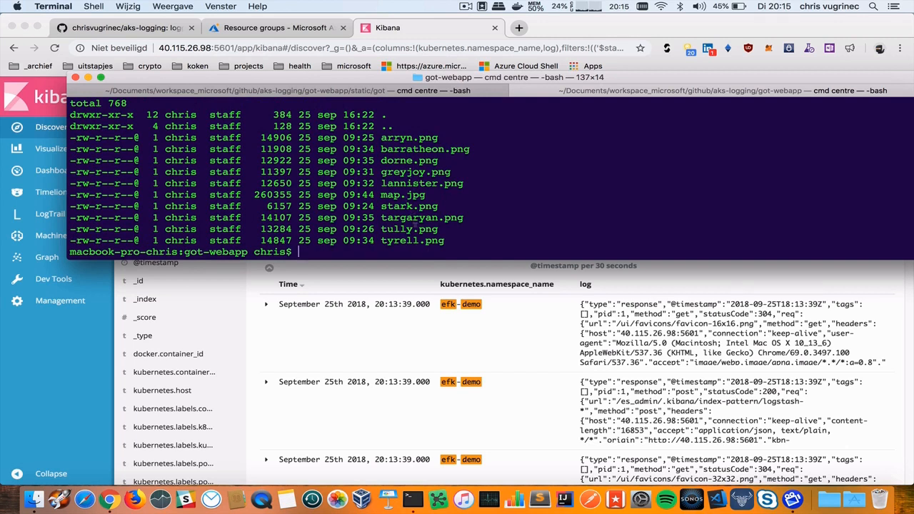
# List the got-webapp pods and services and grab the load balancer's external IP.
pyautogui.doubleClick(421, 217)
pyautogui.write('ll')
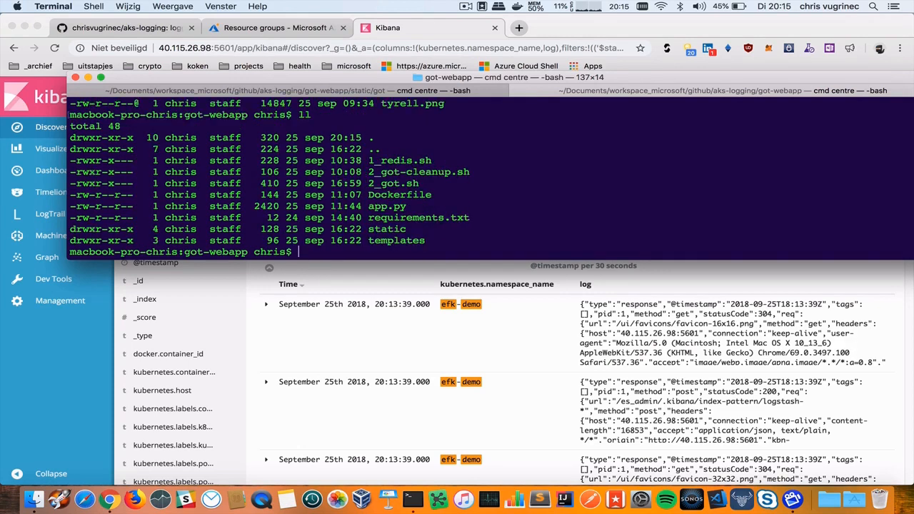
pyautogui.write('k get pods')
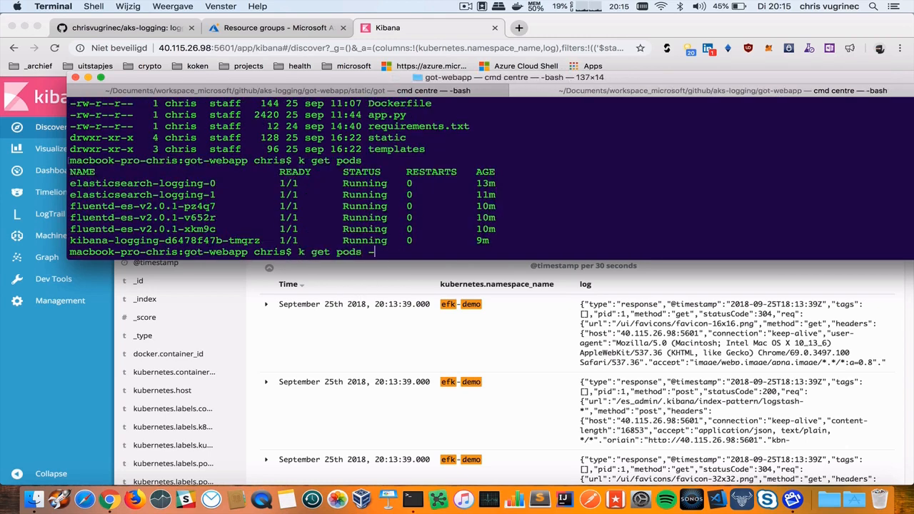
pyautogui.write('--namespace')
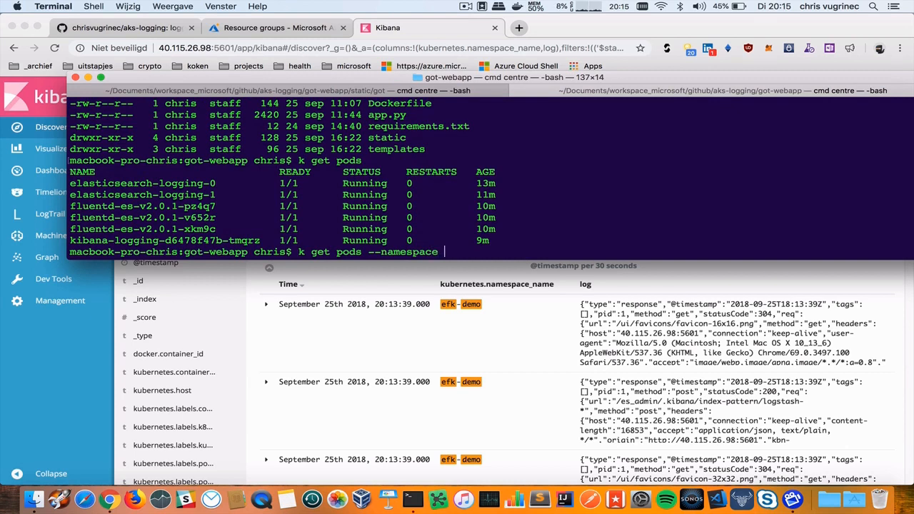
pyautogui.write('got-webapp')
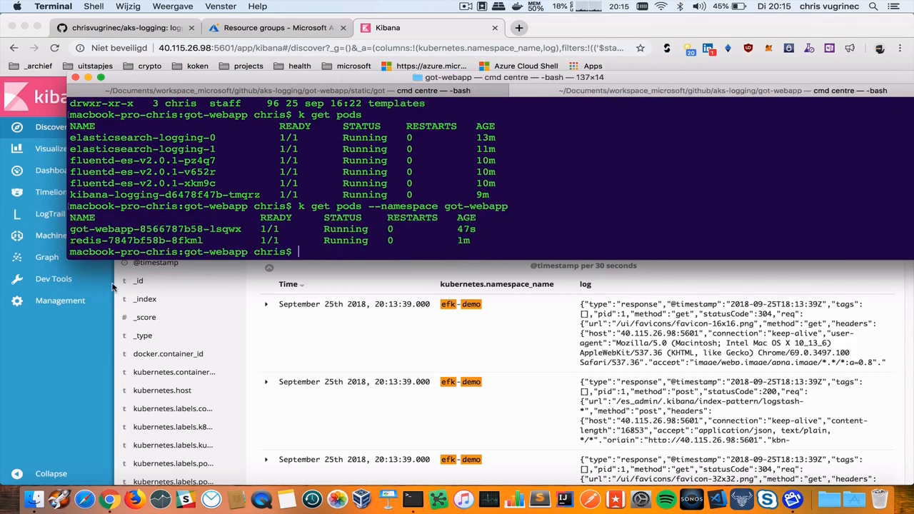
pyautogui.write('k get pods --namespace got-webapp')
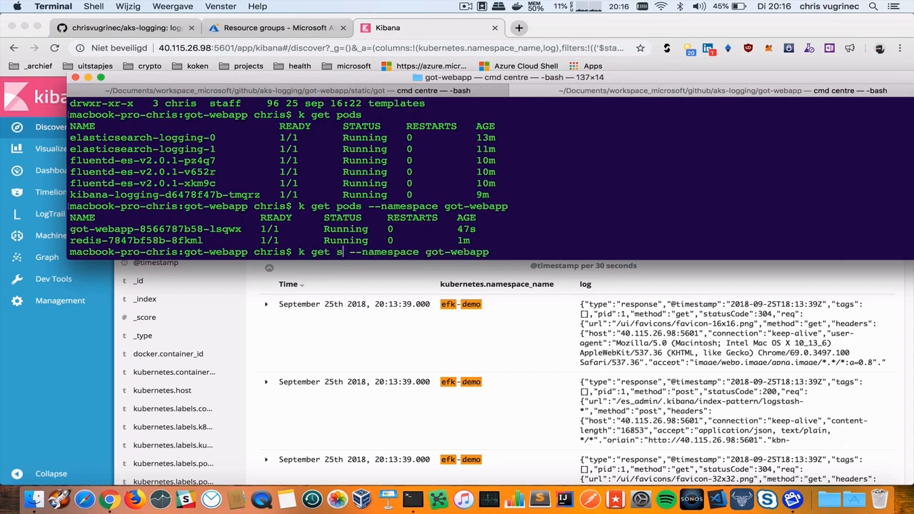
pyautogui.write('vc')
pyautogui.press('Return')
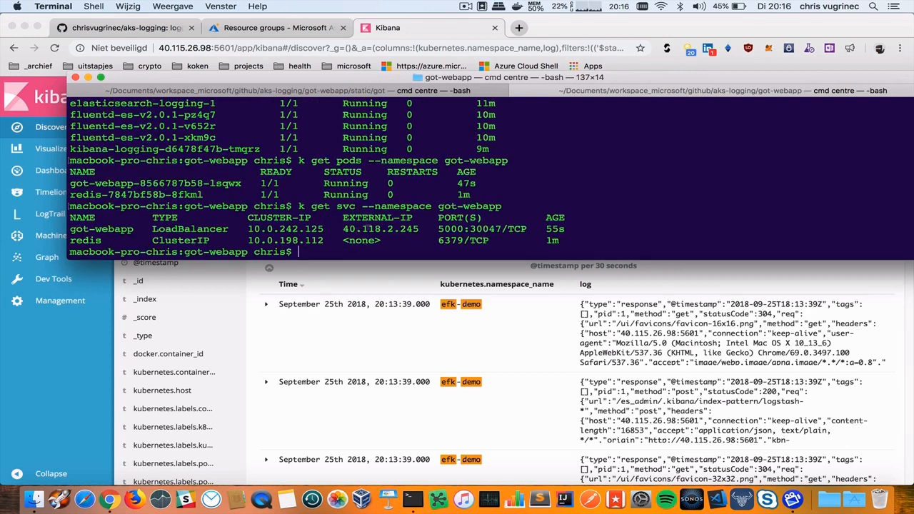
pyautogui.doubleClick(379, 228)
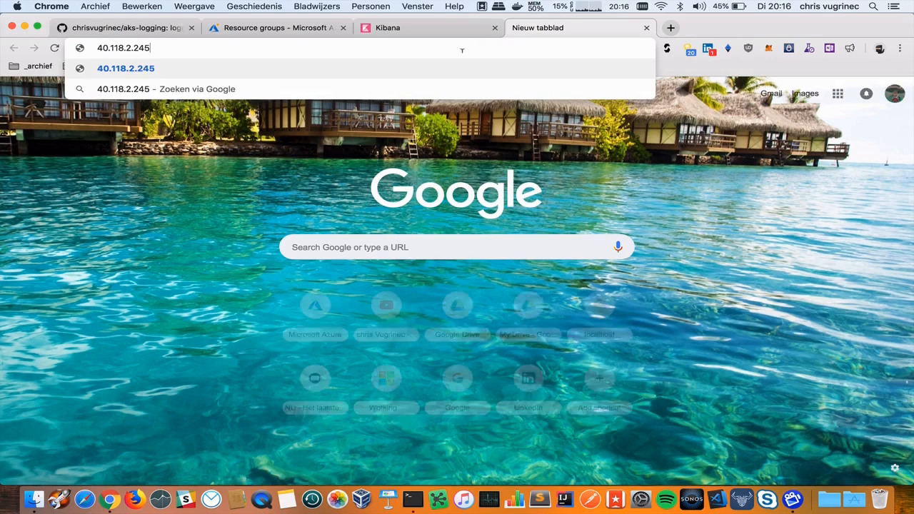
# Load the voting page at 40.118.2.245:5000 and re-list the got-webapp services.
pyautogui.write(':5000')
pyautogui.write('k')
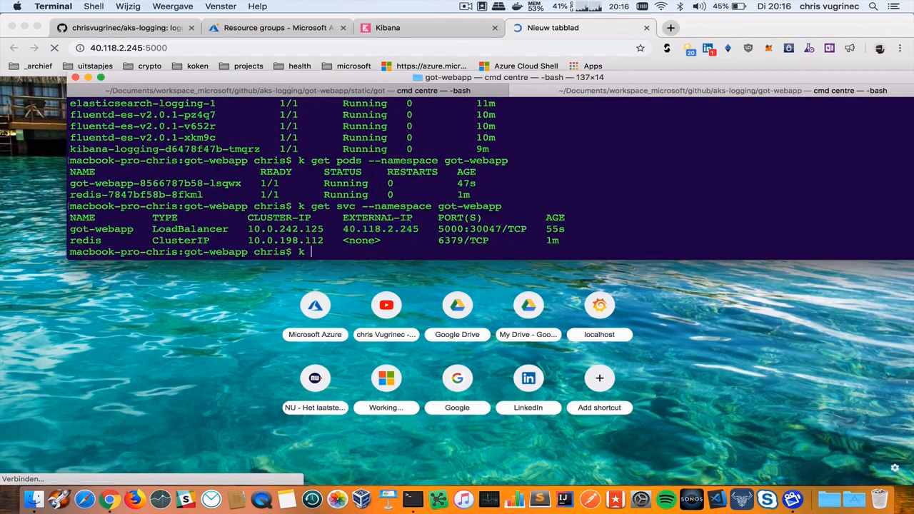
pyautogui.write('get svc --namespace got-webapp')
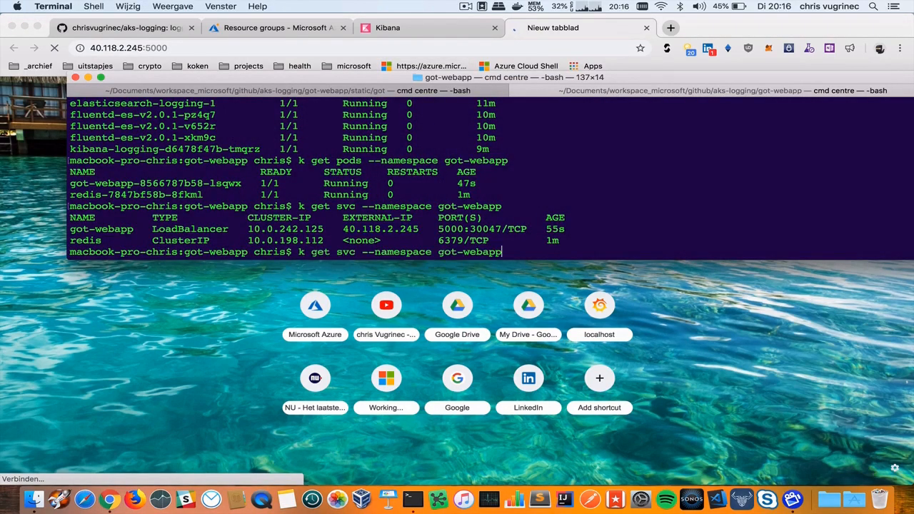
pyautogui.press('Return')
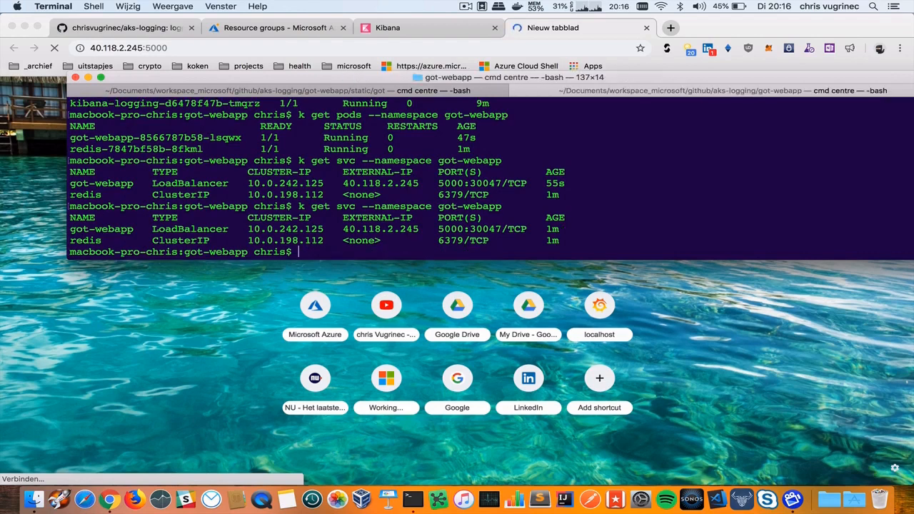
# Follow the logs of pod got-webapp-8566787b58-lsqwx with k logs -f.
pyautogui.write('k-pro-chris:got-webapp chris$ k')
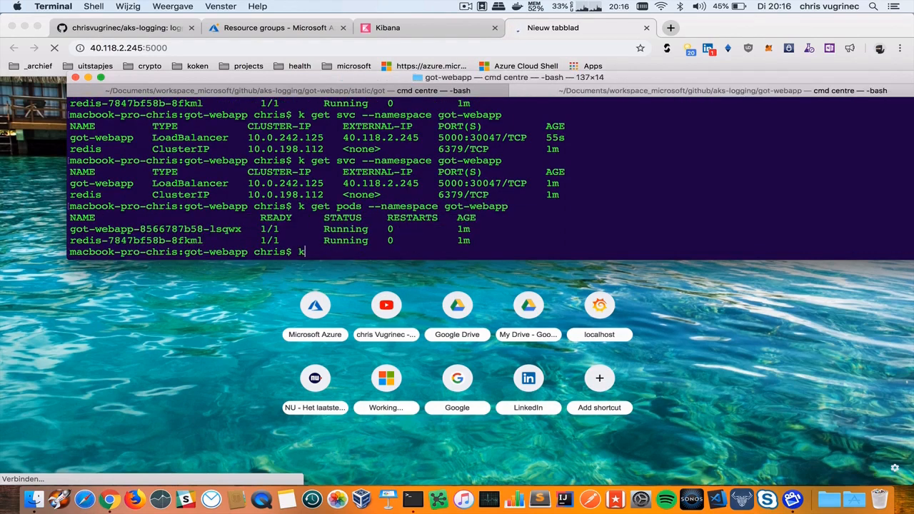
pyautogui.write('logs -f')
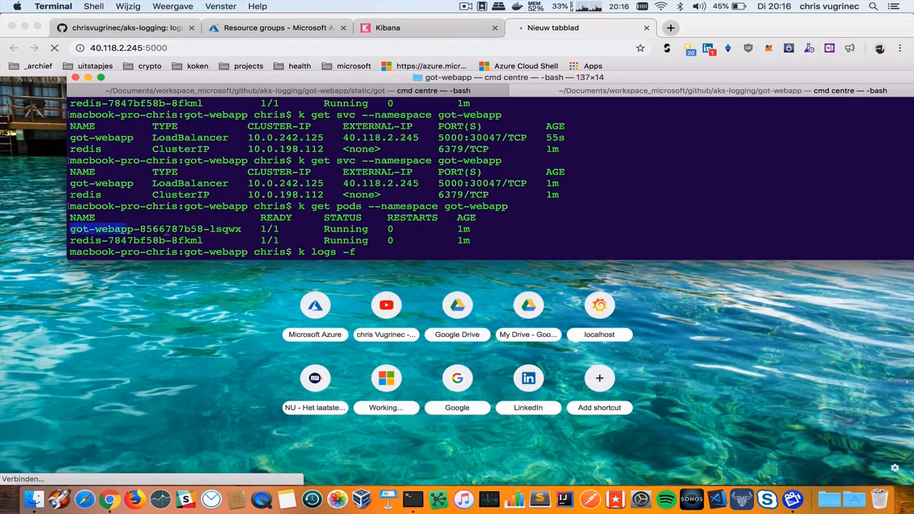
pyautogui.write('got-webapp-8566787b58-lsqwx')
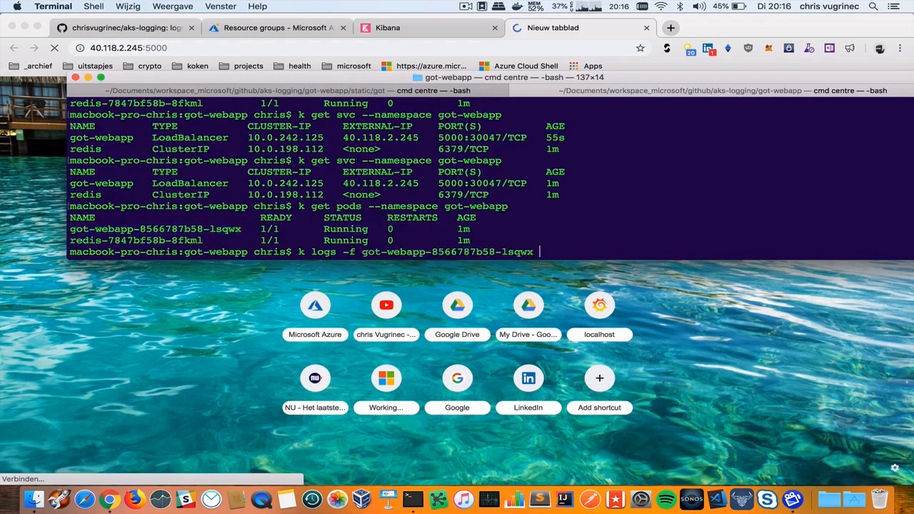
pyautogui.write('--namespac')
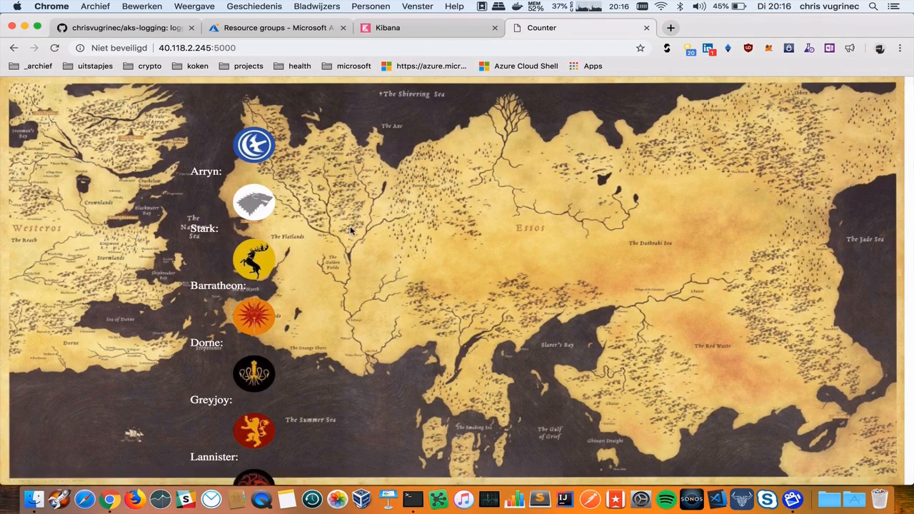
# Vote for Dorne on the counter page until it reads Dorne: 3.
pyautogui.scroll(-3)
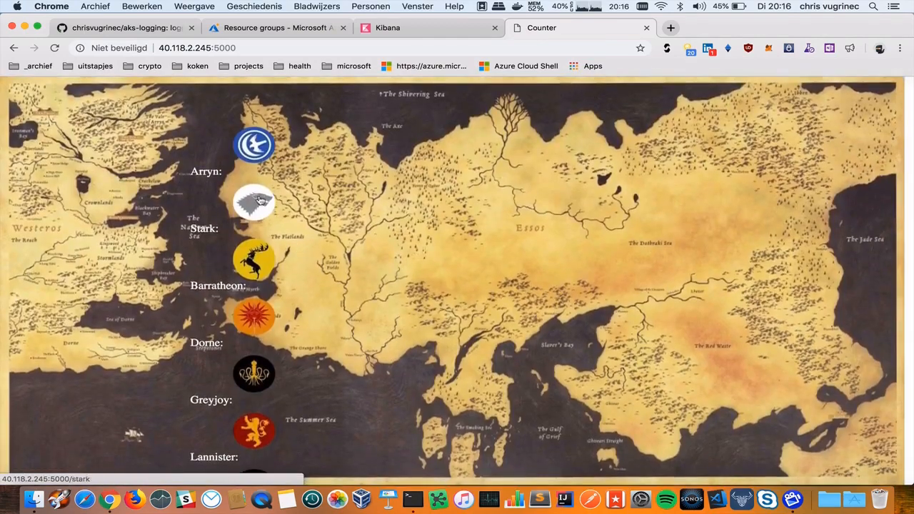
pyautogui.click(254, 145)
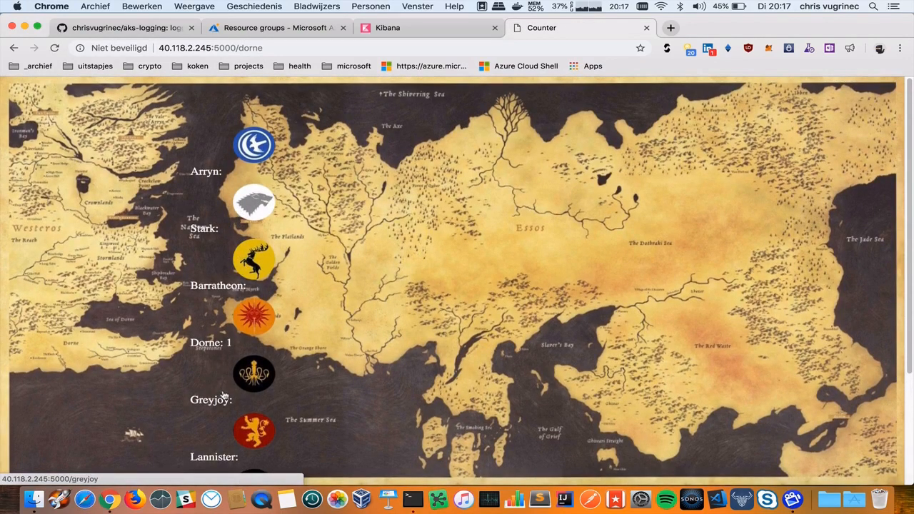
pyautogui.click(255, 374)
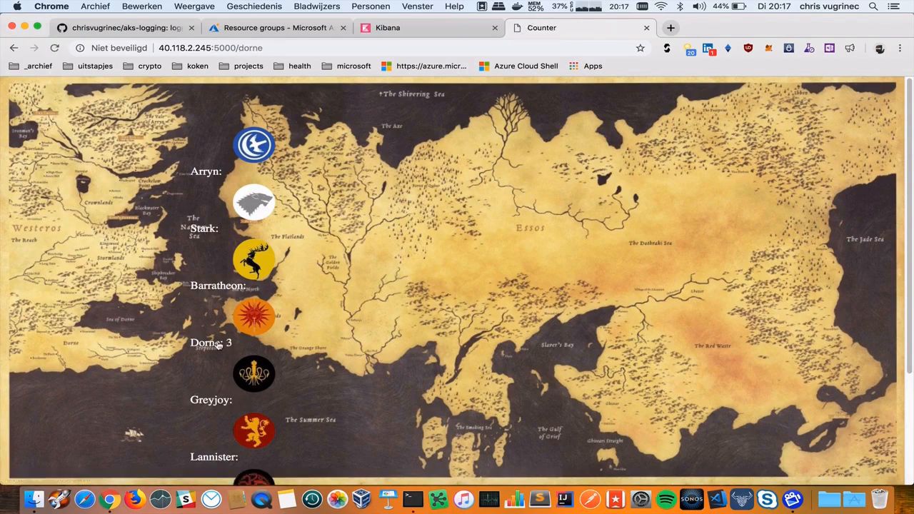
pyautogui.scroll(-3)
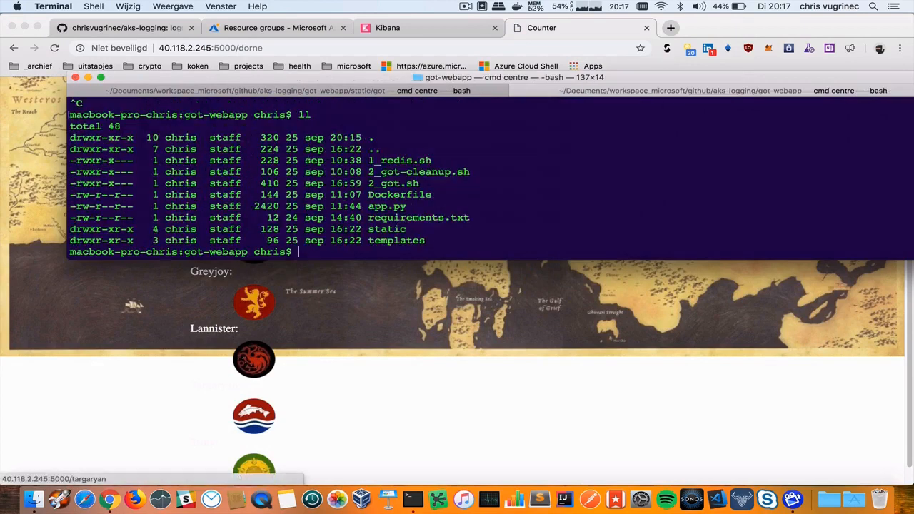
# View app.py in vi, scrolling to the /arryn and /stark vote routes with their logging calls.
pyautogui.write('vi app.py')
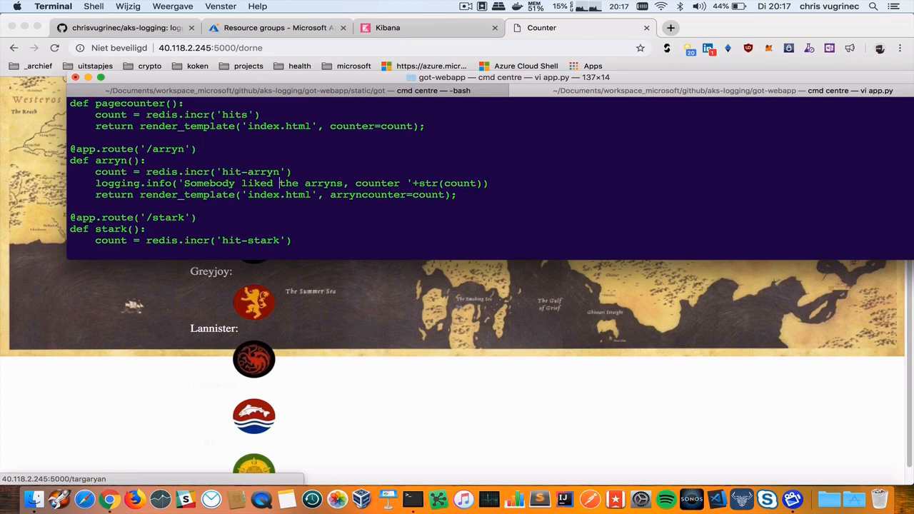
pyautogui.scroll(-3)
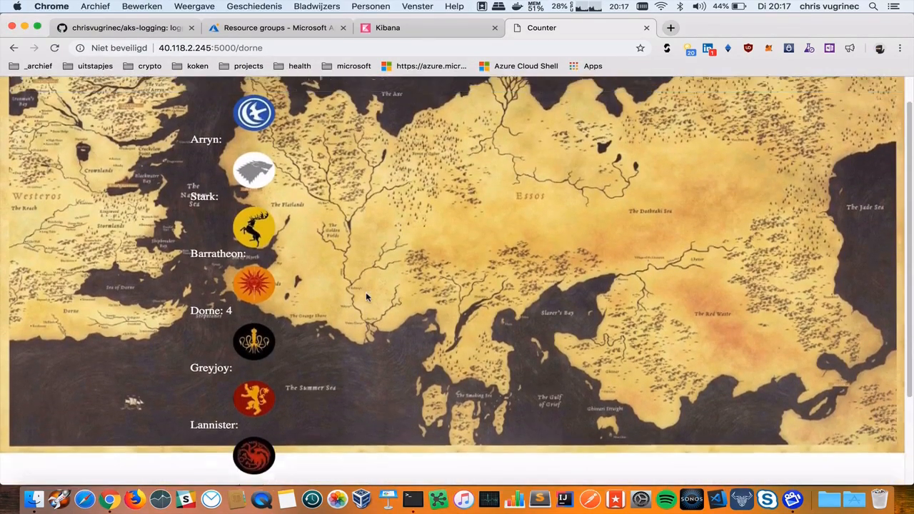
pyautogui.scroll(-3)
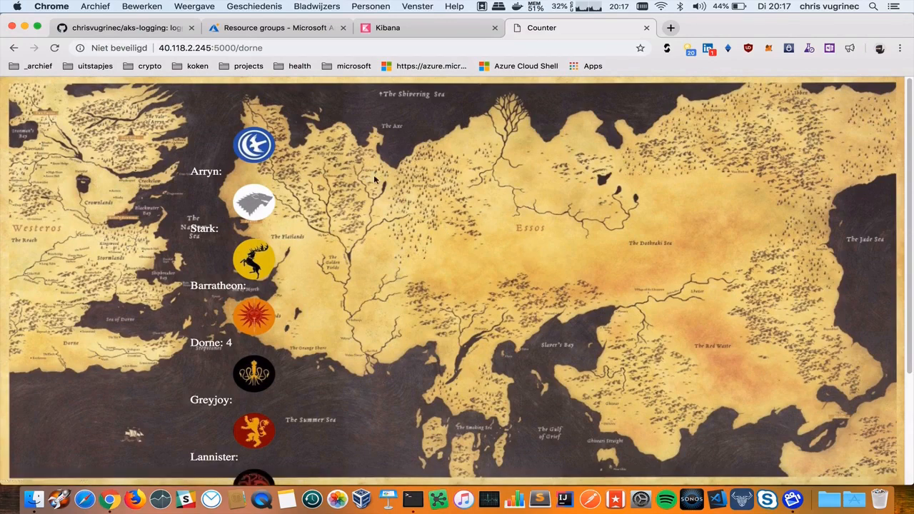
pyautogui.moveTo(380, 76)
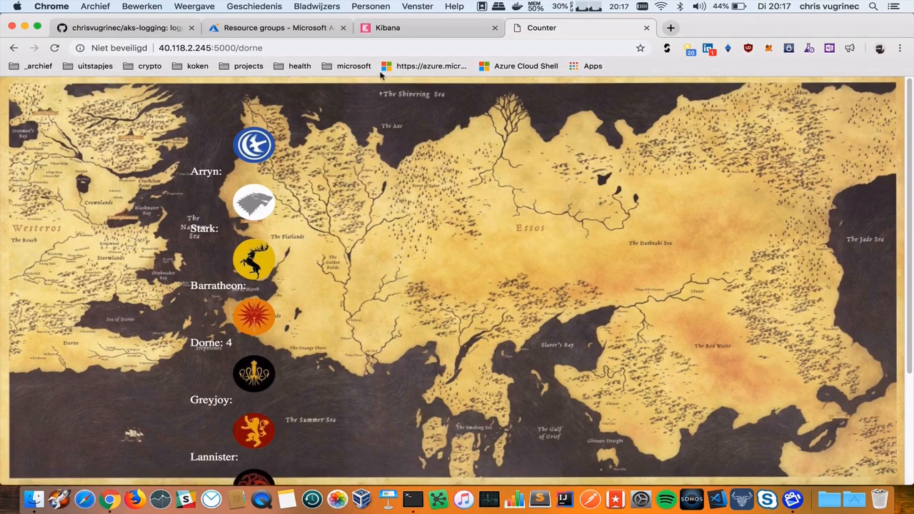
pyautogui.moveTo(340, 203)
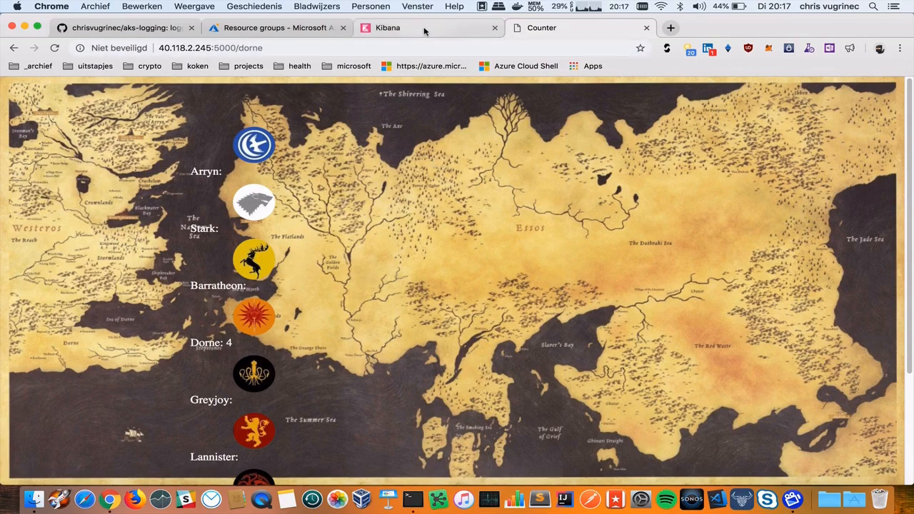
# Set the kubernetes.namespace_name filter to got-webapp, listing the 54 'Somebody liked' hits.
pyautogui.click(388, 28)
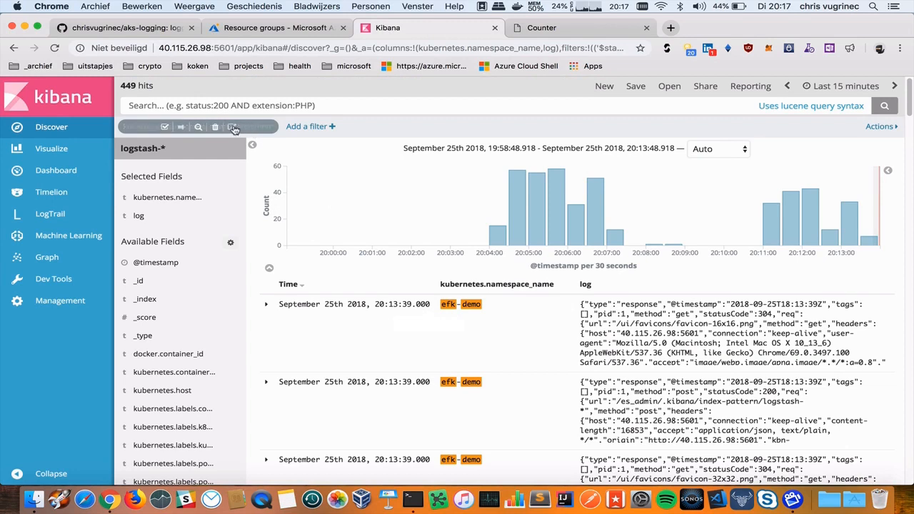
pyautogui.click(234, 125)
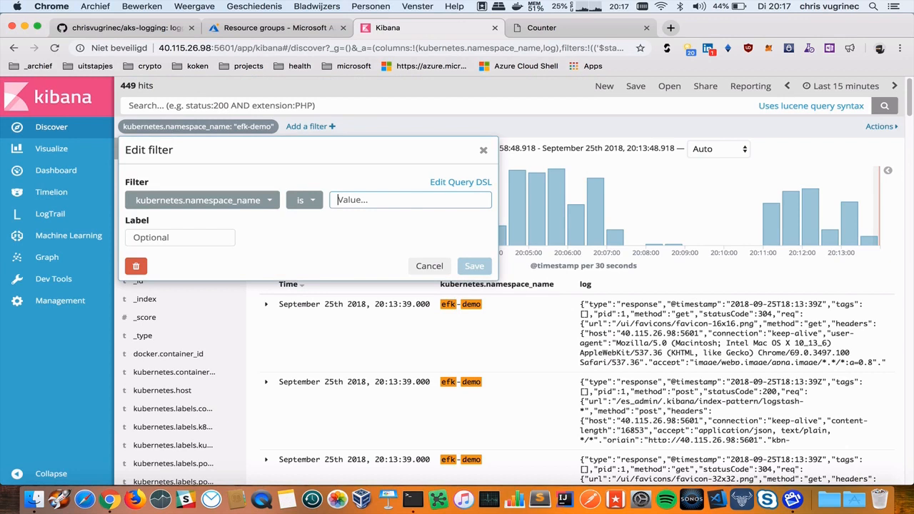
pyautogui.write('got-')
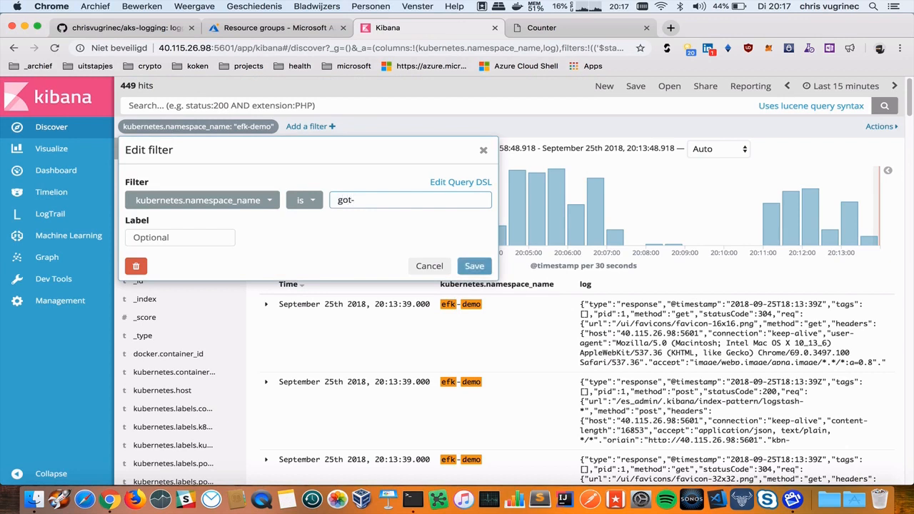
pyautogui.write('webapp')
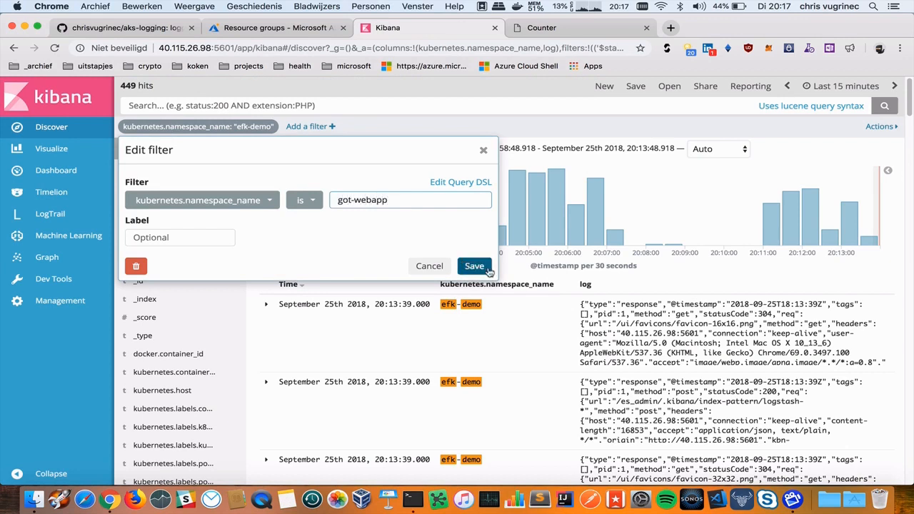
pyautogui.click(474, 265)
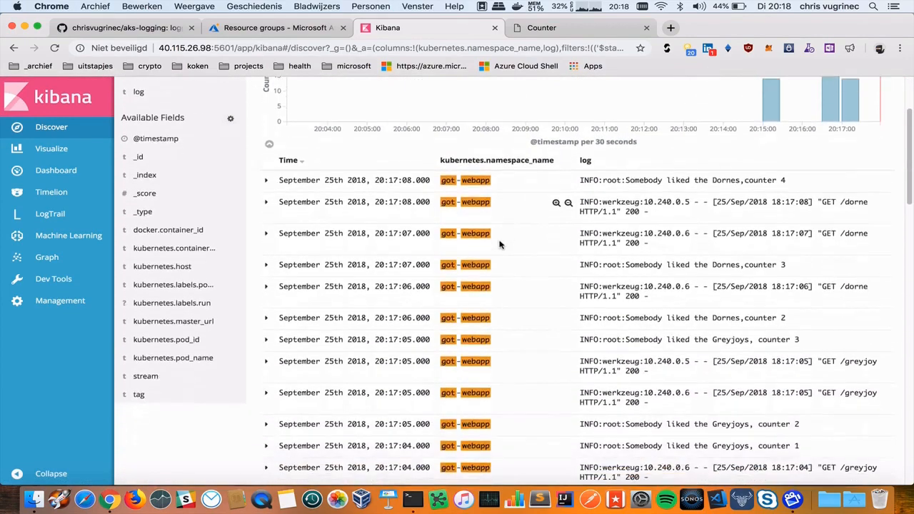
pyautogui.scroll(-3)
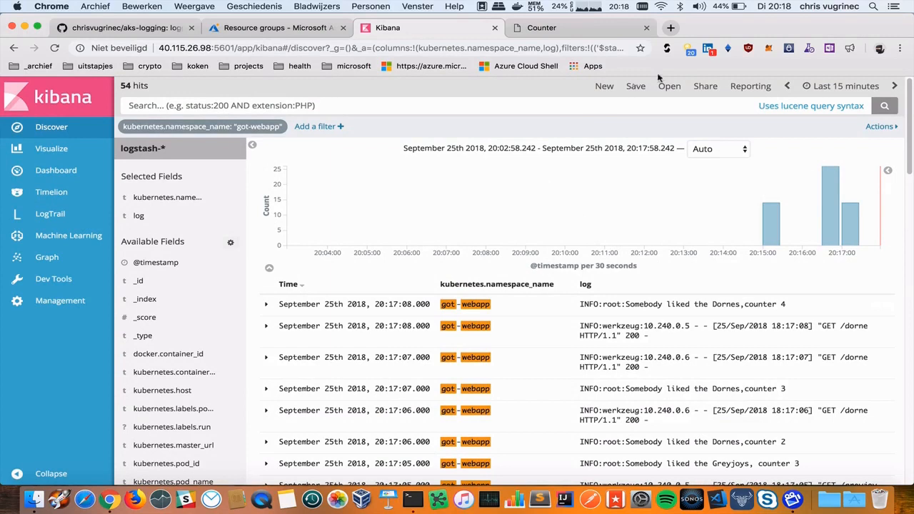
# Save the filtered search under the name got-favorite-families.
pyautogui.click(634, 86)
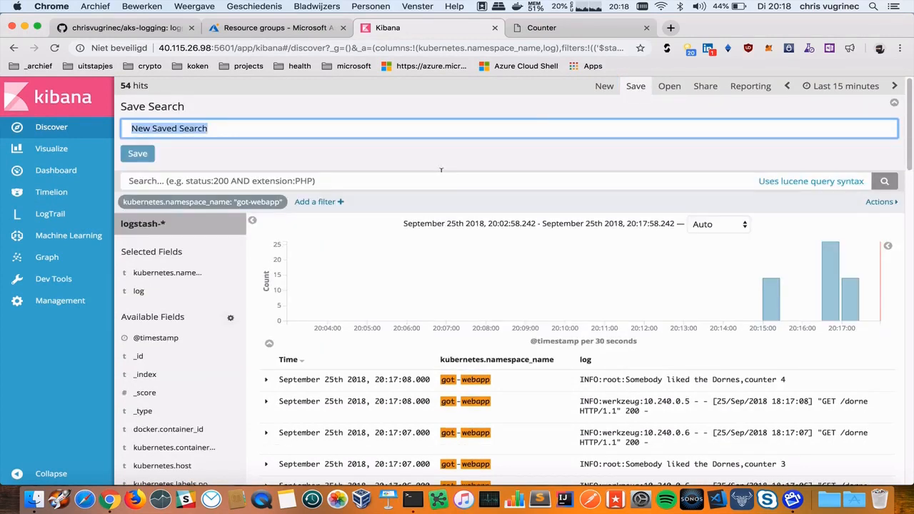
pyautogui.write('got-')
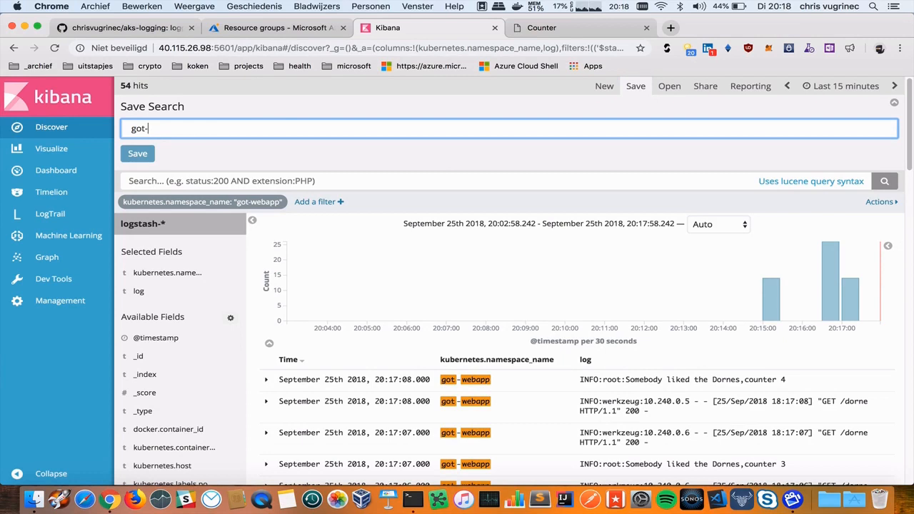
pyautogui.write('favorite-famili')
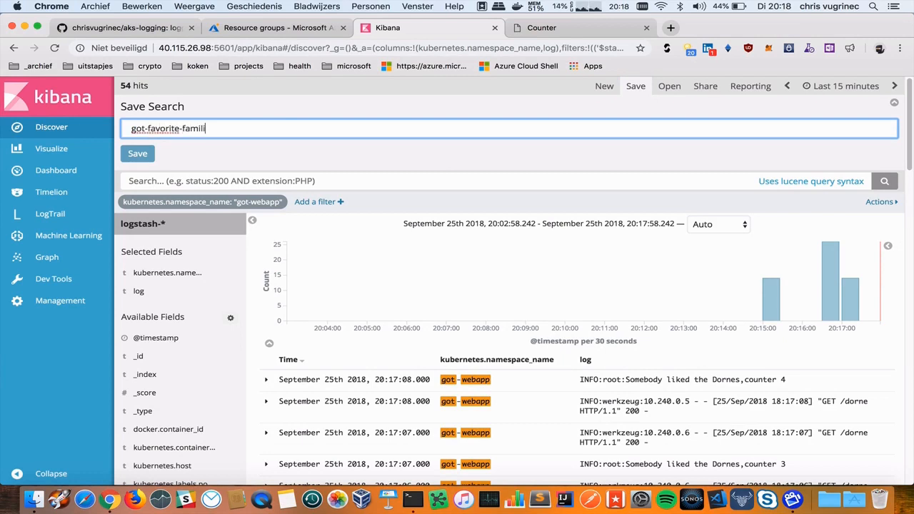
pyautogui.write('es')
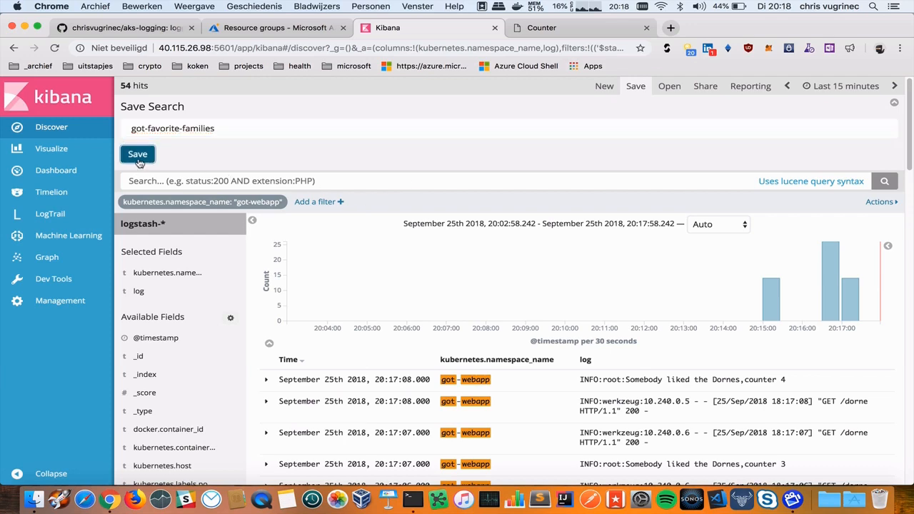
pyautogui.click(137, 154)
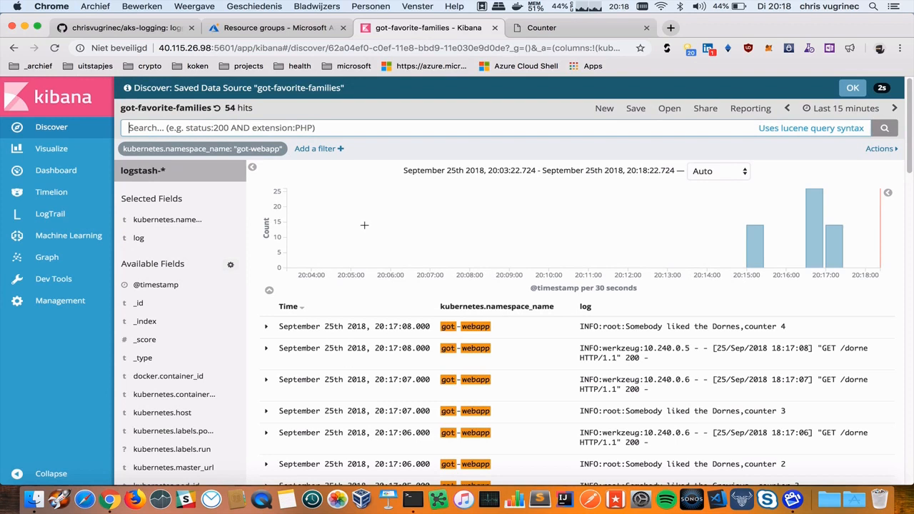
# Create a new gauge visualization based on the got-favorite-families search.
pyautogui.click(51, 147)
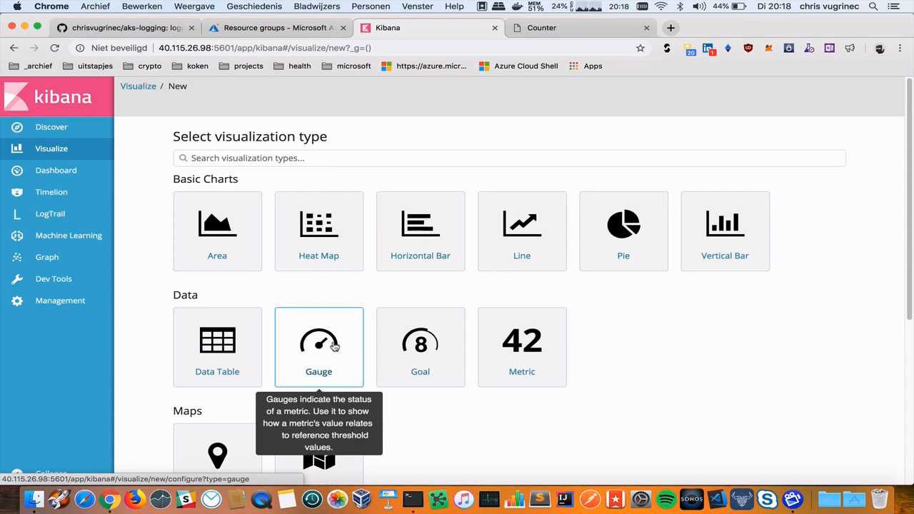
pyautogui.click(318, 347)
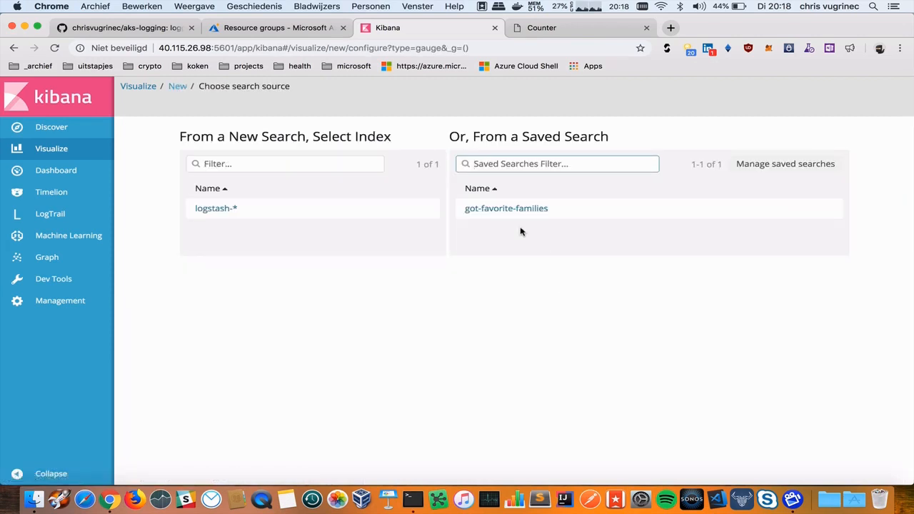
pyautogui.click(505, 209)
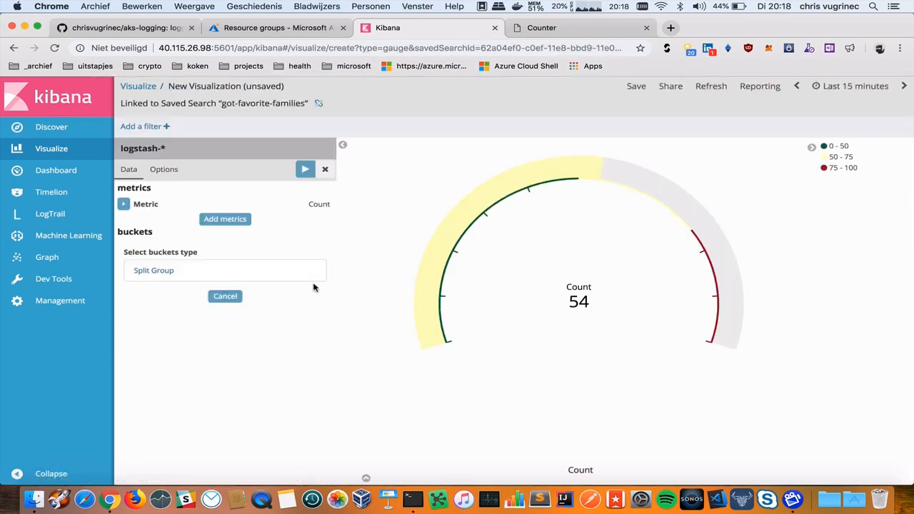
pyautogui.moveTo(691, 366)
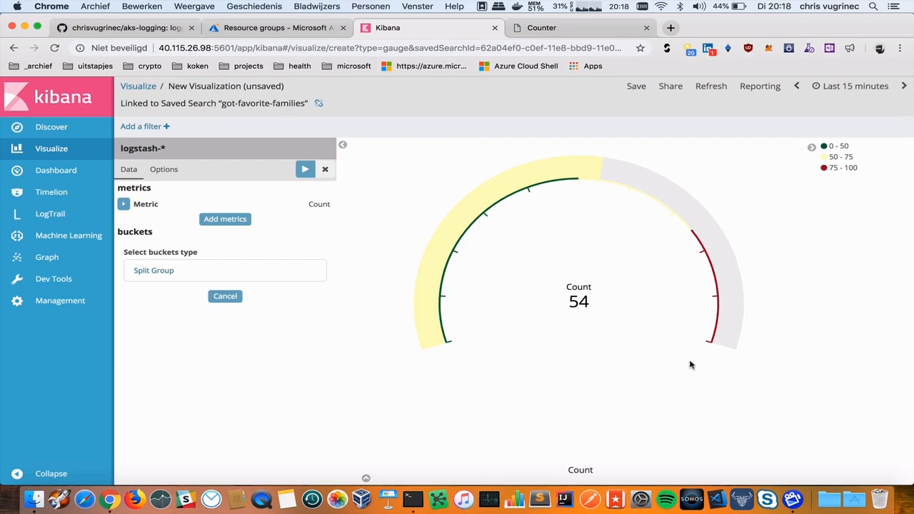
pyautogui.moveTo(328, 300)
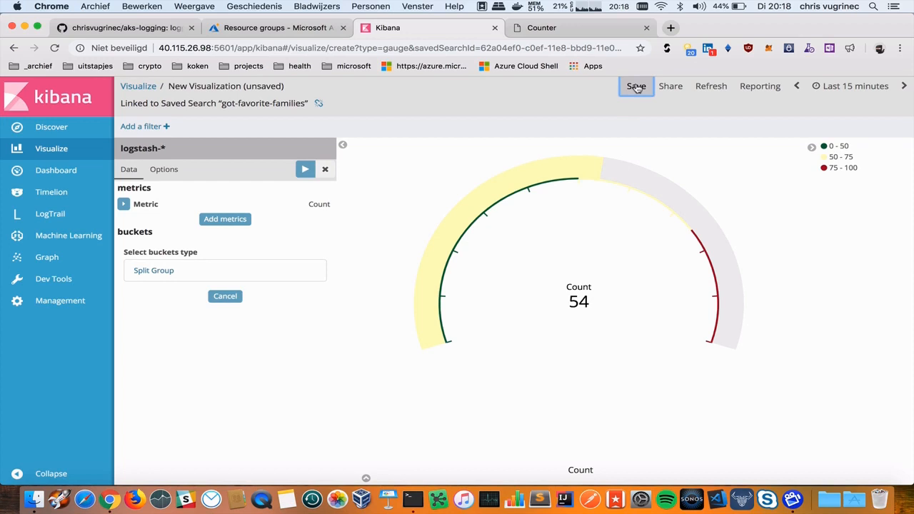
# Save the gauge as got-gauge-logging and return to start another visualization.
pyautogui.click(634, 85)
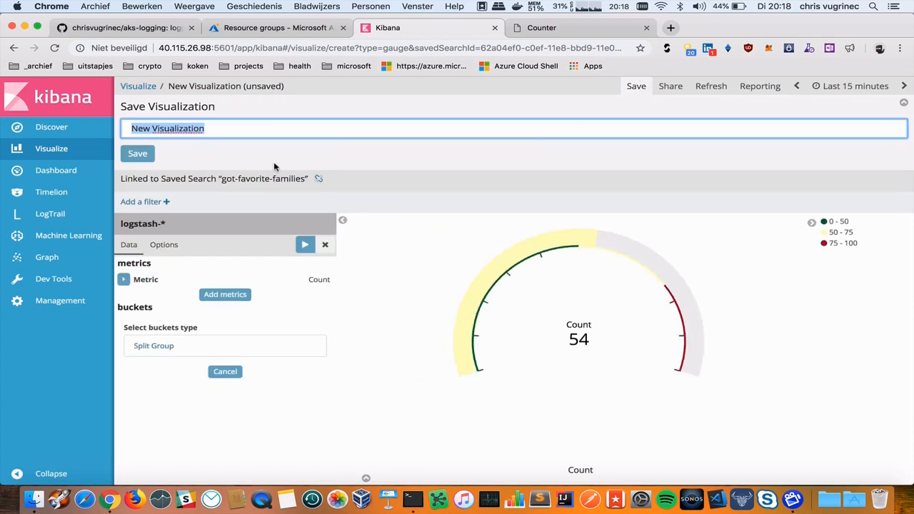
pyautogui.write('got-gauge-')
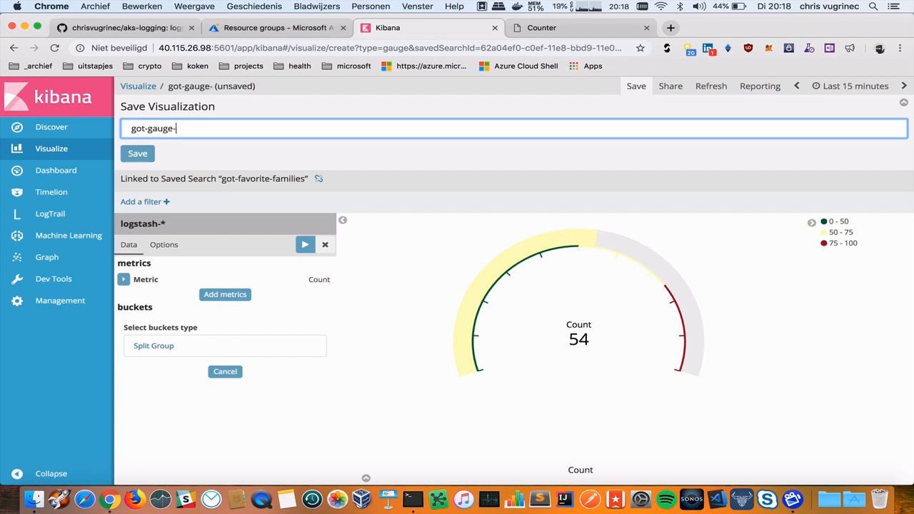
pyautogui.write('logging')
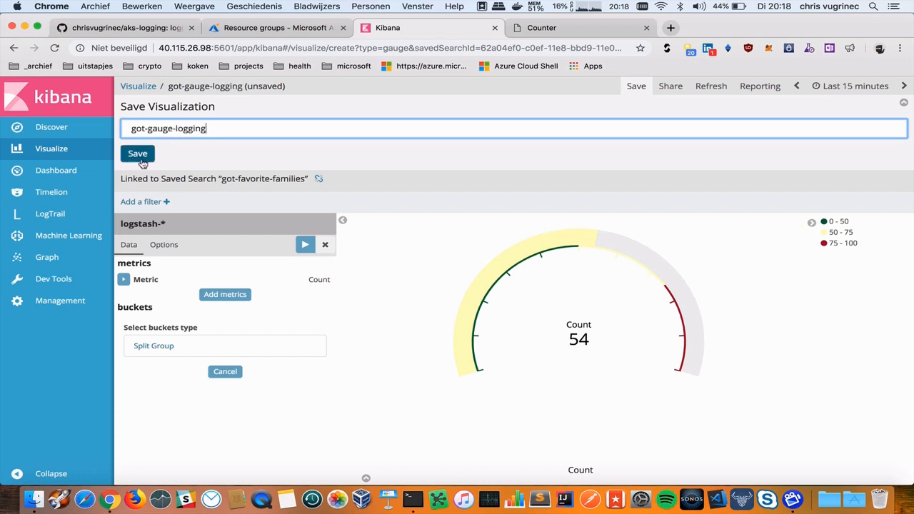
pyautogui.click(137, 155)
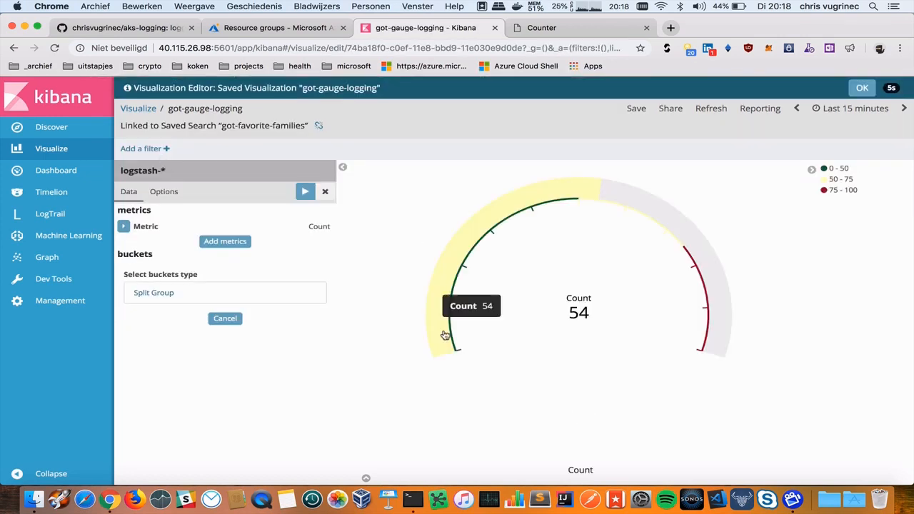
pyautogui.moveTo(320, 173)
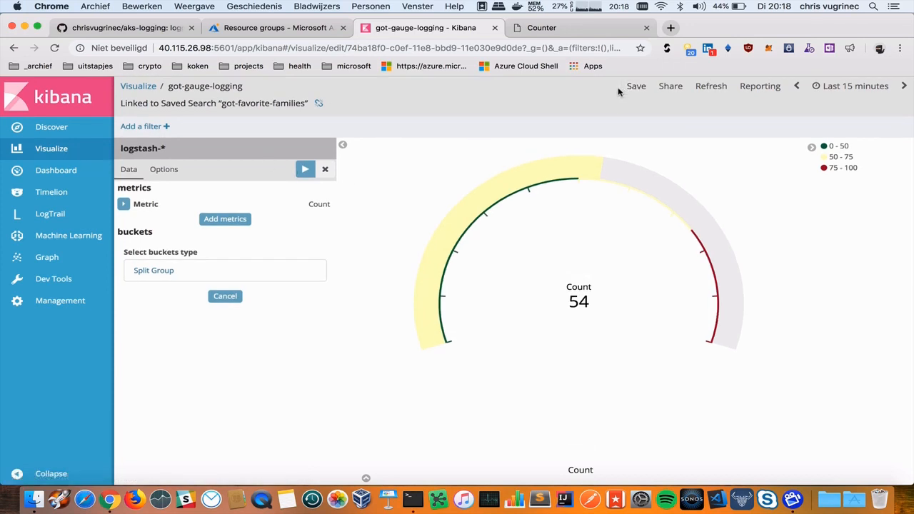
pyautogui.click(137, 85)
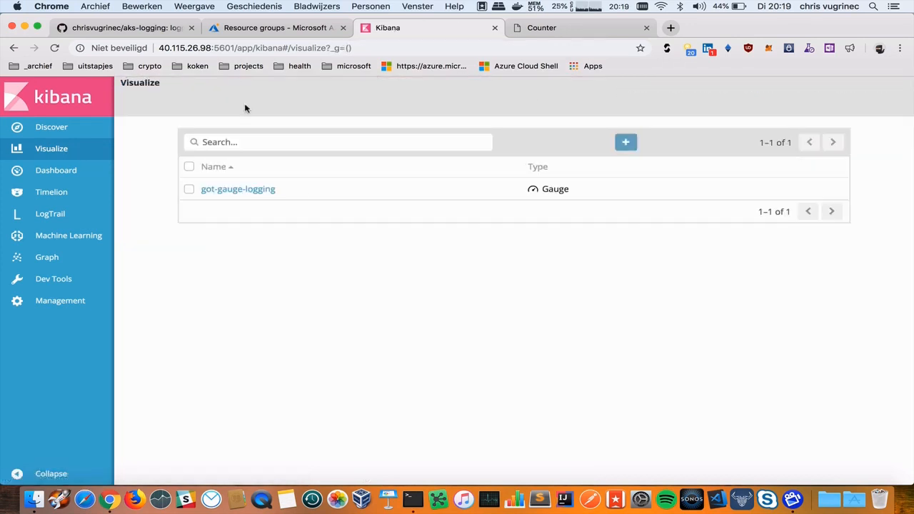
pyautogui.click(625, 141)
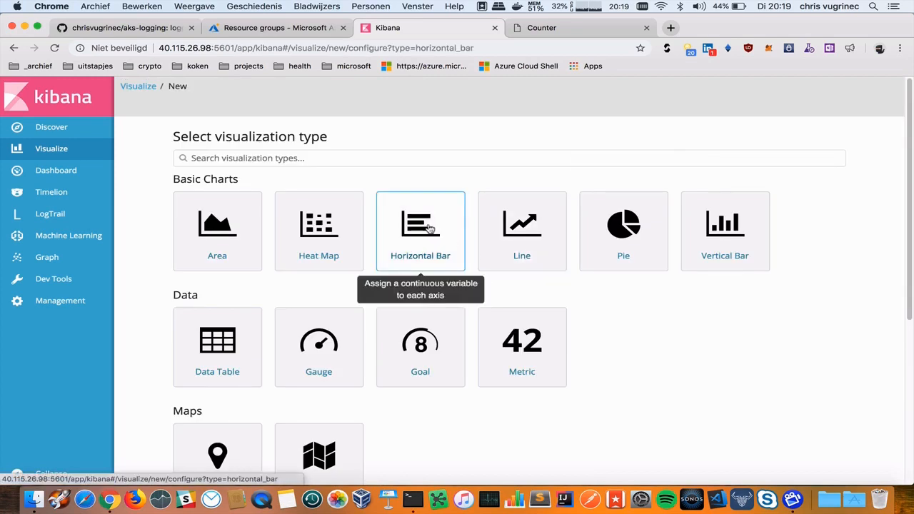
# Create a horizontal bar chart on got-favorite-families with a Split Chart bucket using Filters.
pyautogui.click(420, 229)
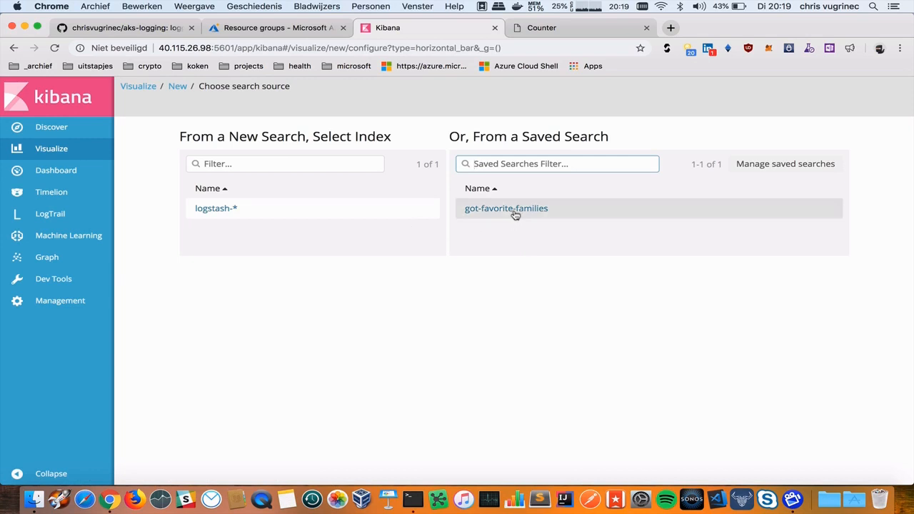
pyautogui.click(506, 209)
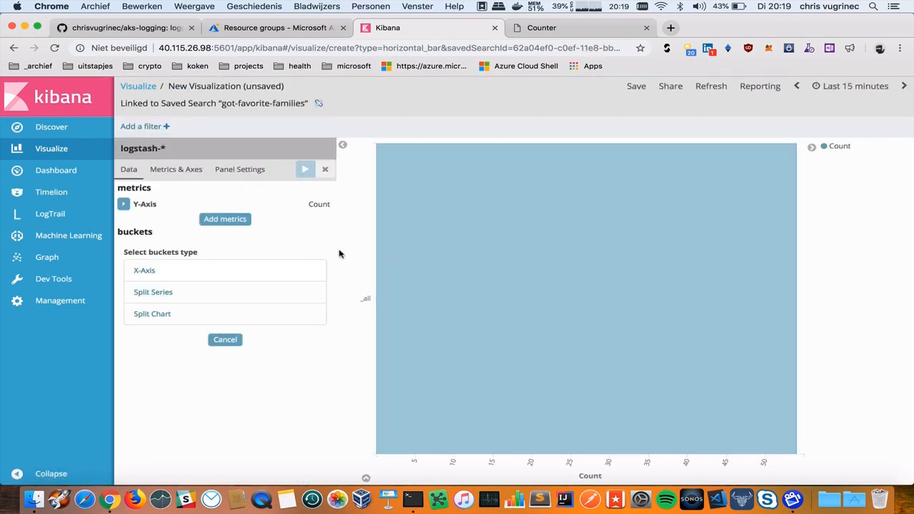
pyautogui.moveTo(314, 264)
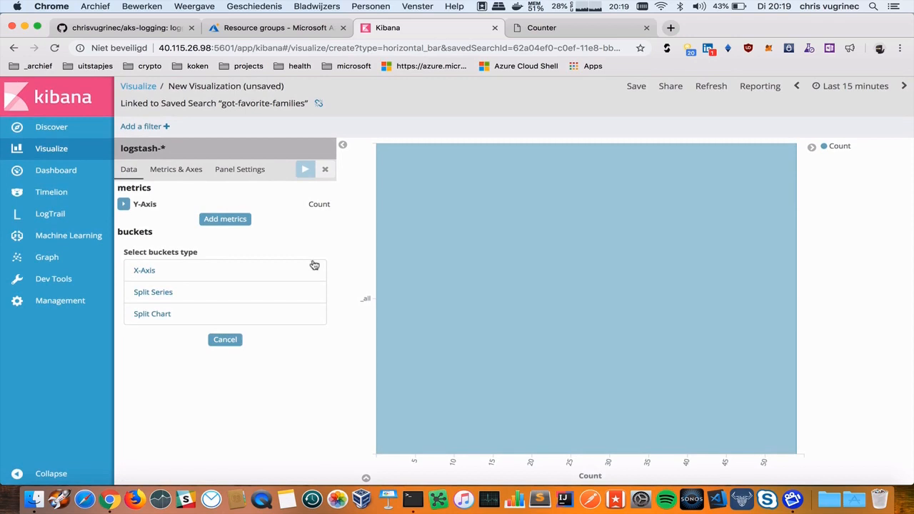
pyautogui.moveTo(151, 314)
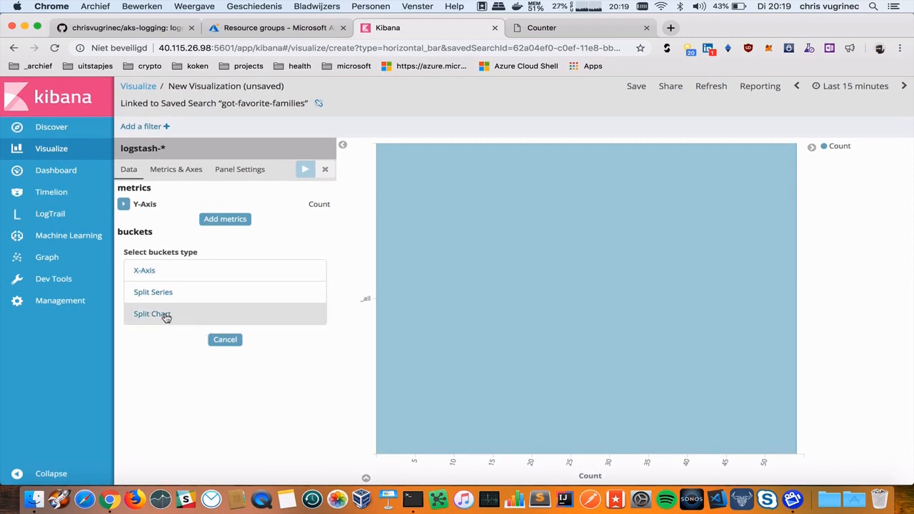
pyautogui.click(151, 314)
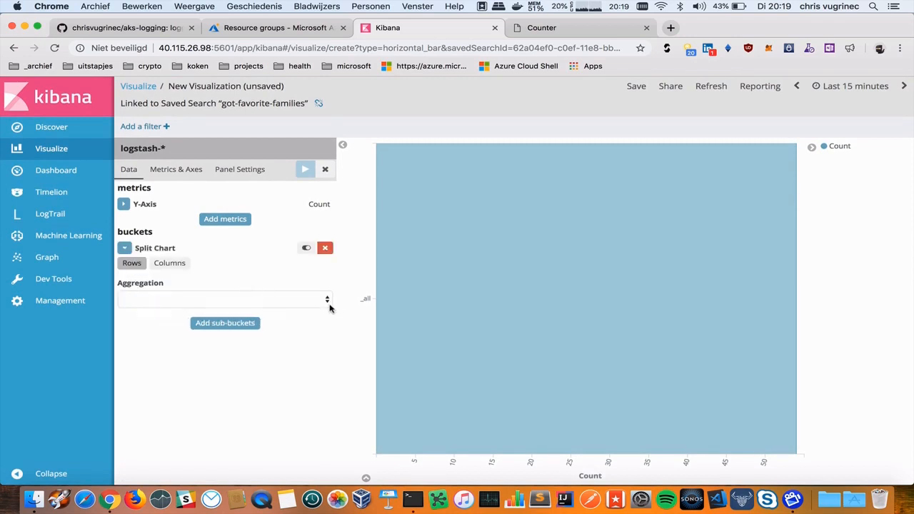
pyautogui.click(222, 299)
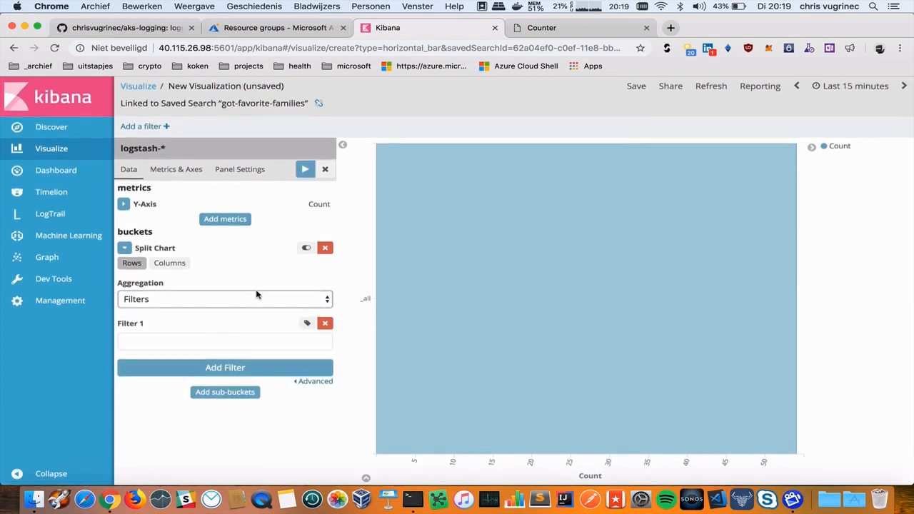
# Add five filters: log:Starks, log:Targaryan, log:Tullys, log:Lanisters and Tyrells.
pyautogui.write('lo')
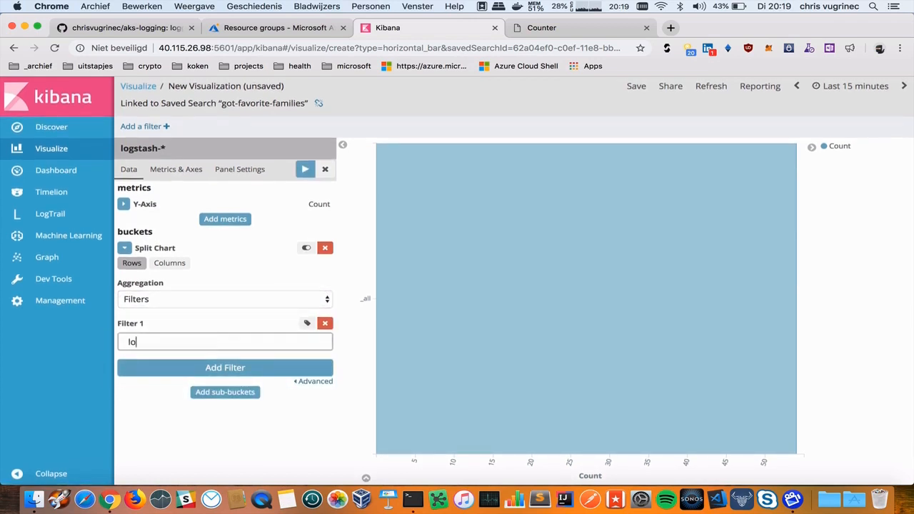
pyautogui.write('g:')
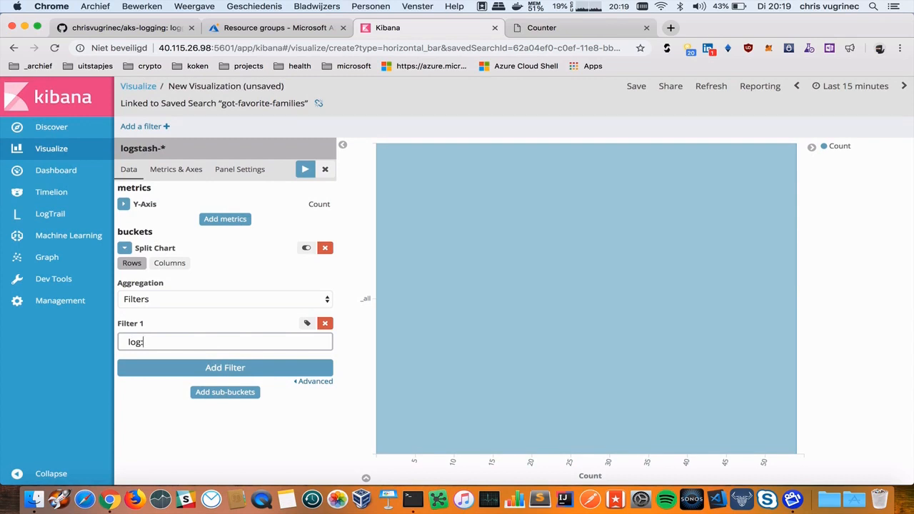
pyautogui.write('Starks')
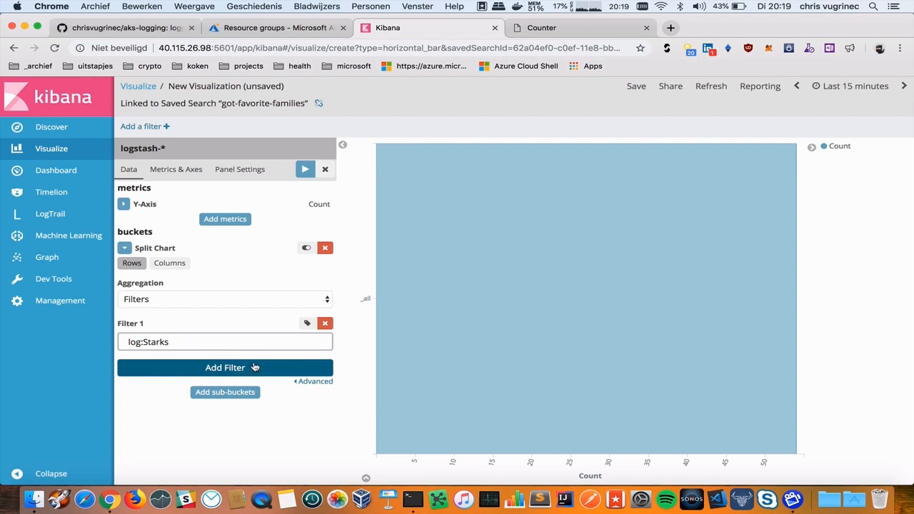
pyautogui.click(226, 367)
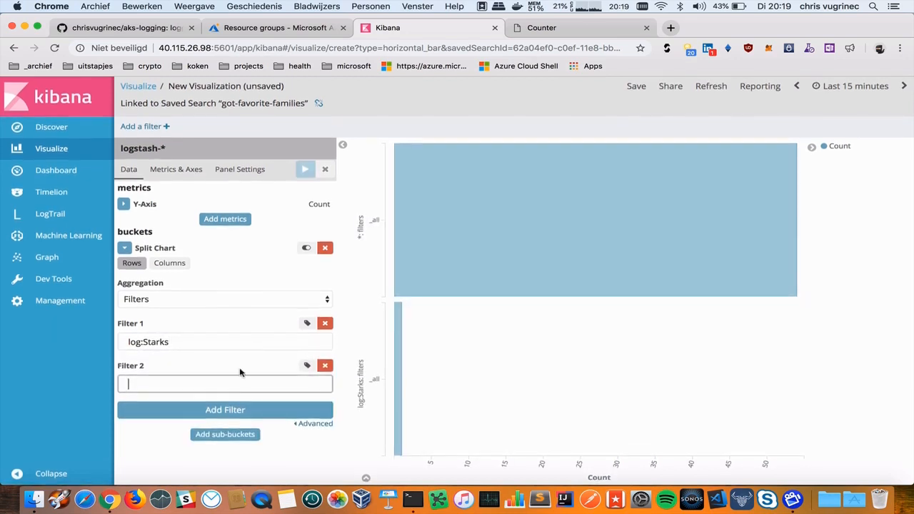
pyautogui.write('log:')
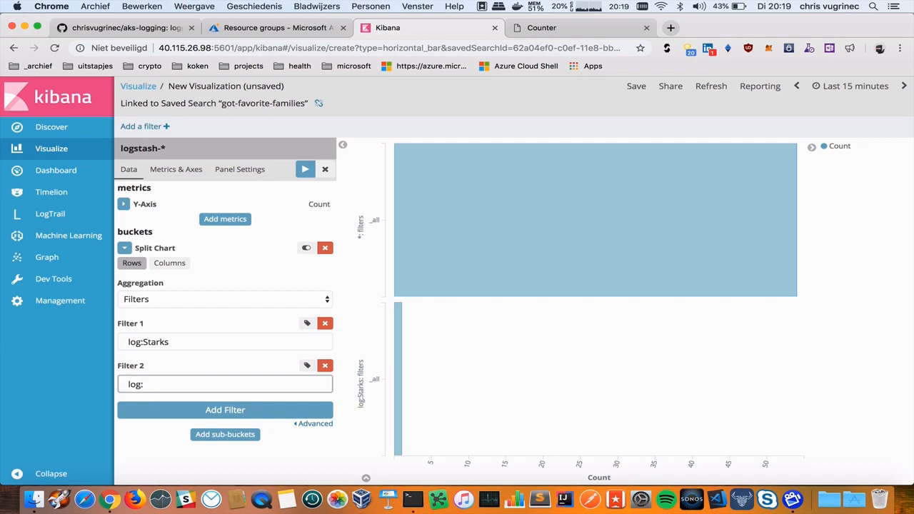
pyautogui.write('Tar')
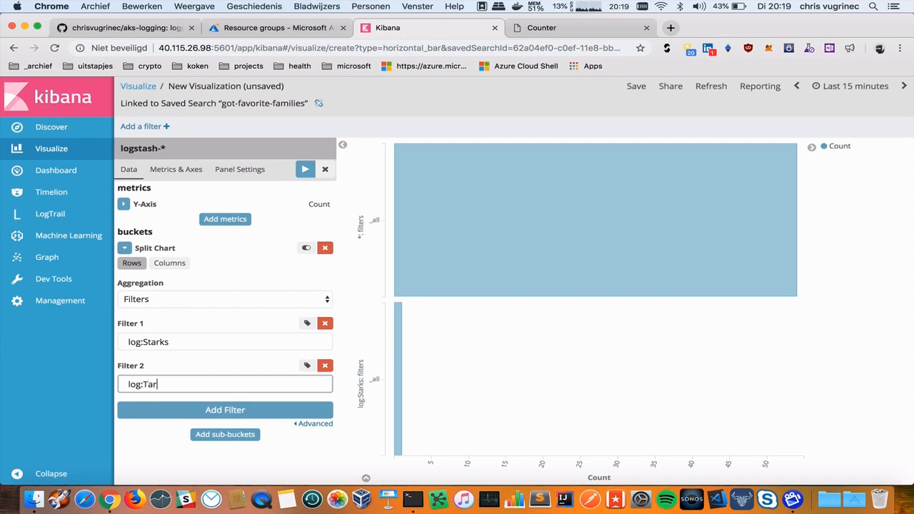
pyautogui.write('garyan')
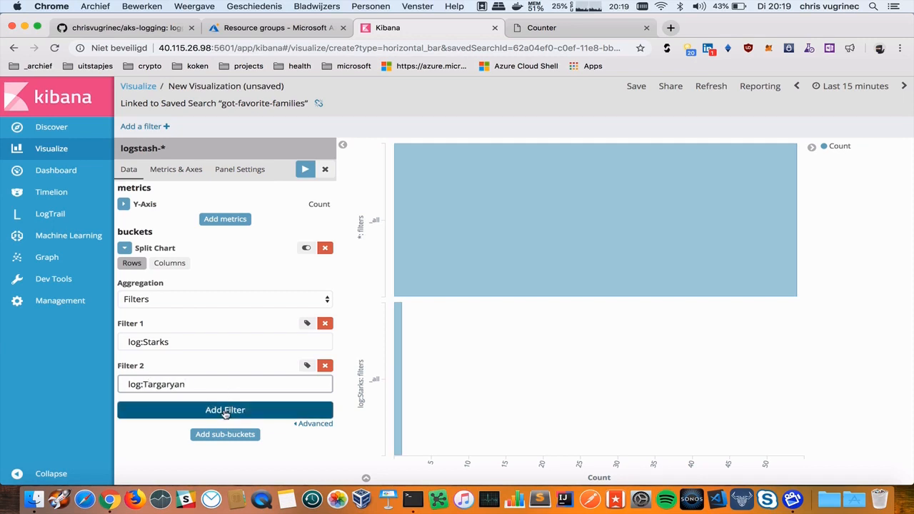
pyautogui.click(226, 408)
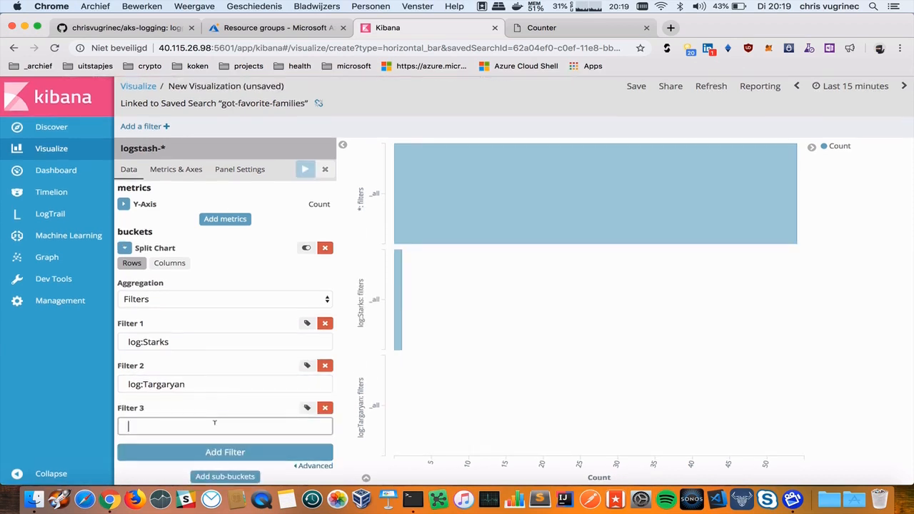
pyautogui.write('log:')
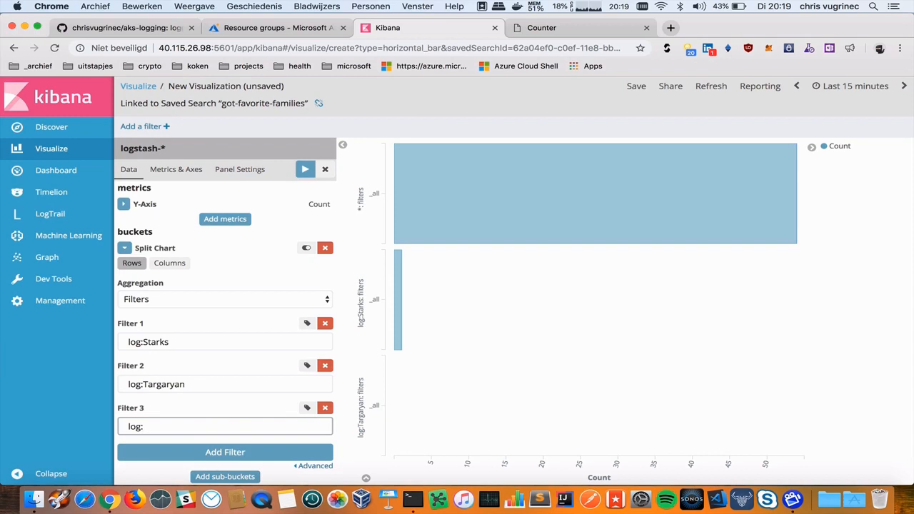
pyautogui.write('B')
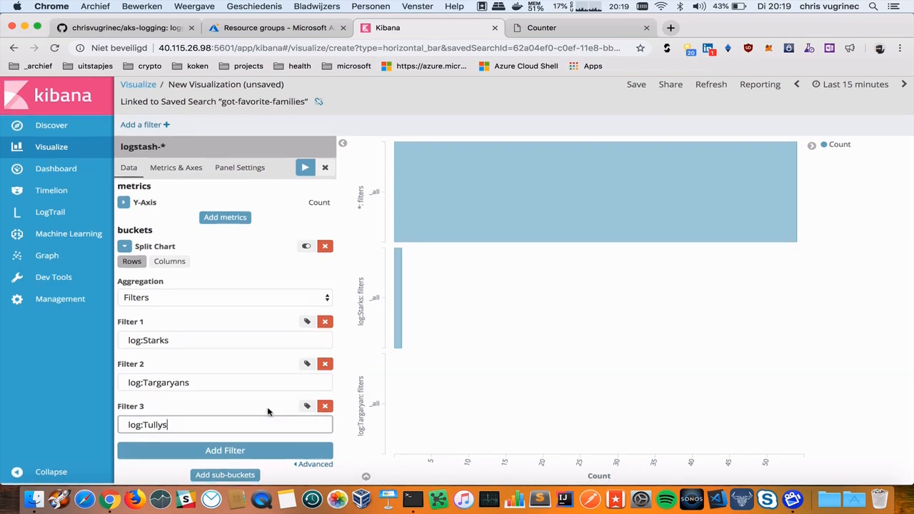
pyautogui.click(226, 450)
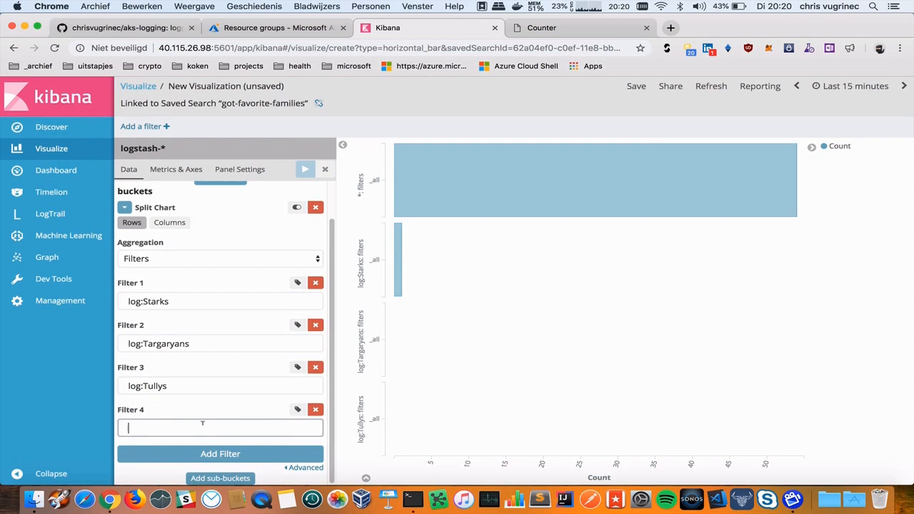
pyautogui.write('logs:')
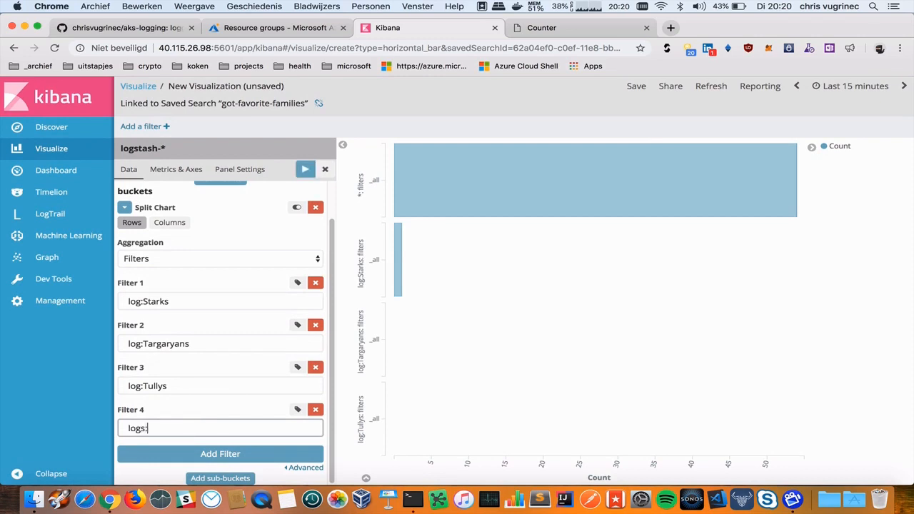
pyautogui.write('log:Lannisters')
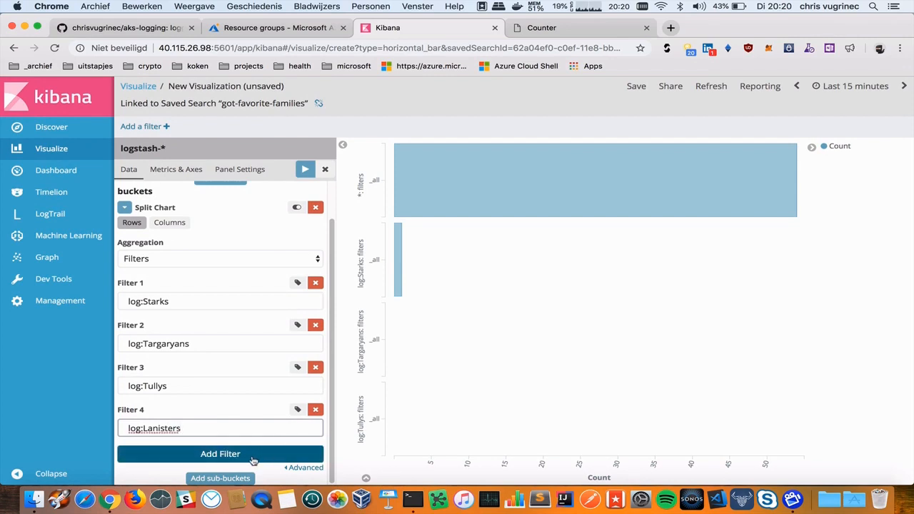
pyautogui.click(220, 454)
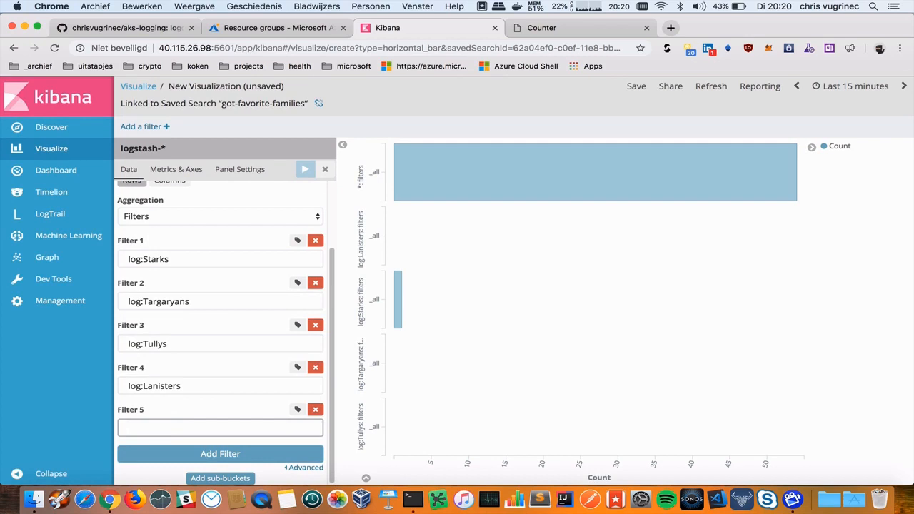
pyautogui.write('Tyrells')
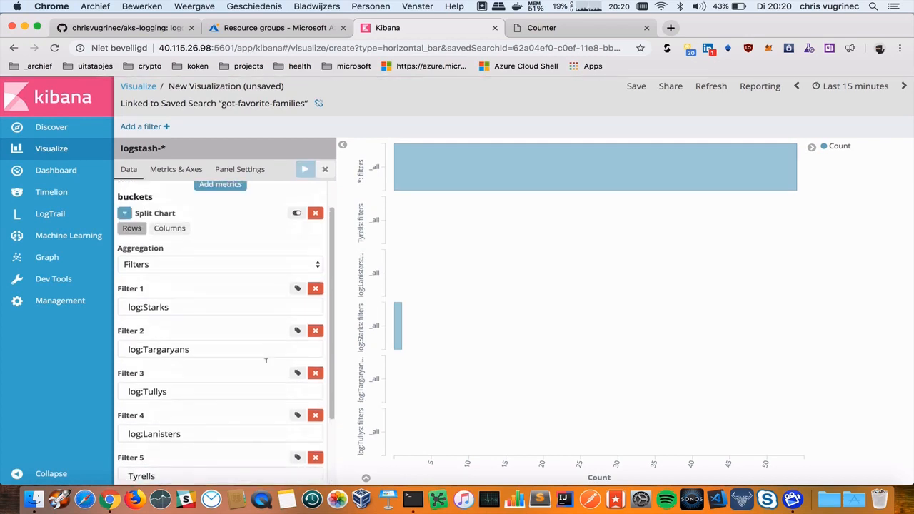
pyautogui.click(220, 454)
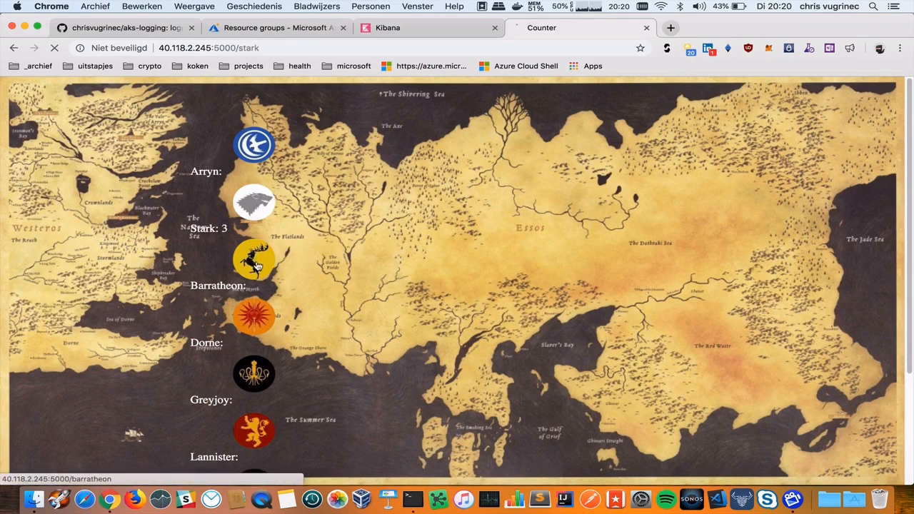
# Vote for Stark and Lannister on the counter page, raising them to 4 and 3.
pyautogui.click(254, 258)
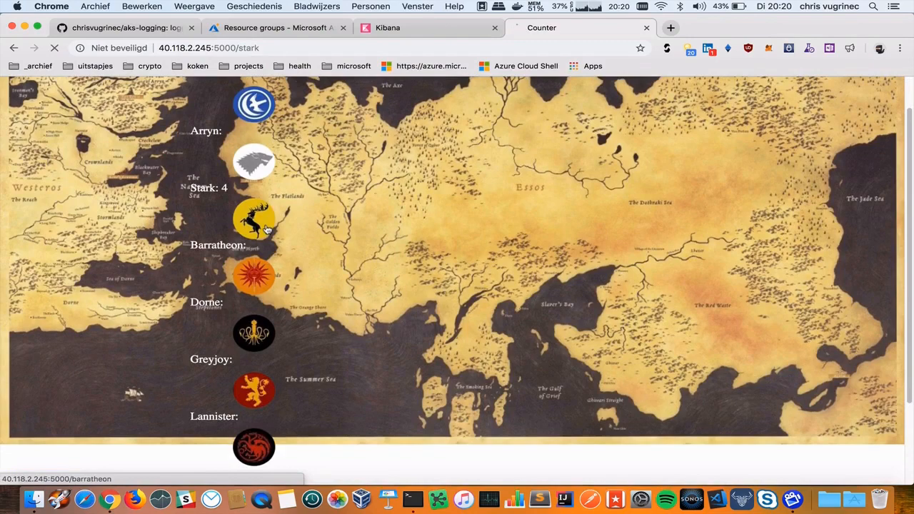
pyautogui.click(255, 218)
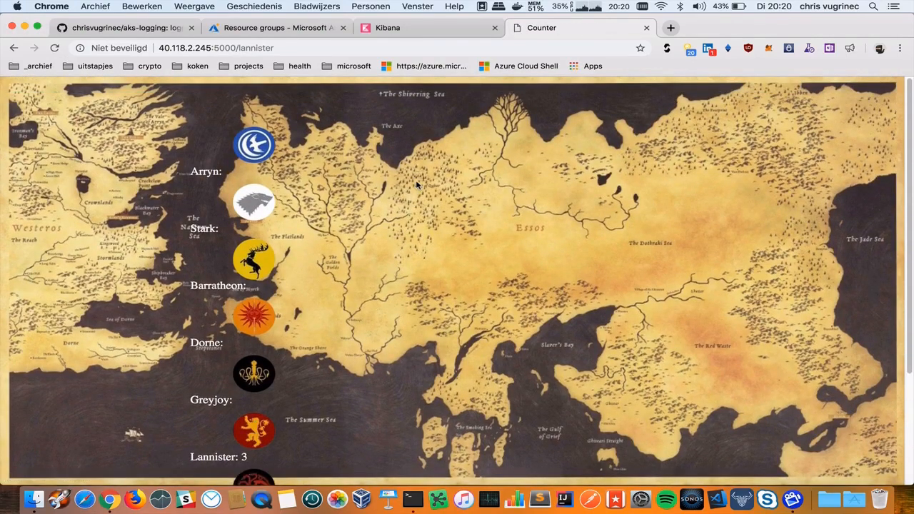
pyautogui.click(388, 27)
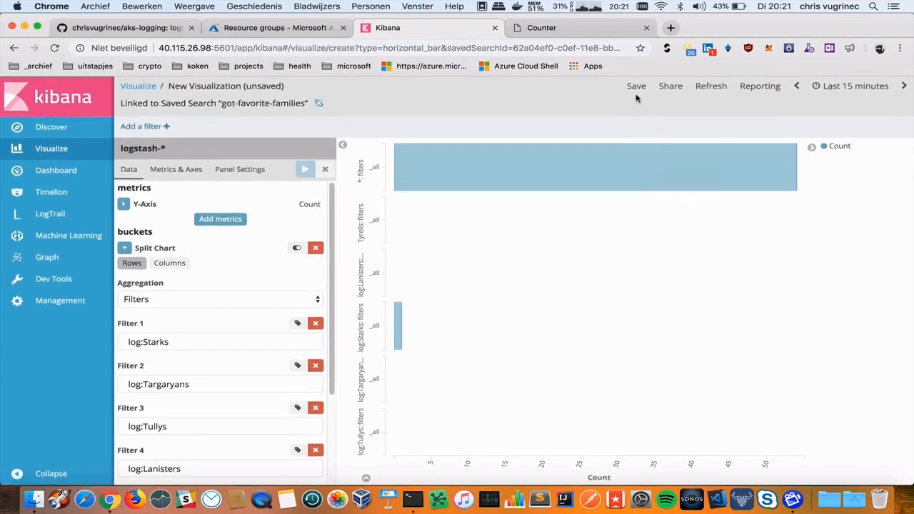
# Save the family vote bar chart as got-favo-fams.
pyautogui.click(634, 85)
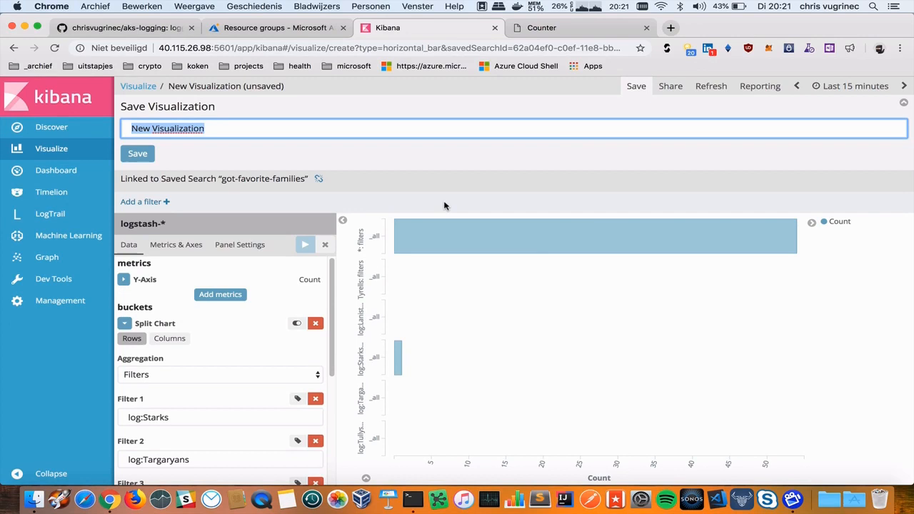
pyautogui.write('got-favo-fams')
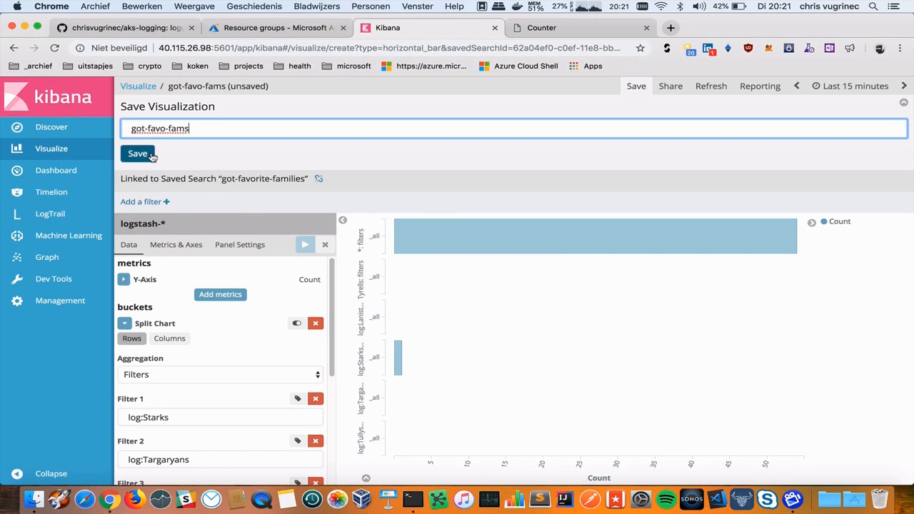
pyautogui.click(137, 152)
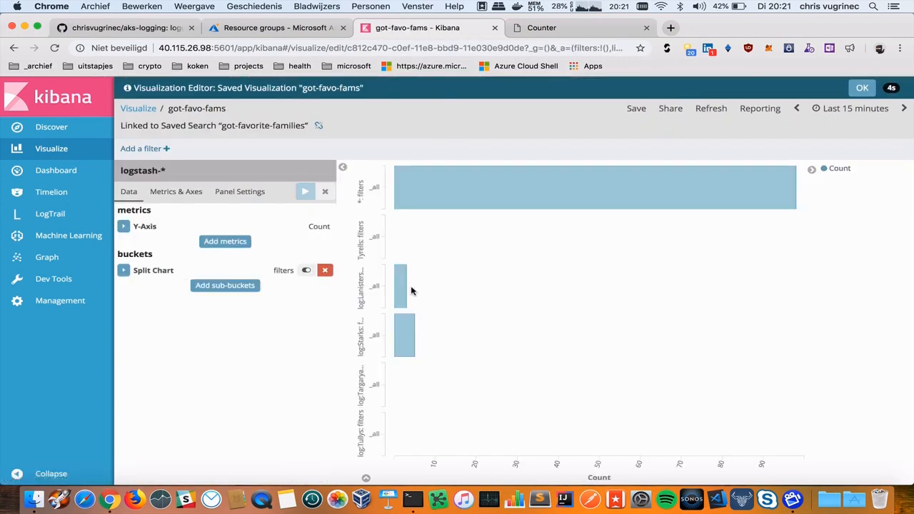
pyautogui.moveTo(411, 342)
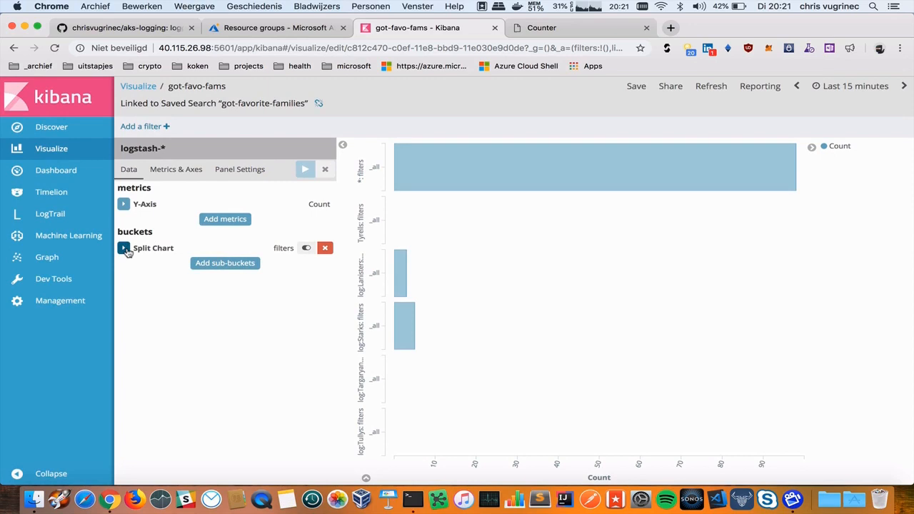
# Return to the Visualize list showing got-favo-fams beside got-gauge-logging.
pyautogui.click(124, 249)
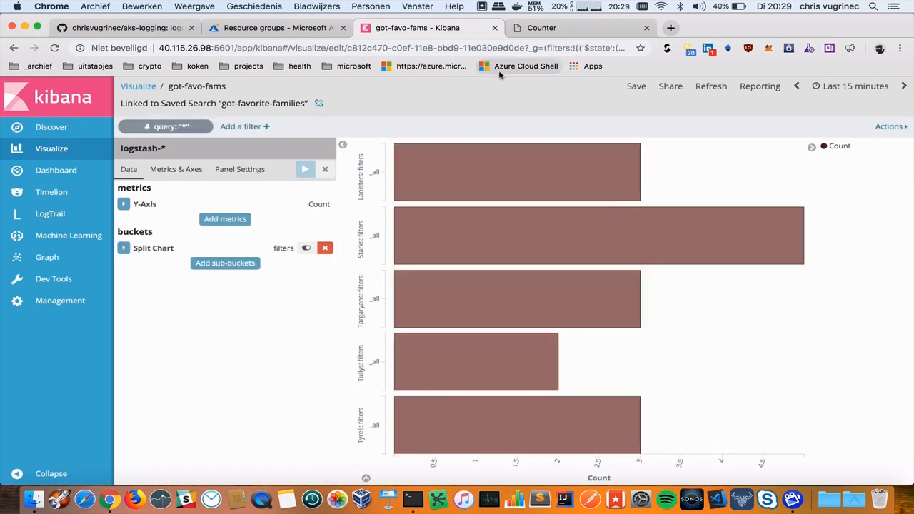
pyautogui.moveTo(455, 202)
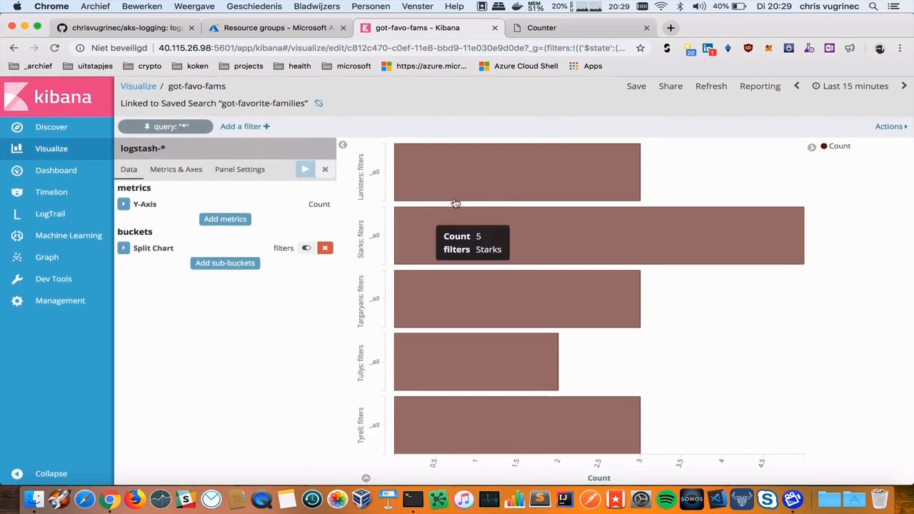
pyautogui.click(123, 248)
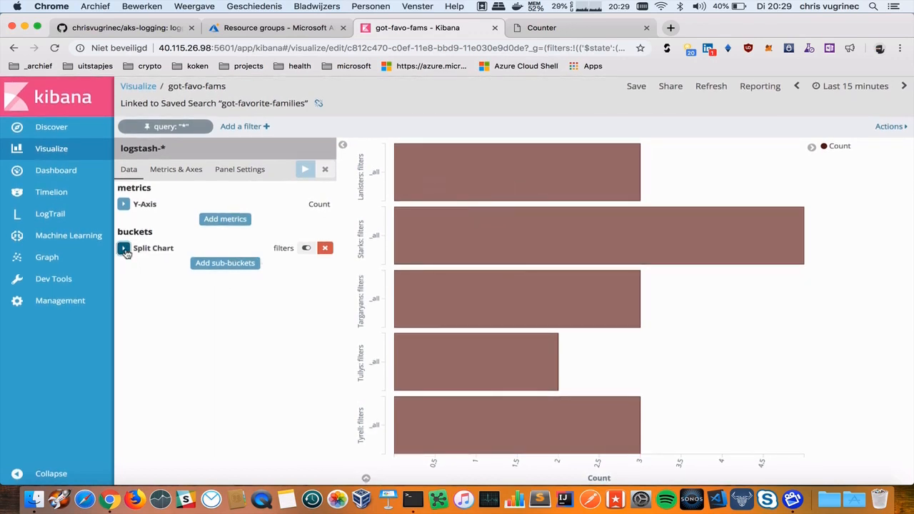
pyautogui.click(122, 248)
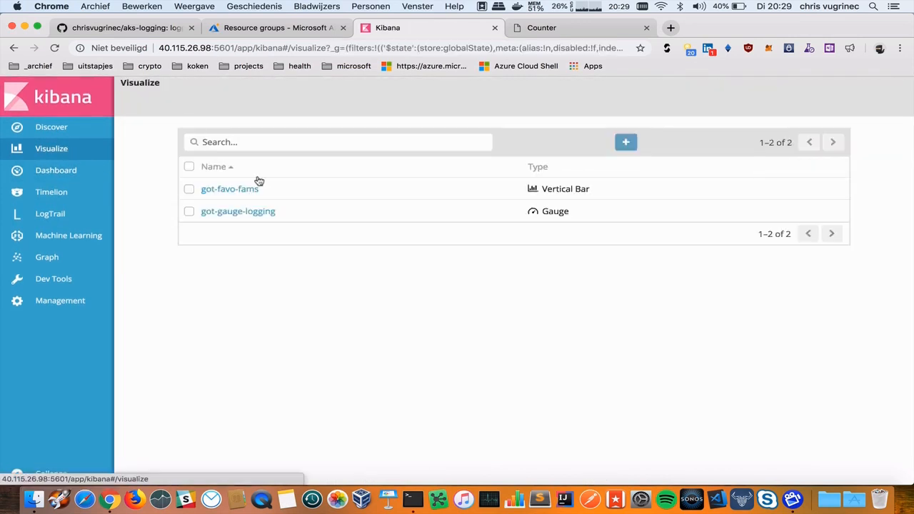
# Create a new horizontal bar chart from got-favorite-families with a Split Series Filters bucket.
pyautogui.click(626, 142)
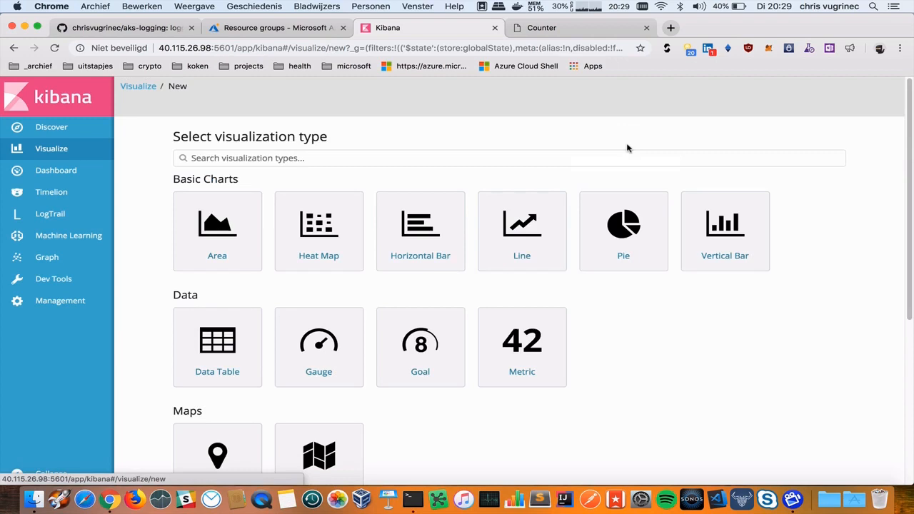
pyautogui.click(420, 231)
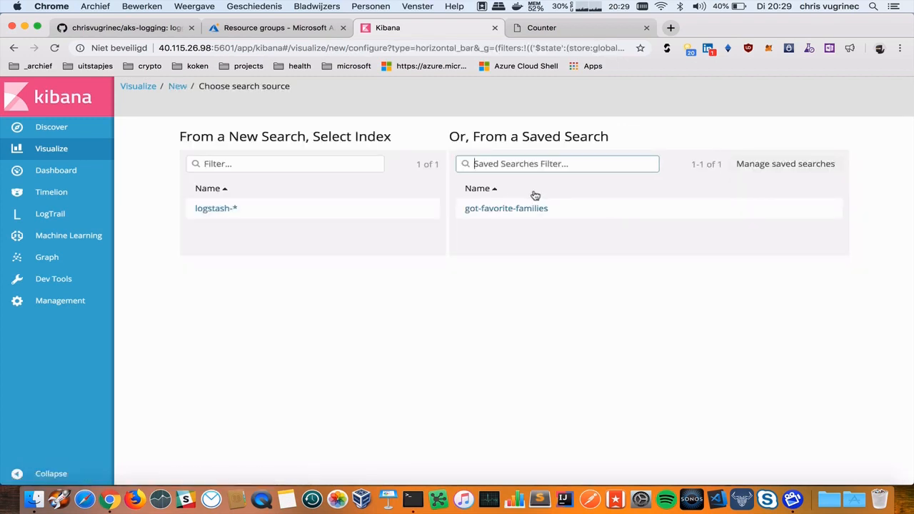
pyautogui.click(506, 209)
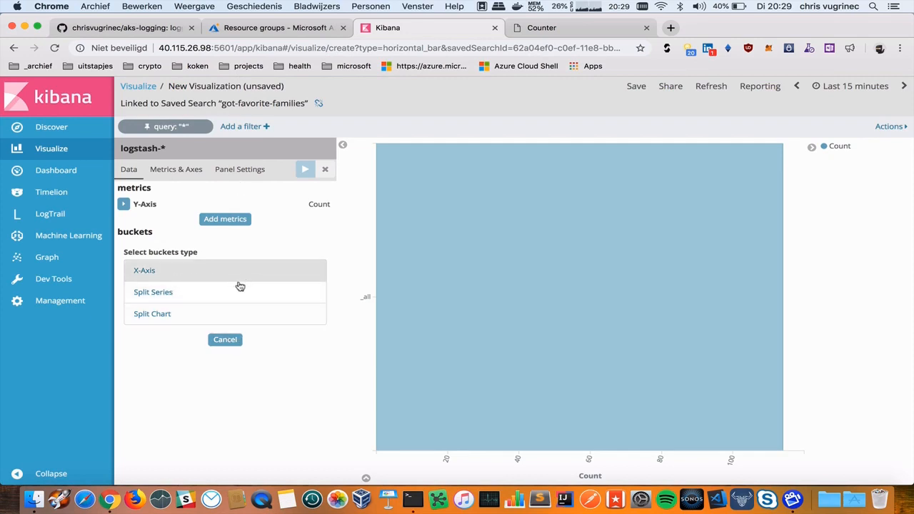
pyautogui.moveTo(182, 294)
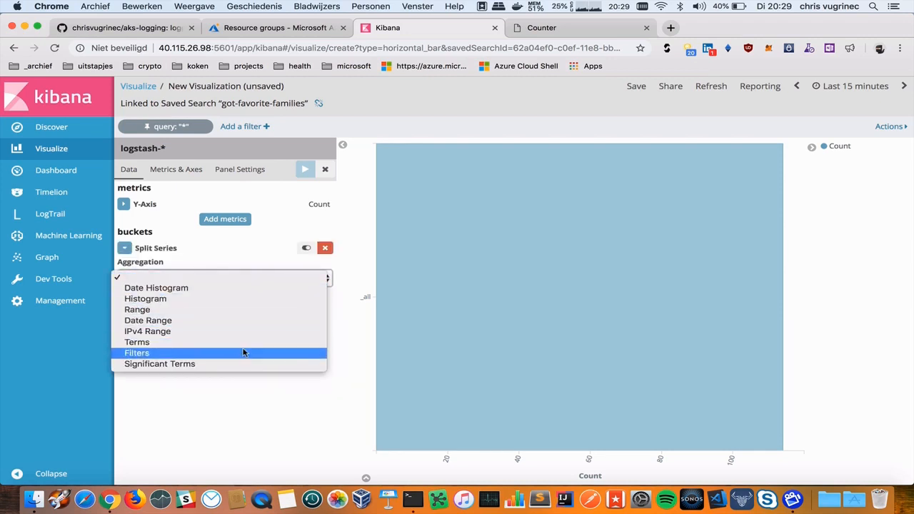
pyautogui.click(137, 353)
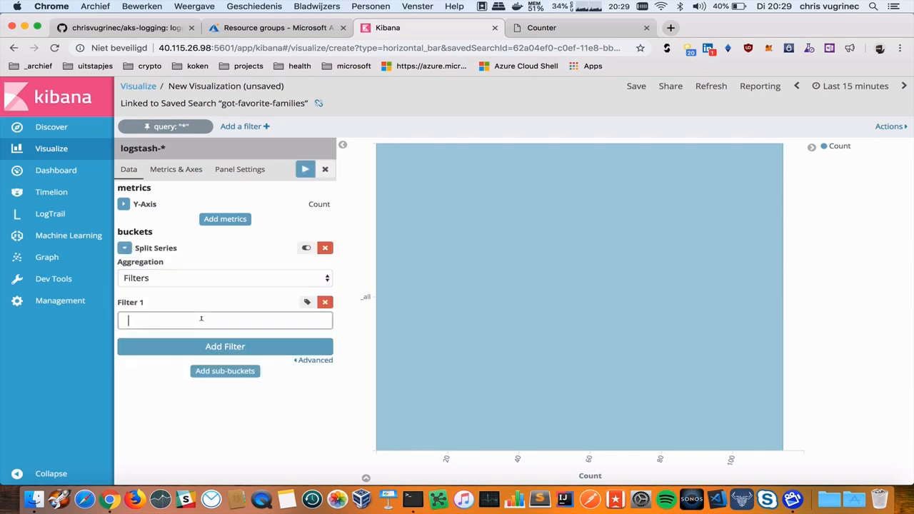
# Add log: filters for starks, lanisters and targaryans.
pyautogui.write('log:starks')
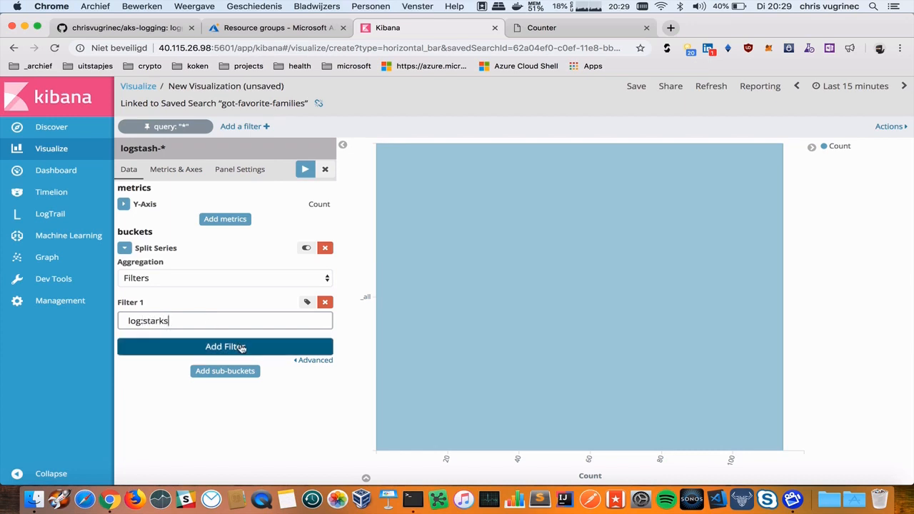
pyautogui.click(226, 347)
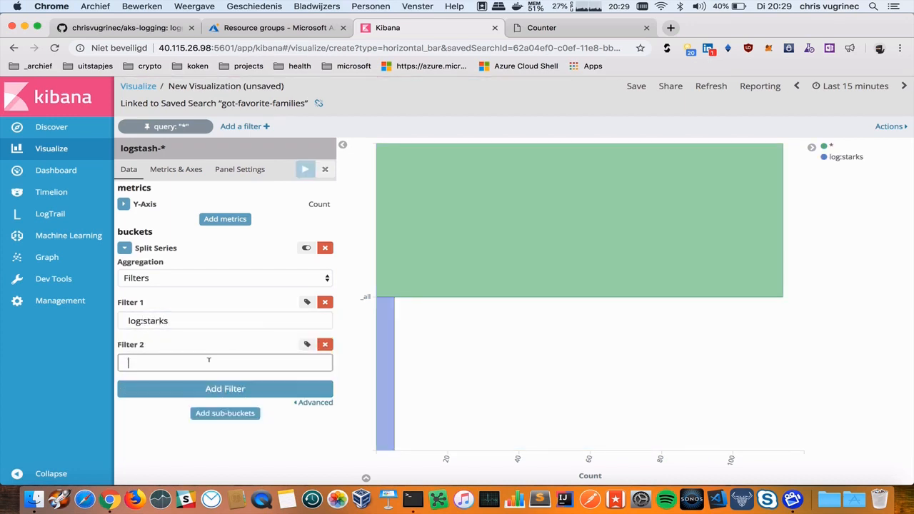
pyautogui.write('logs')
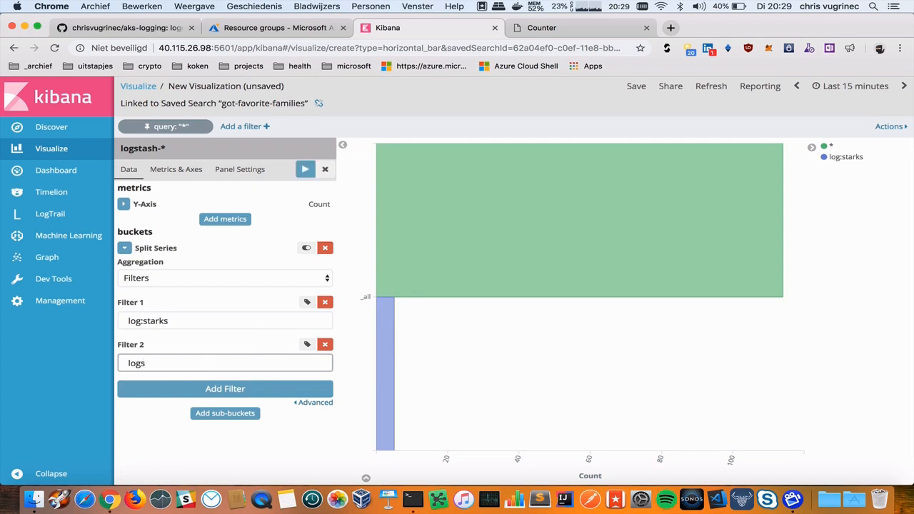
pyautogui.write('log:lann')
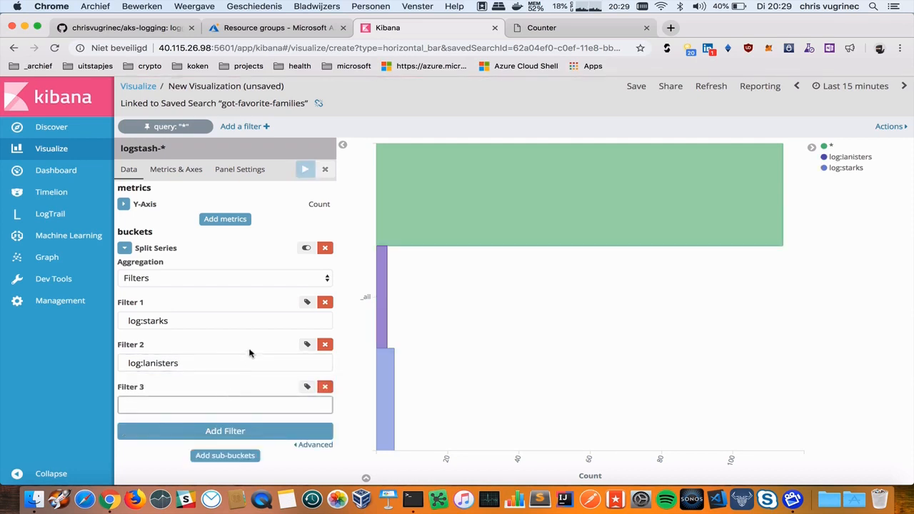
pyautogui.write('log:targa')
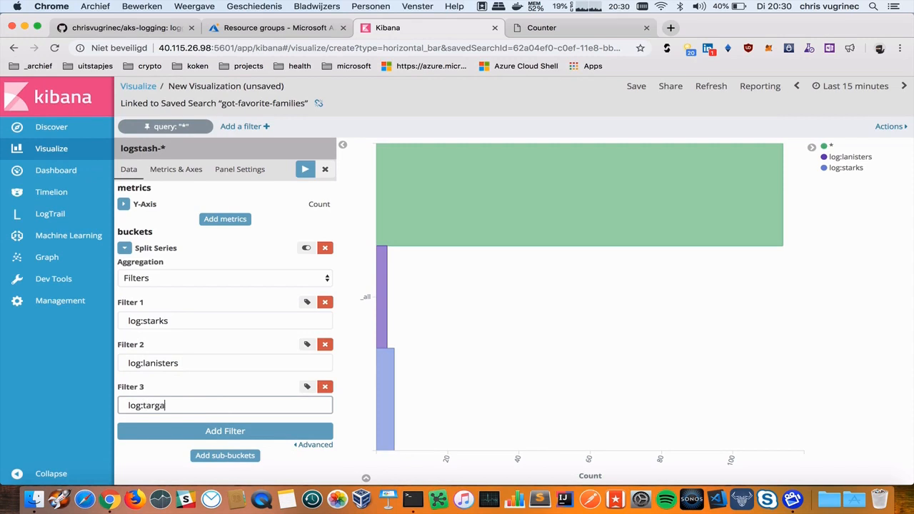
pyautogui.write('ryans')
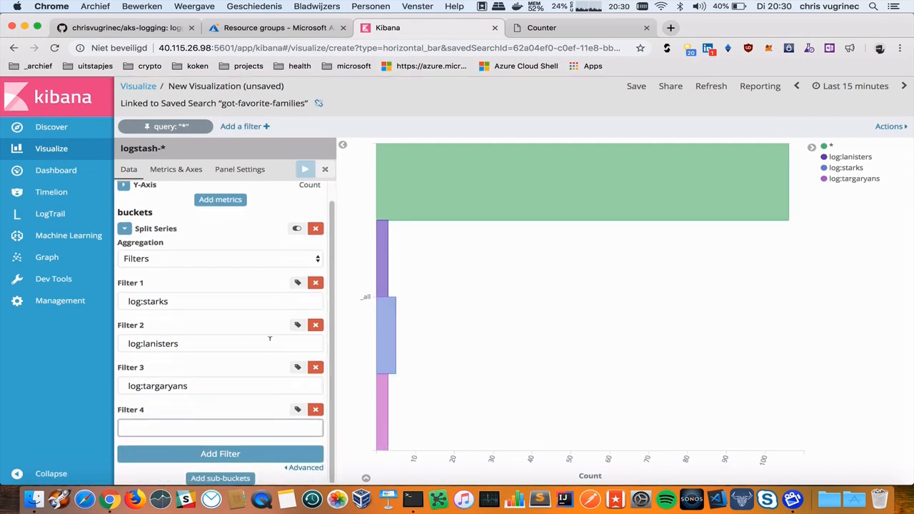
# Add log: filters for barratheons, grayjoys, tullys and tyrells.
pyautogui.write('log:gray')
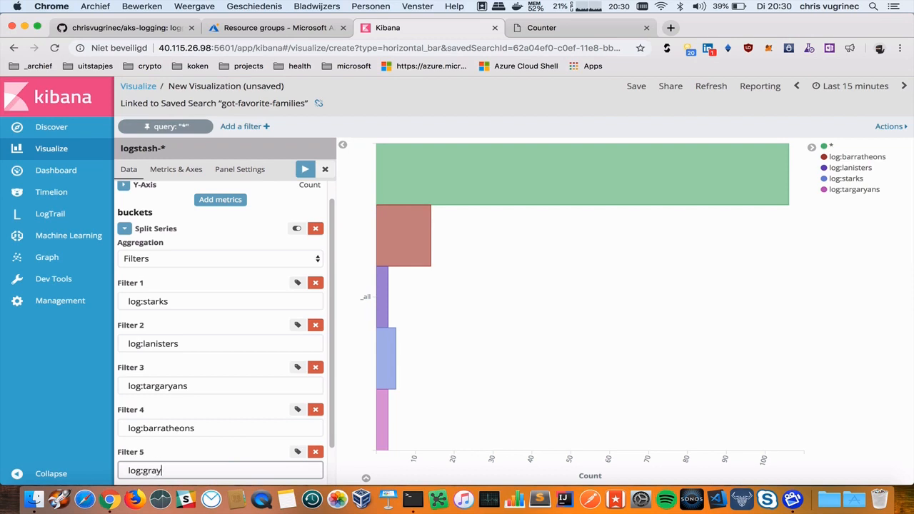
pyautogui.write('joys')
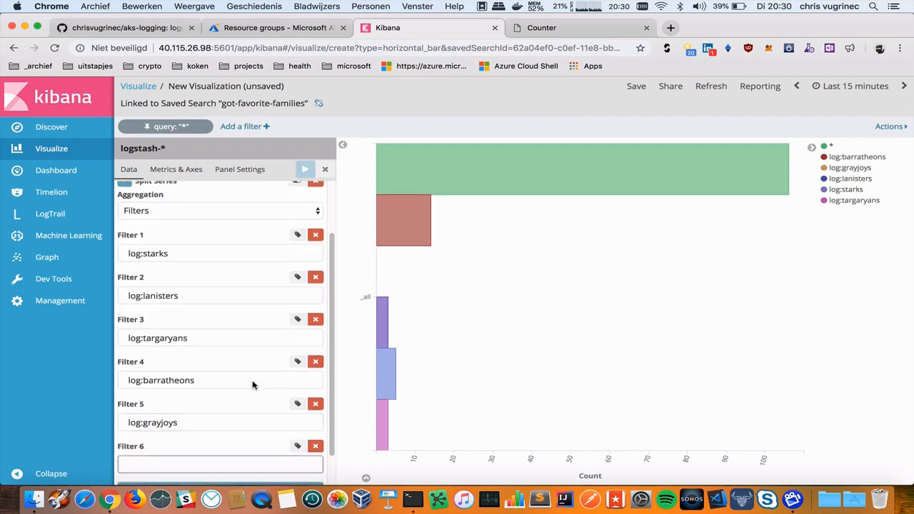
pyautogui.write('tullys')
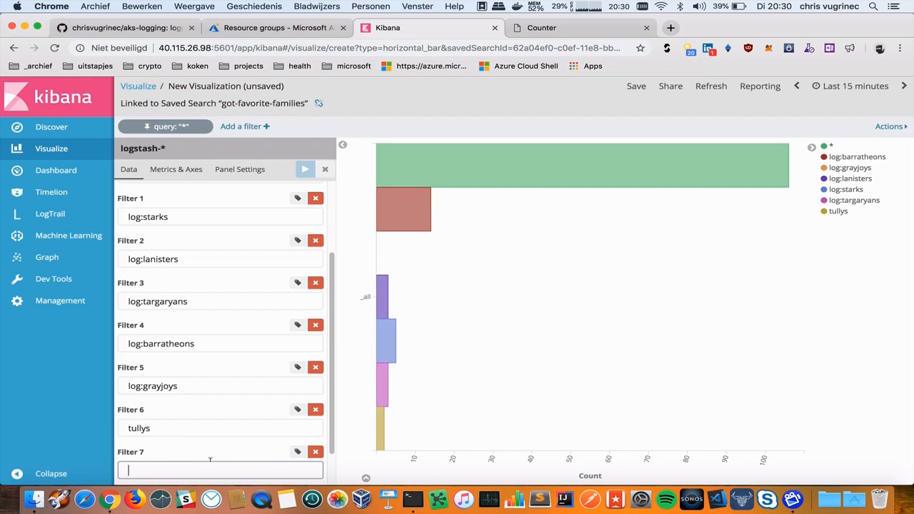
pyautogui.write('t')
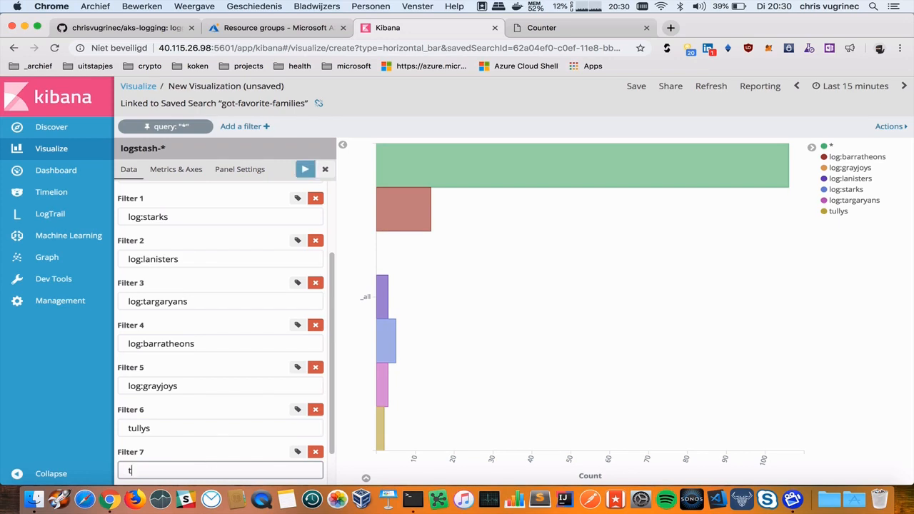
pyautogui.write('yrells')
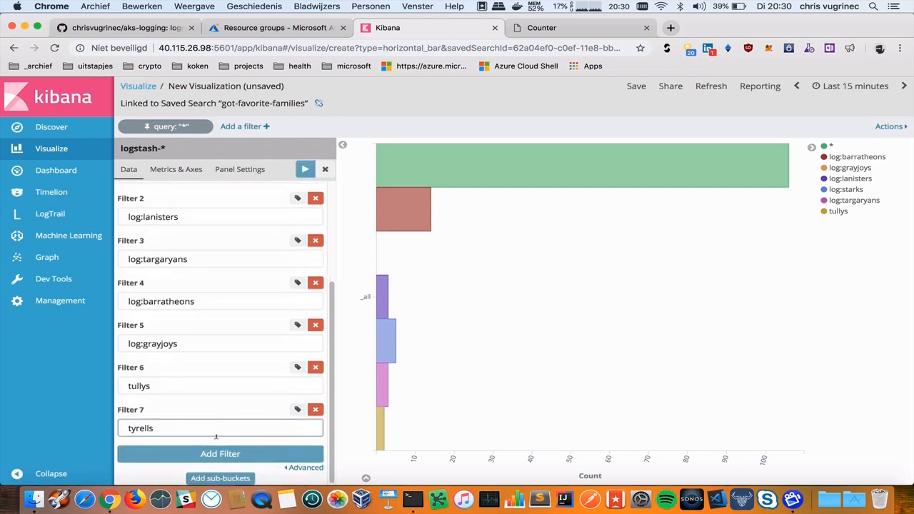
pyautogui.click(219, 454)
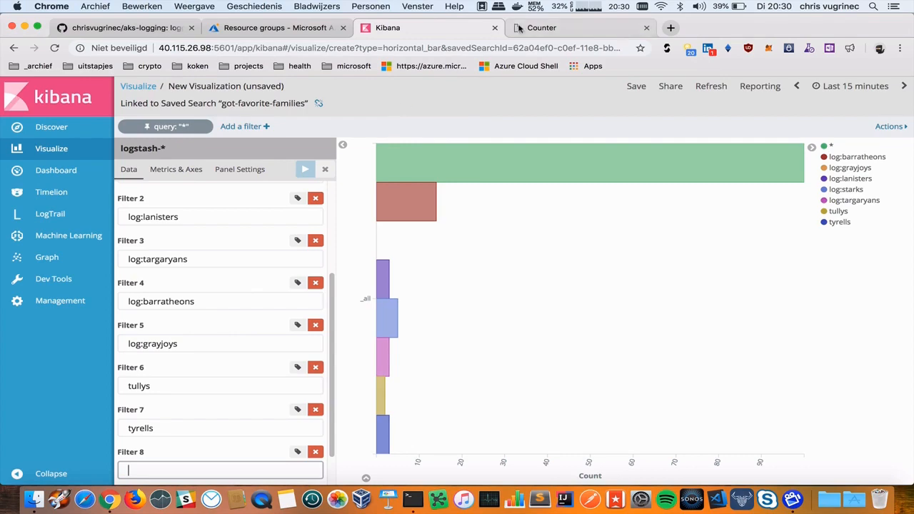
# Cast another family vote on the Game of Thrones voting page.
pyautogui.click(564, 27)
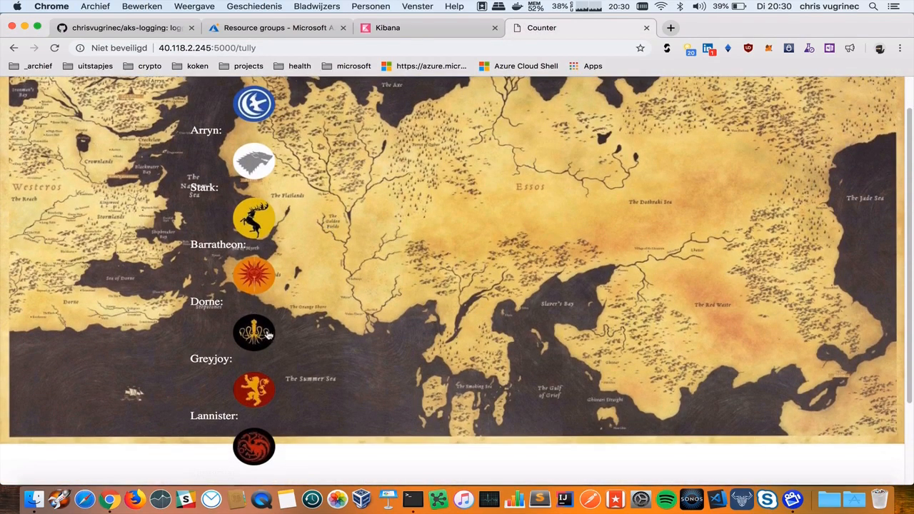
pyautogui.click(254, 332)
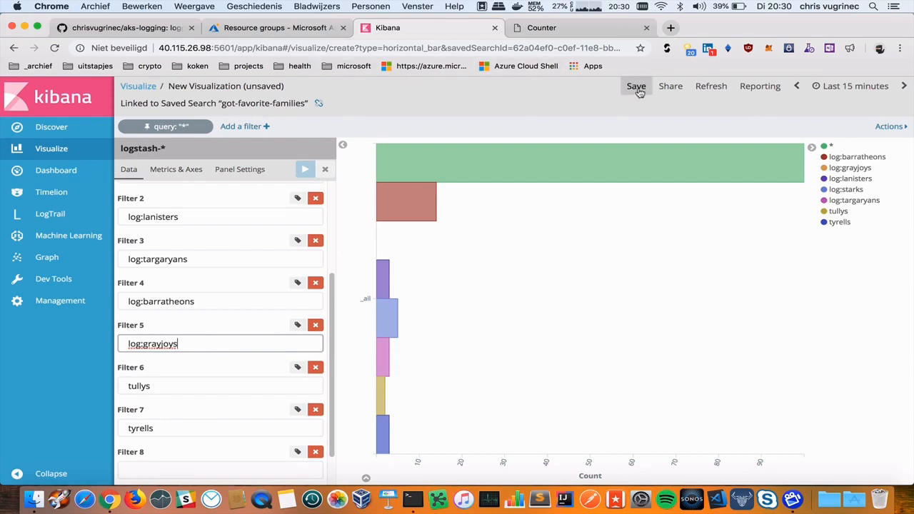
# Save the coloured per-family chart under the title got-families-coloured.
pyautogui.click(636, 85)
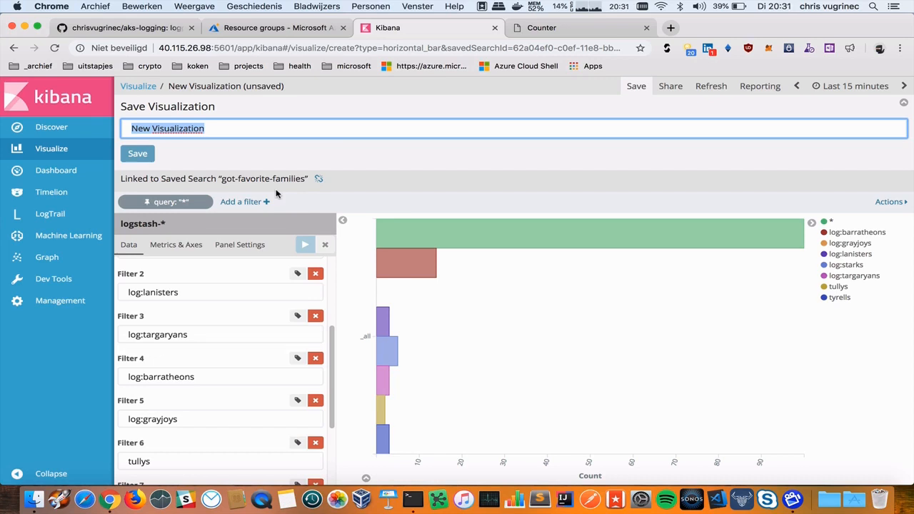
pyautogui.write('got-families-coloured')
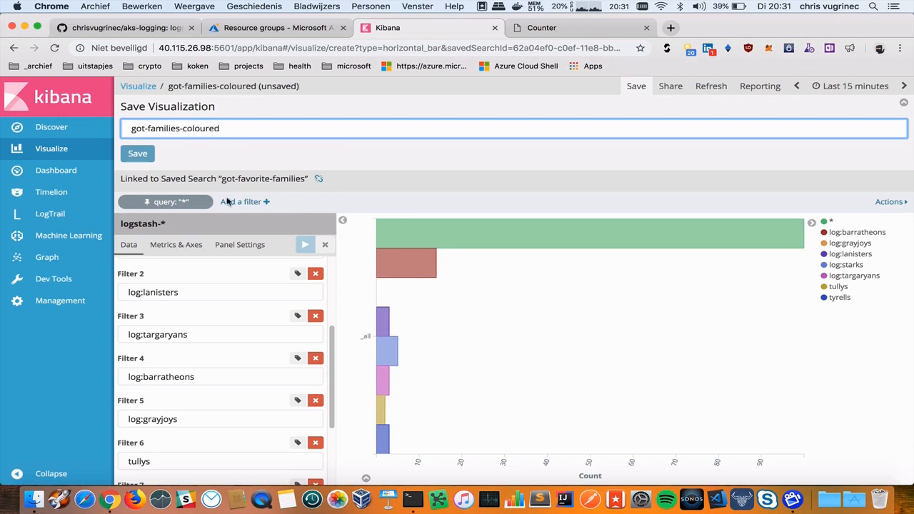
pyautogui.click(138, 152)
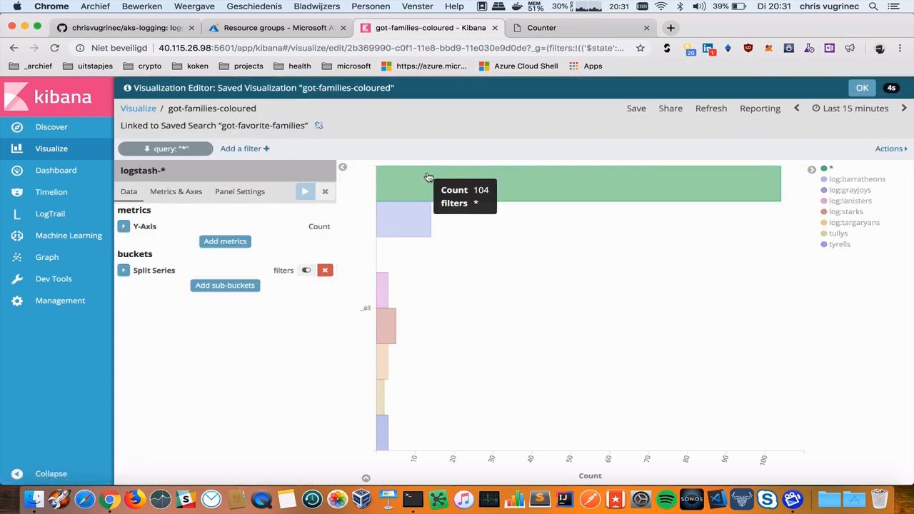
pyautogui.moveTo(272, 248)
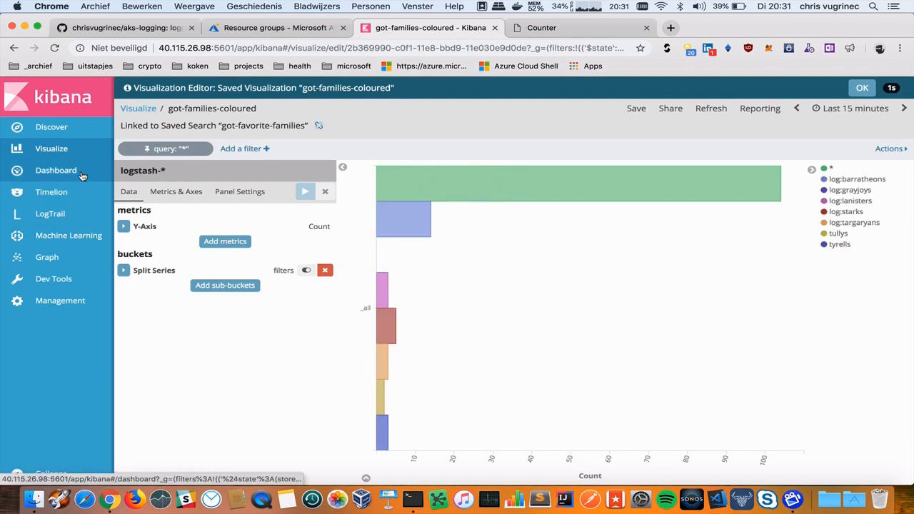
# Add got-families-coloured and got-gauge-logging to the empty dashboard.
pyautogui.click(56, 170)
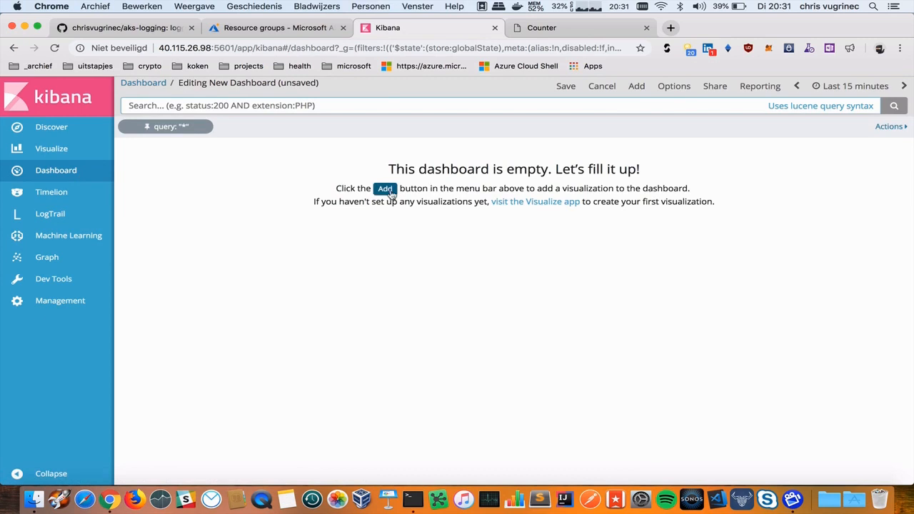
pyautogui.click(636, 85)
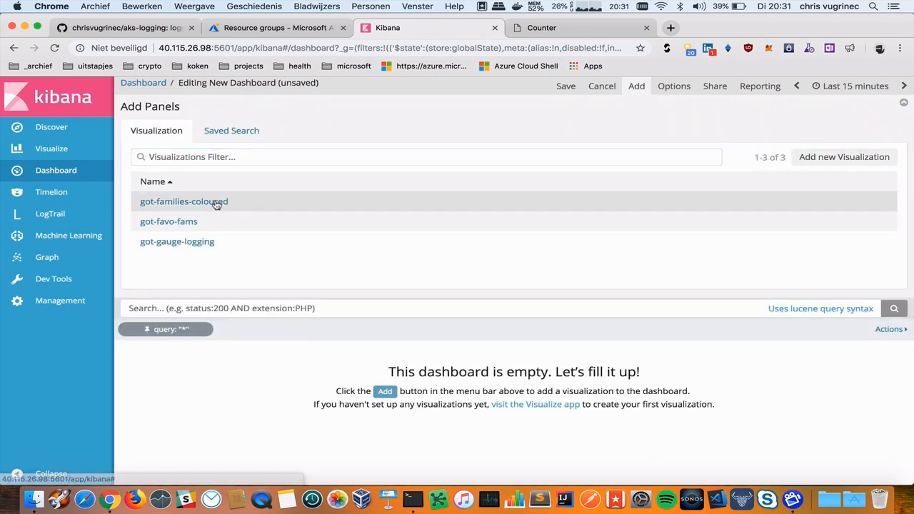
pyautogui.click(183, 202)
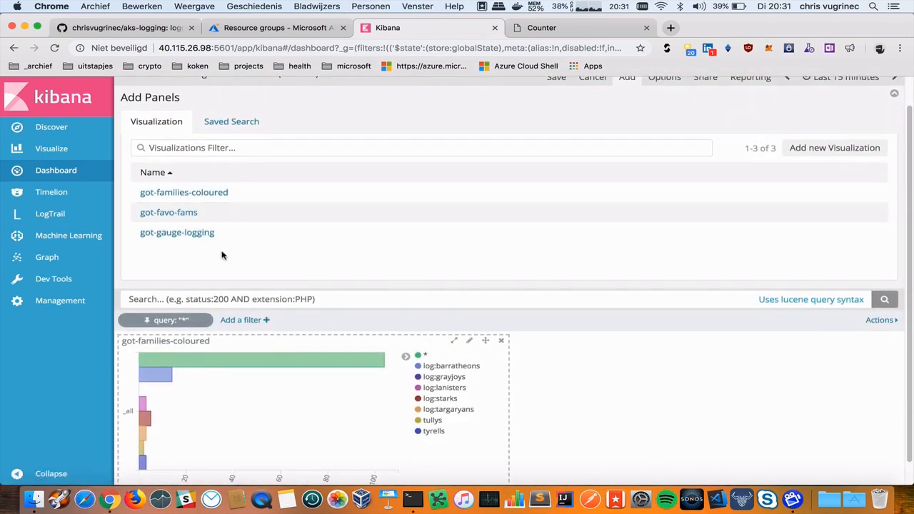
pyautogui.click(177, 232)
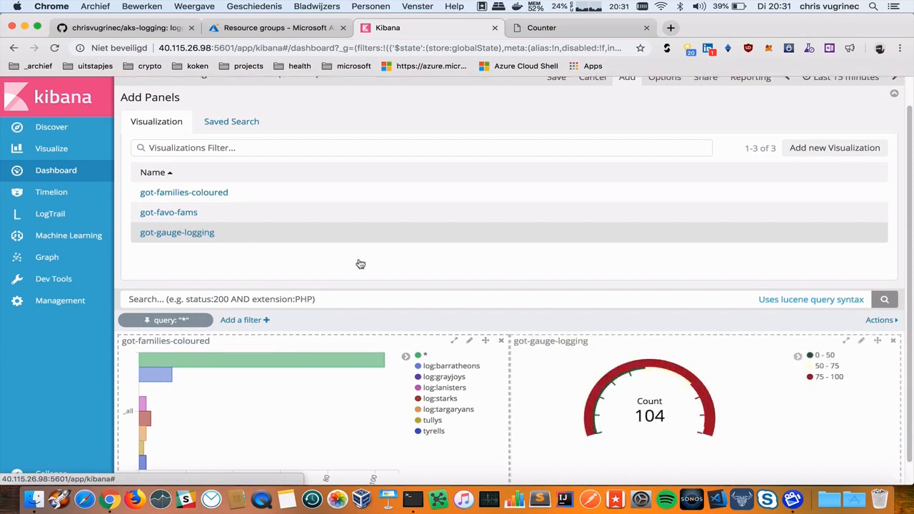
pyautogui.scroll(-3)
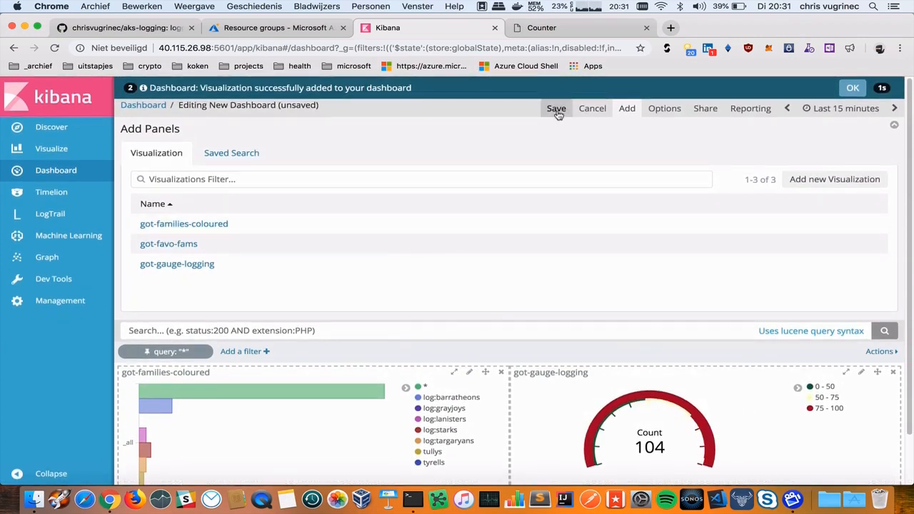
# Save the dashboard as my great GOT dashboard.
pyautogui.click(556, 109)
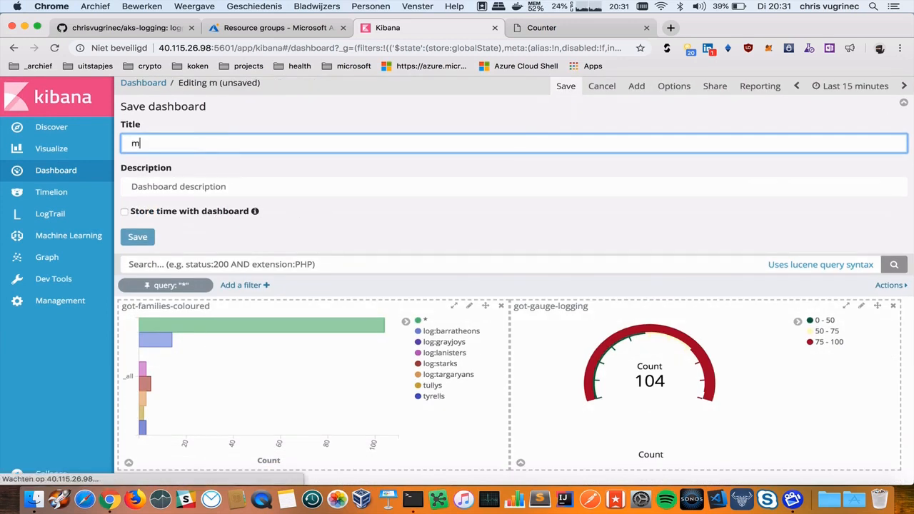
pyautogui.write('y great GOT dash')
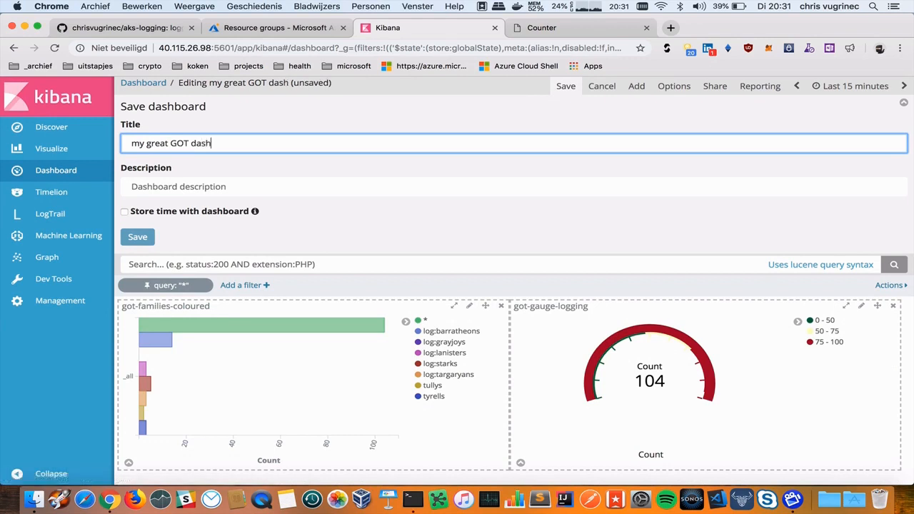
pyautogui.write('board')
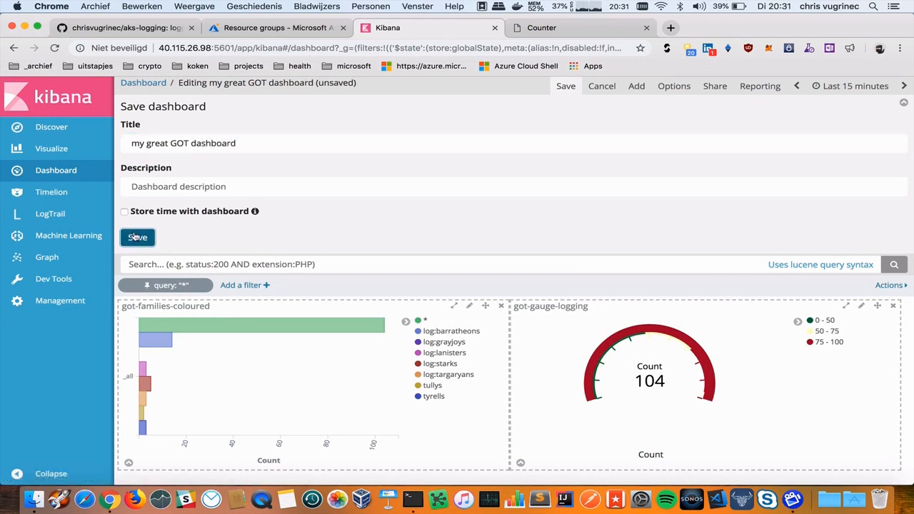
pyautogui.click(137, 237)
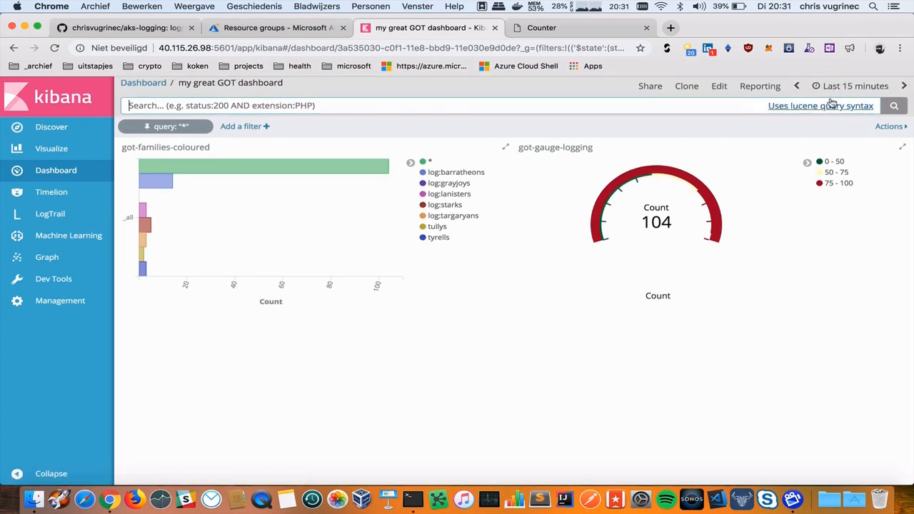
# Set the dashboard time range to Last 4 hours and auto-refresh to 10 seconds.
pyautogui.click(854, 86)
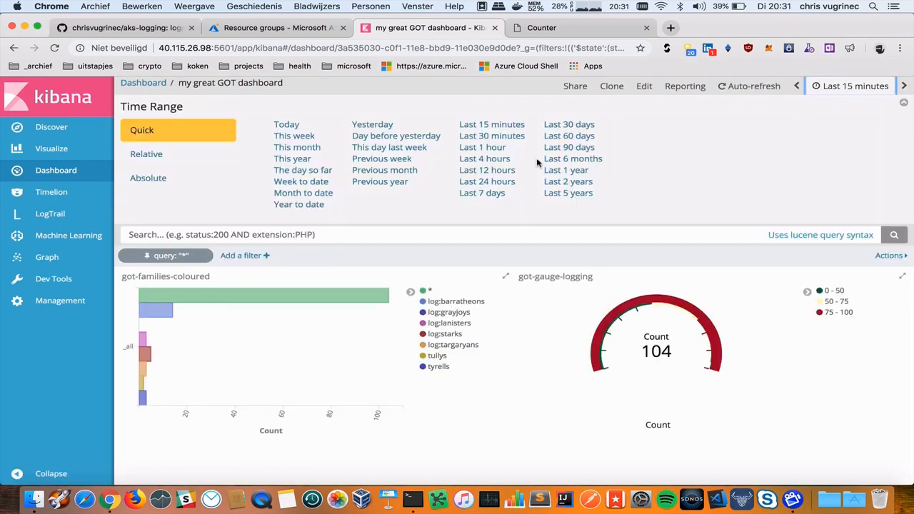
pyautogui.click(484, 157)
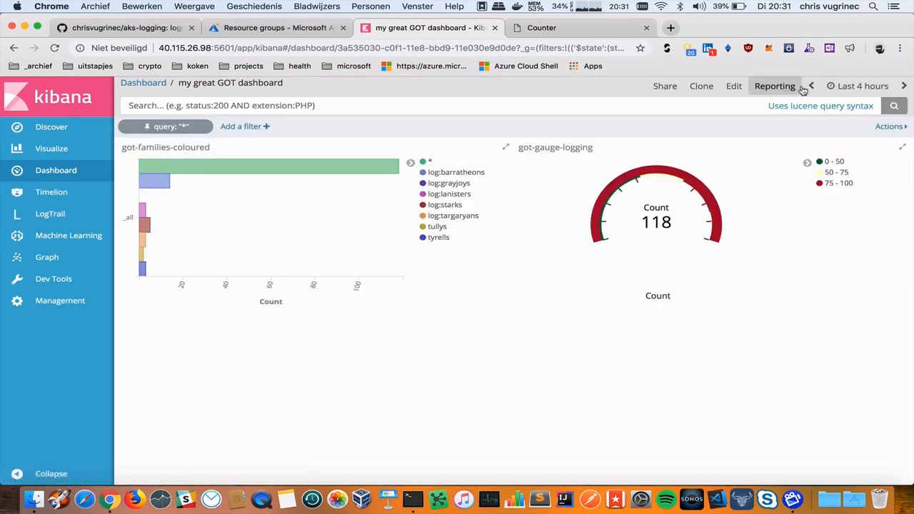
pyautogui.click(774, 86)
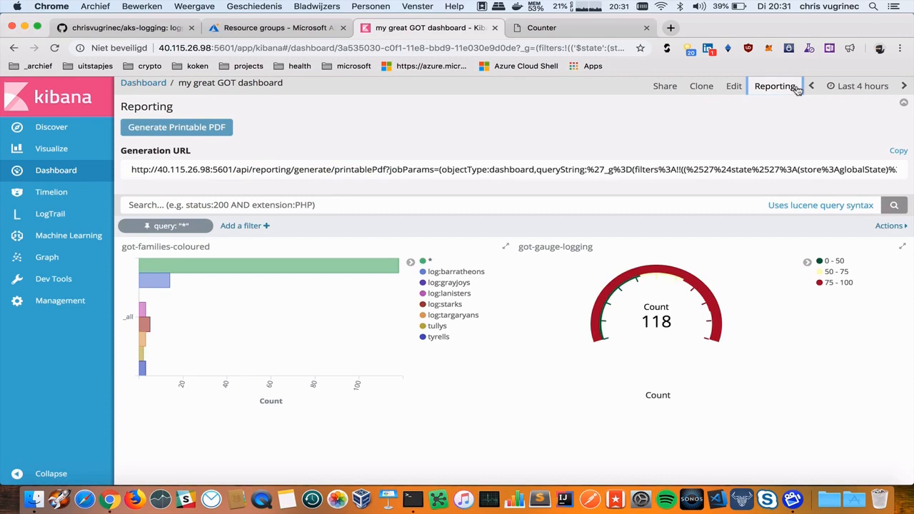
pyautogui.click(862, 86)
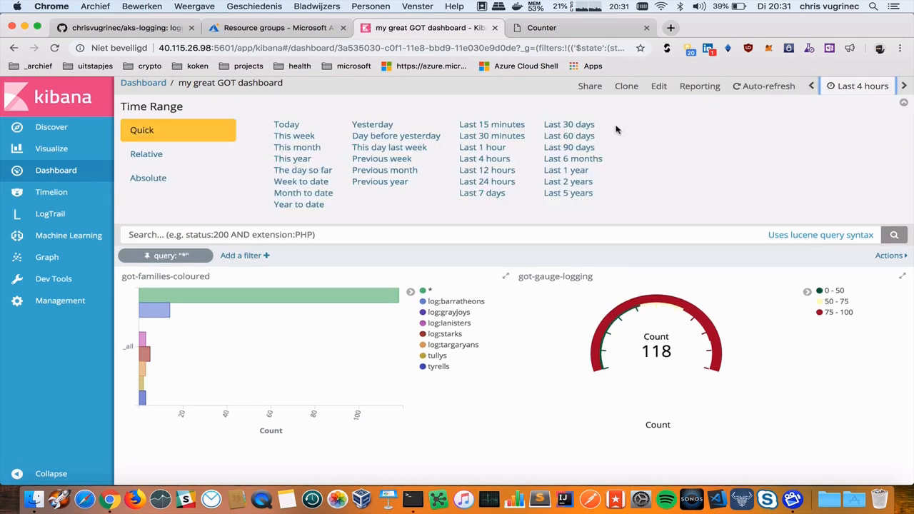
pyautogui.moveTo(384, 174)
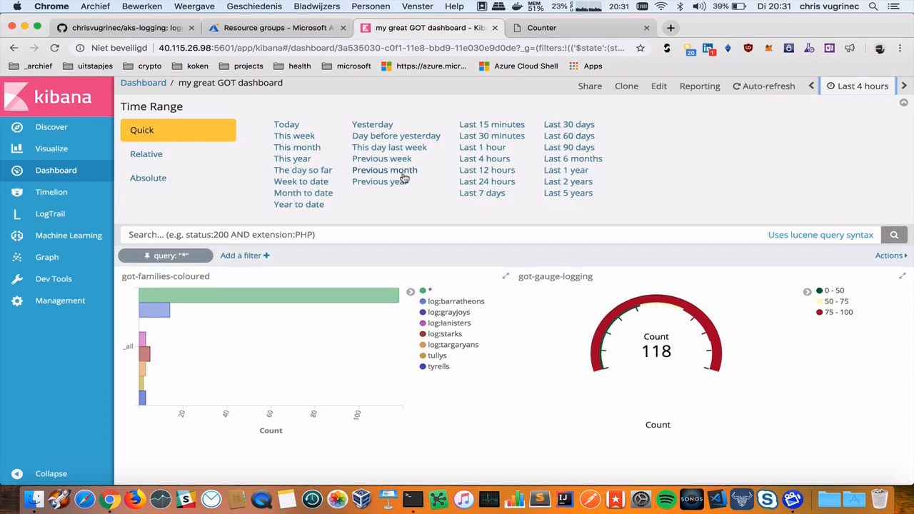
pyautogui.click(762, 86)
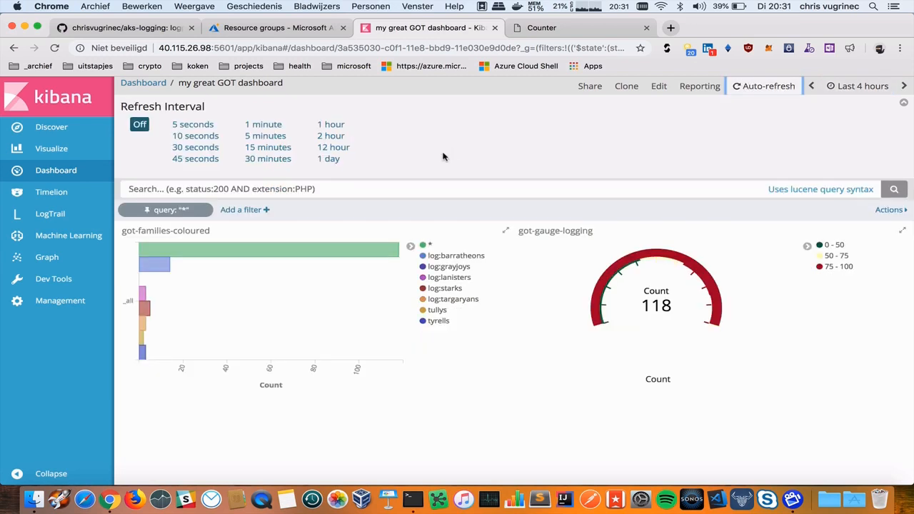
pyautogui.click(193, 123)
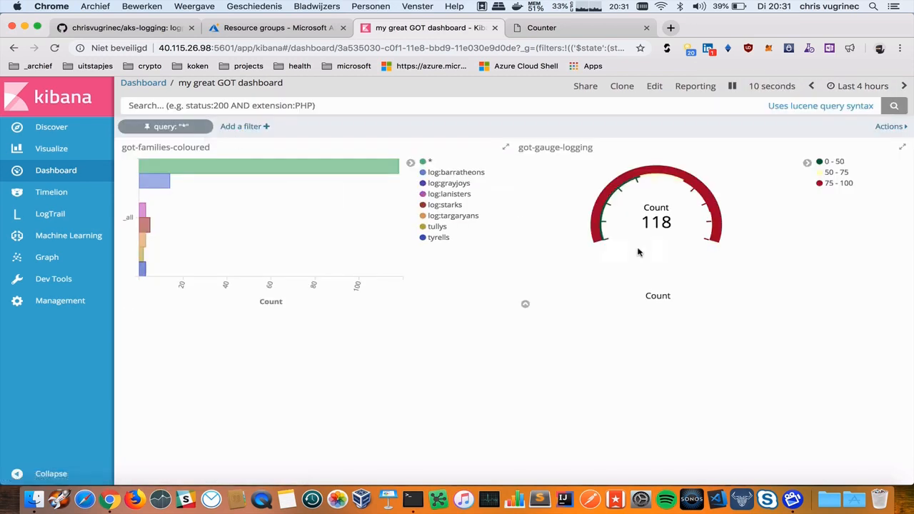
pyautogui.moveTo(550, 229)
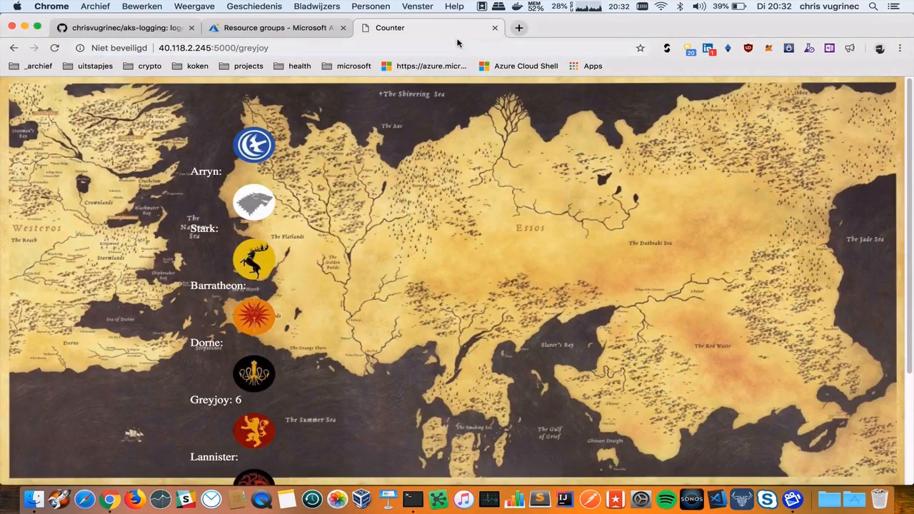
# Cast more family votes on the map page while the dashboard gauge auto-refreshes.
pyautogui.click(520, 28)
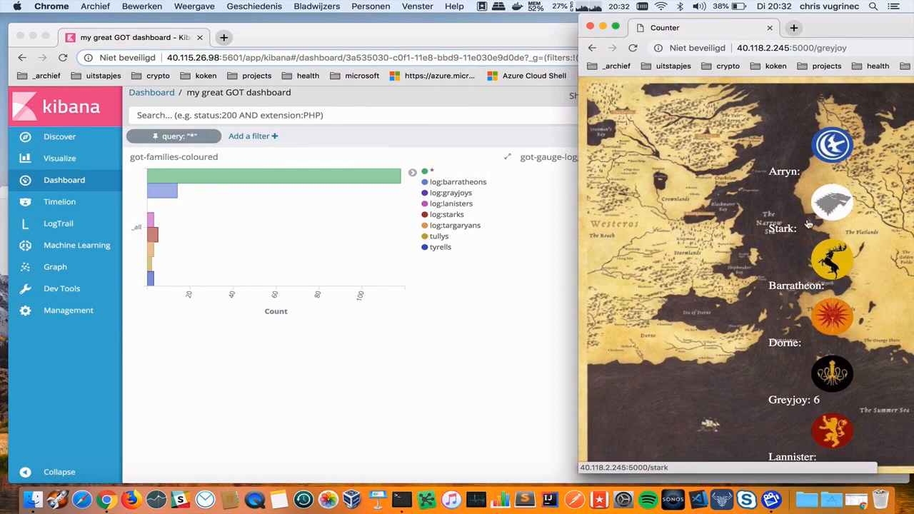
pyautogui.click(831, 203)
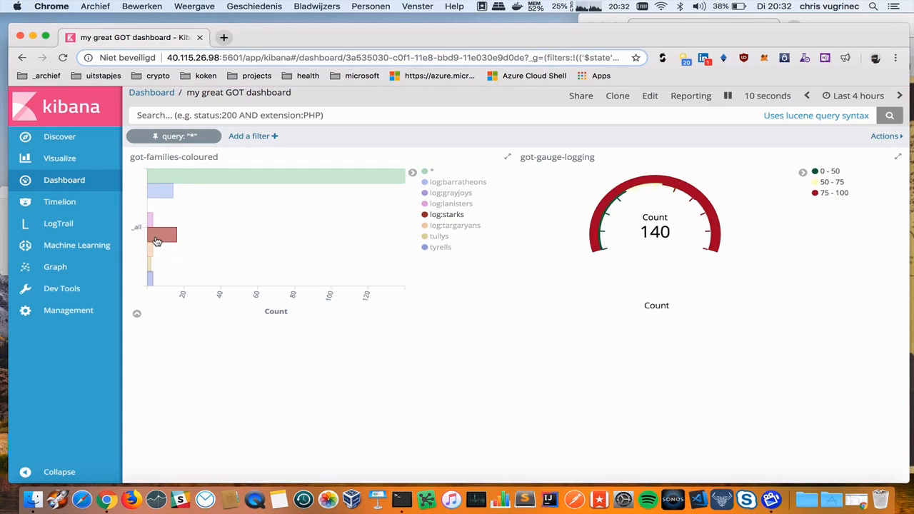
pyautogui.moveTo(163, 236)
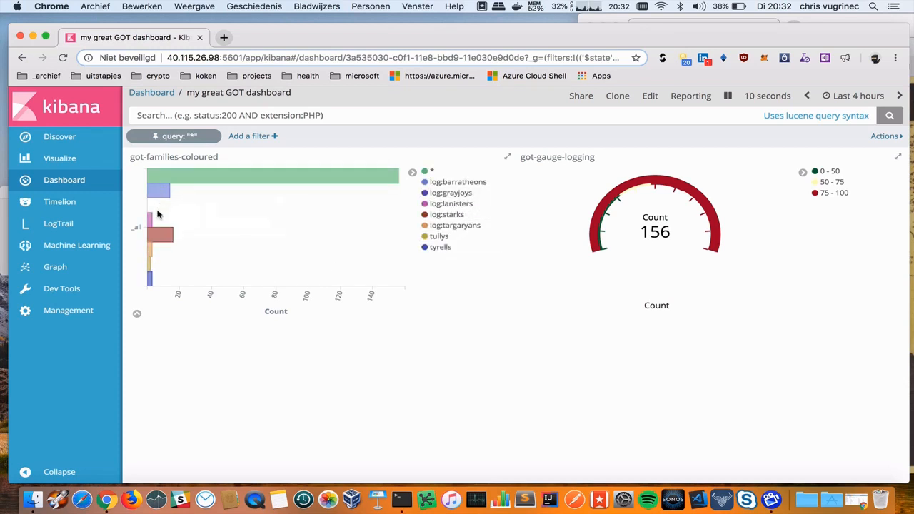
pyautogui.moveTo(157, 213)
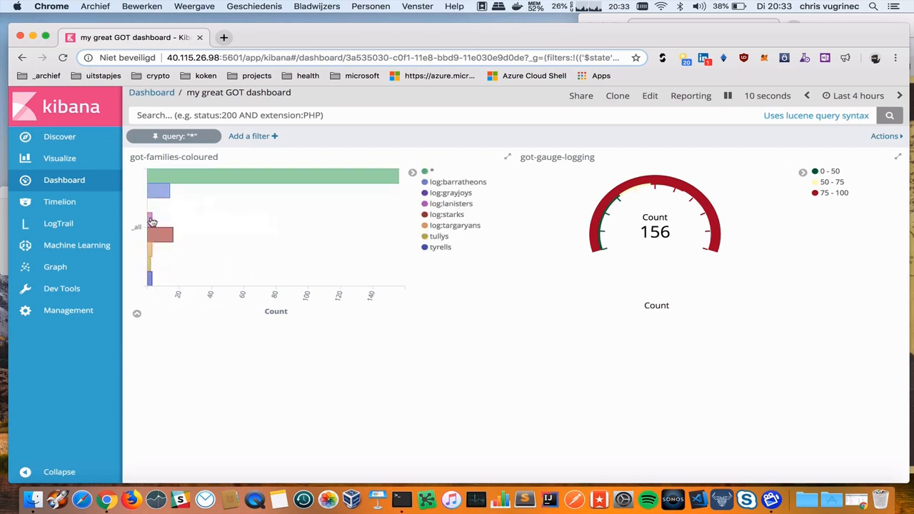
# View got-favorite-families in Discover and select the word Greyjoys in a log line.
pyautogui.click(60, 137)
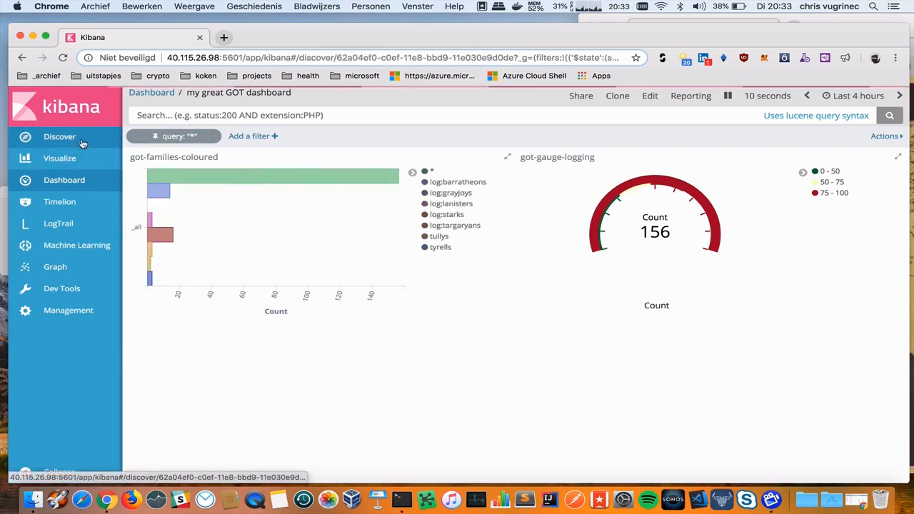
pyautogui.click(60, 137)
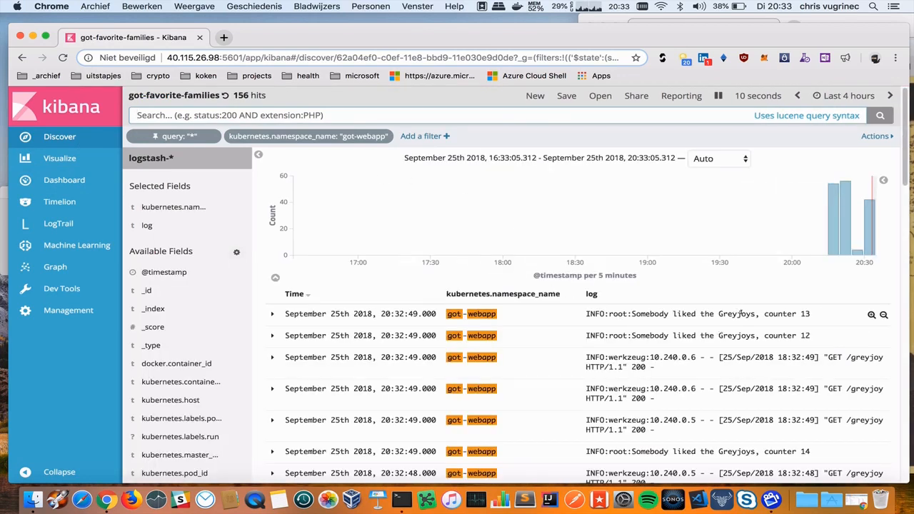
pyautogui.doubleClick(737, 314)
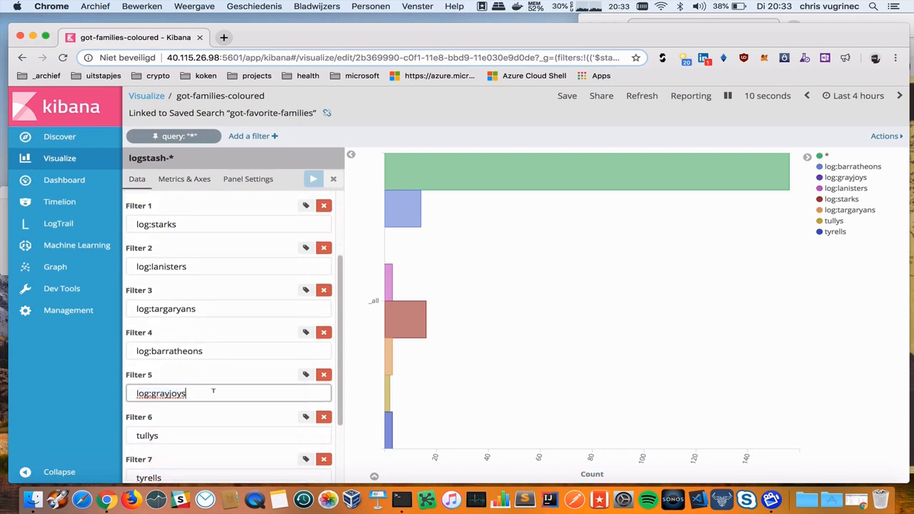
# Change Filter 5 to log: Greyjoys and re-save got-families-coloured.
pyautogui.write('log: Greyjoys')
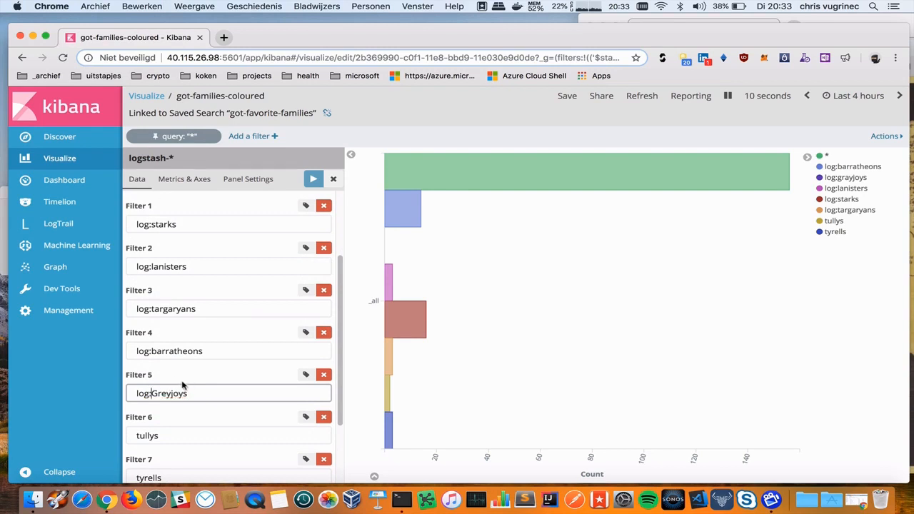
pyautogui.moveTo(226, 323)
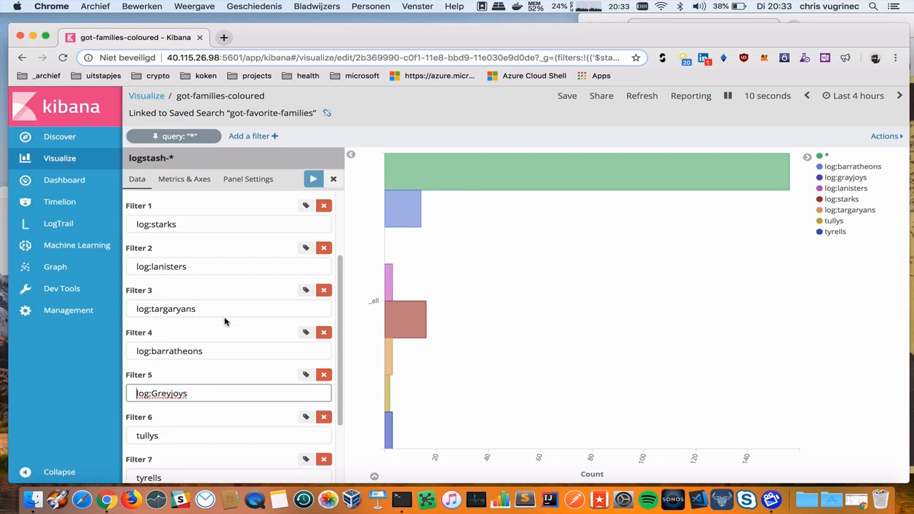
pyautogui.scroll(-3)
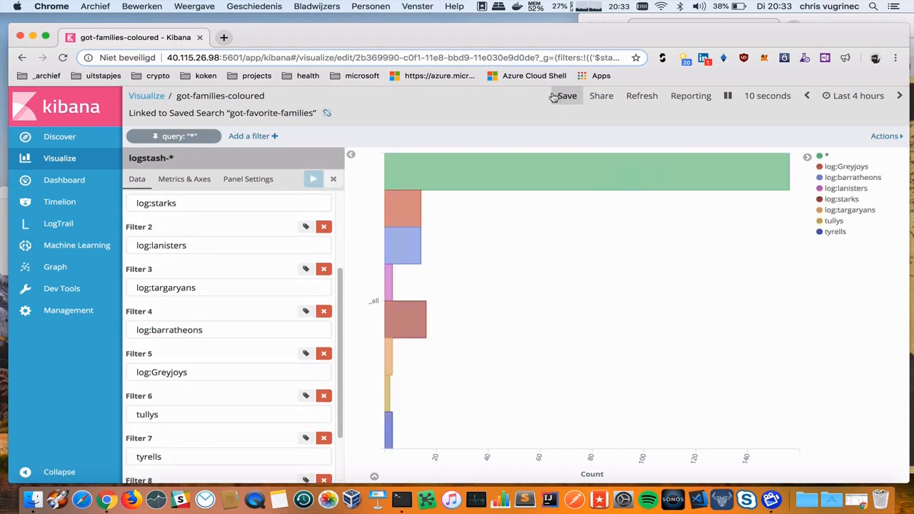
pyautogui.click(565, 95)
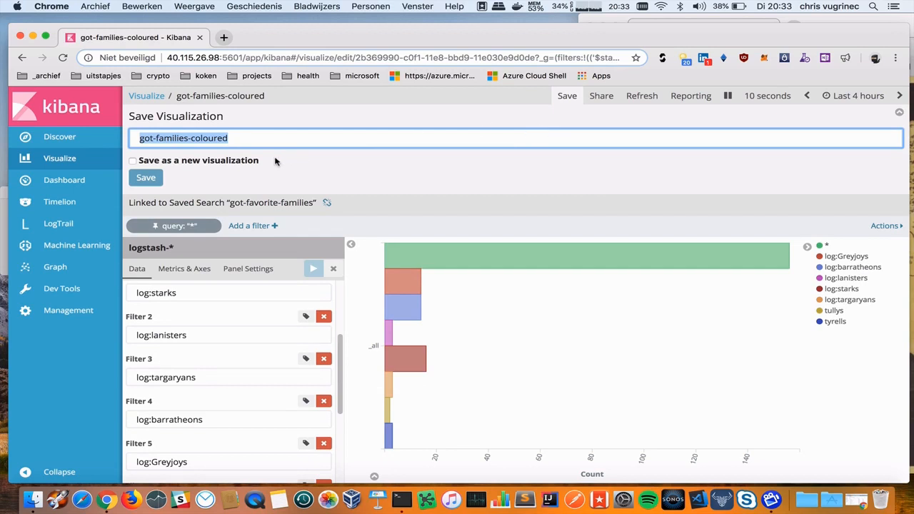
pyautogui.click(145, 177)
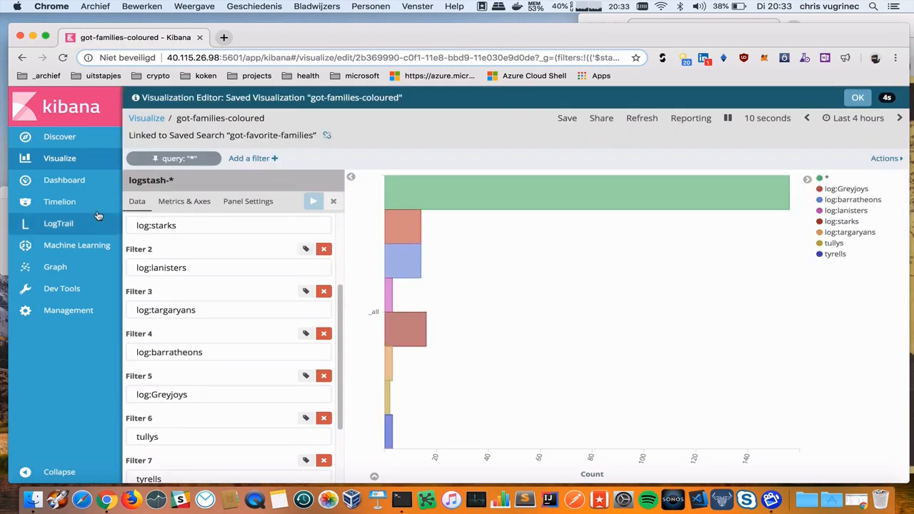
# Show the dashboard with log:Greyjoys now in the bar chart legend.
pyautogui.click(64, 180)
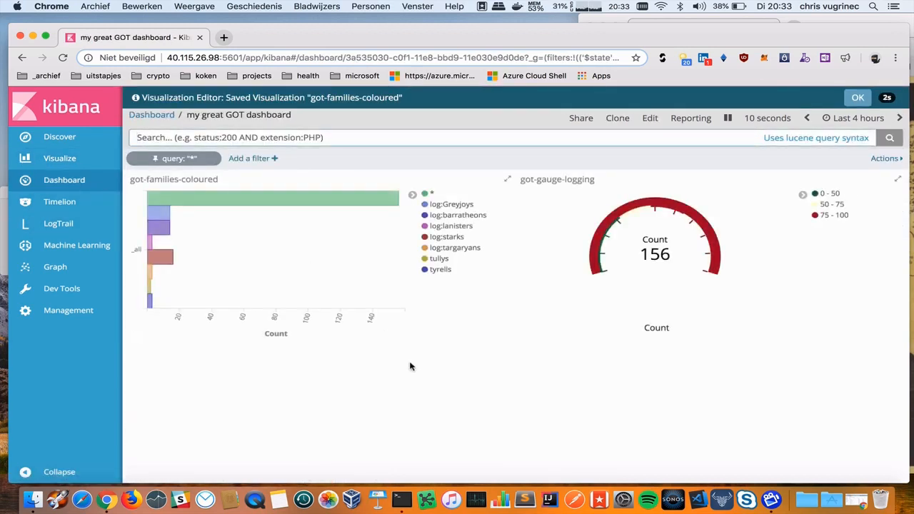
pyautogui.click(857, 97)
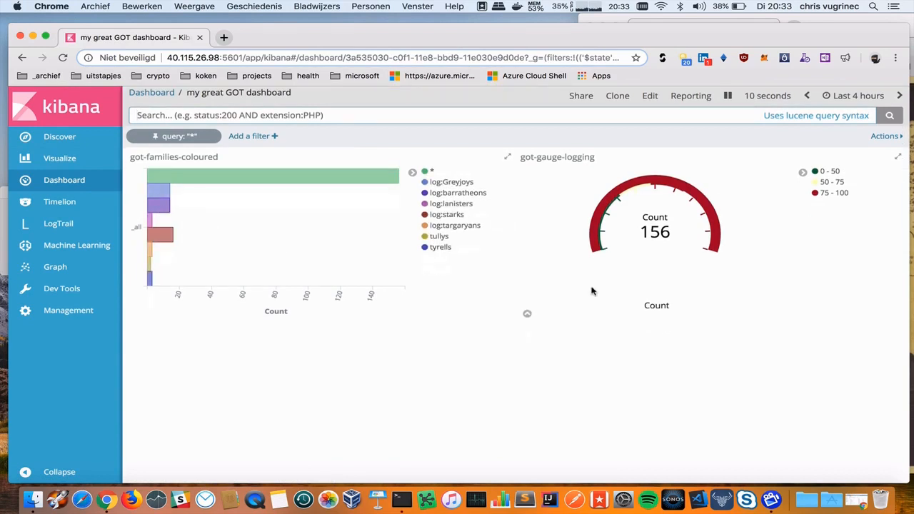